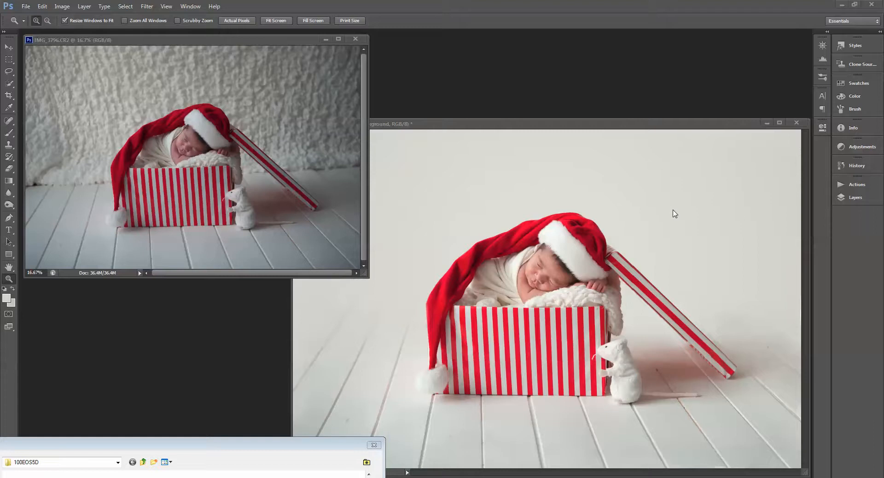
{"action": "mouse_move", "coordinate": [333, 156]}
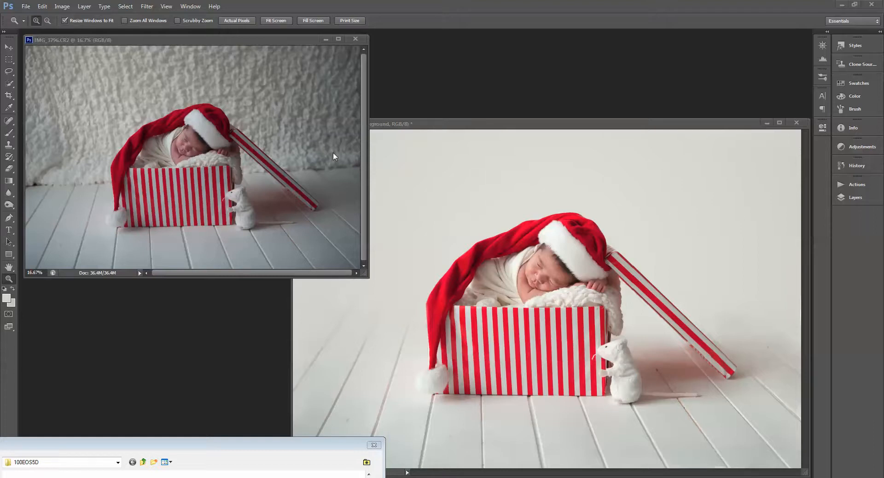
{"action": "mouse_move", "coordinate": [312, 77]}
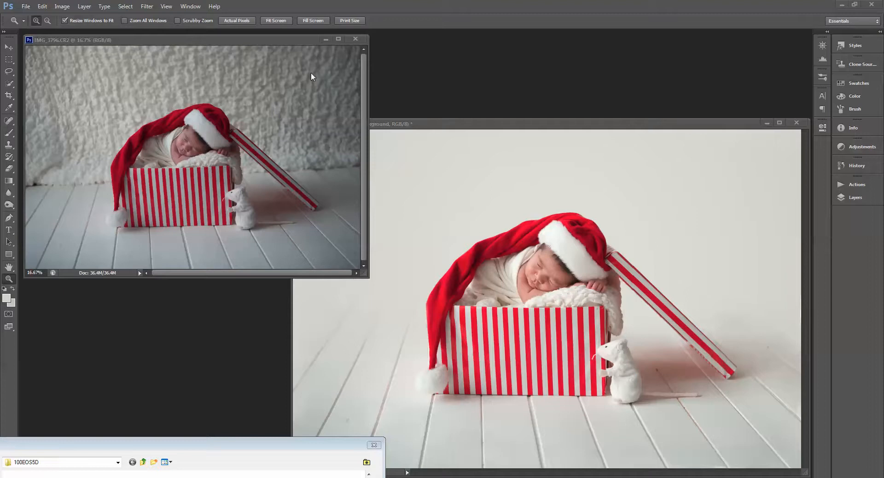
{"action": "mouse_move", "coordinate": [484, 162]}
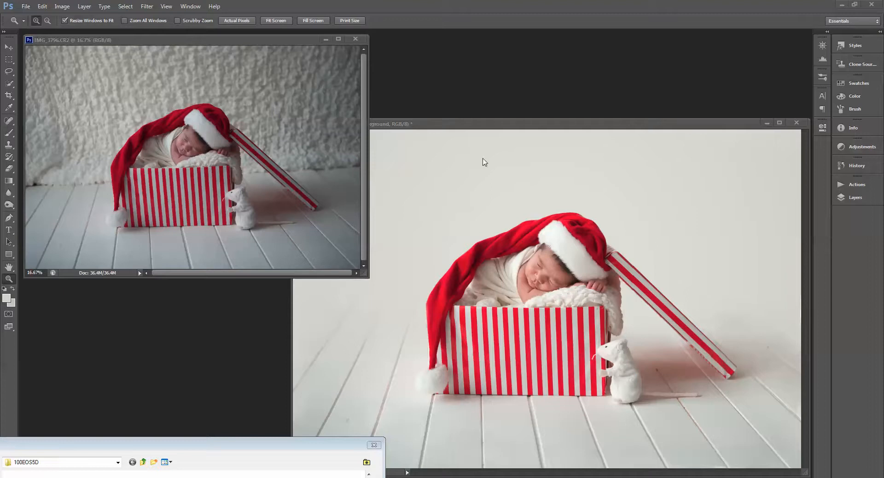
{"action": "mouse_move", "coordinate": [398, 370]}
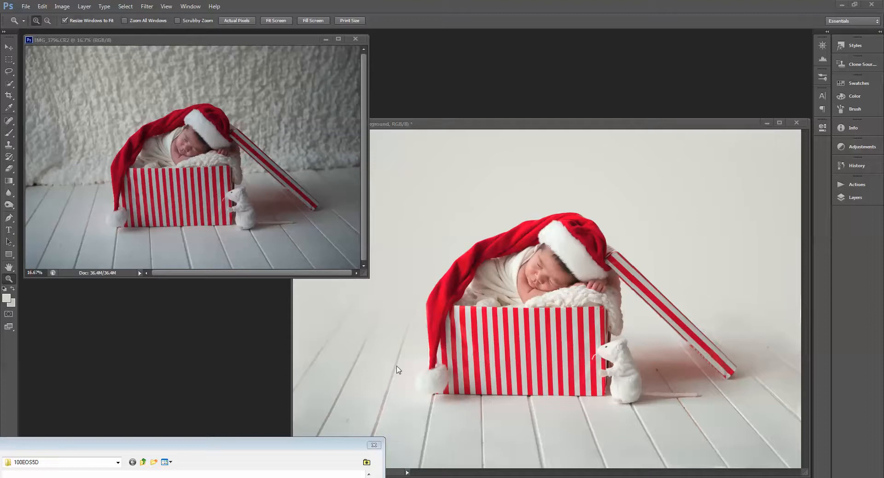
{"action": "mouse_move", "coordinate": [366, 298]}
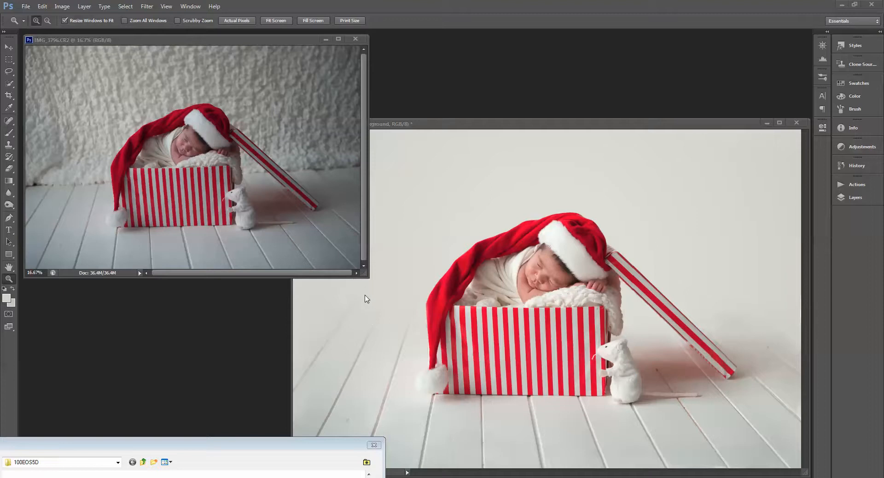
{"action": "mouse_move", "coordinate": [92, 204]}
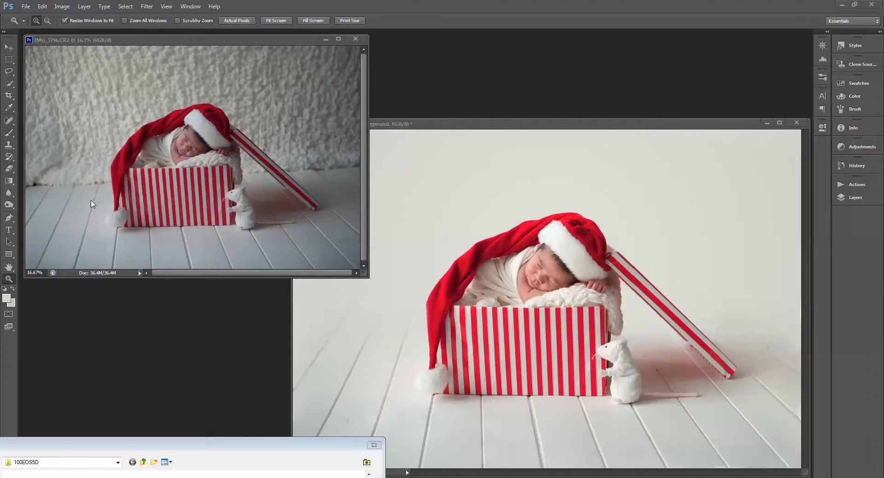
{"action": "mouse_move", "coordinate": [779, 304]}
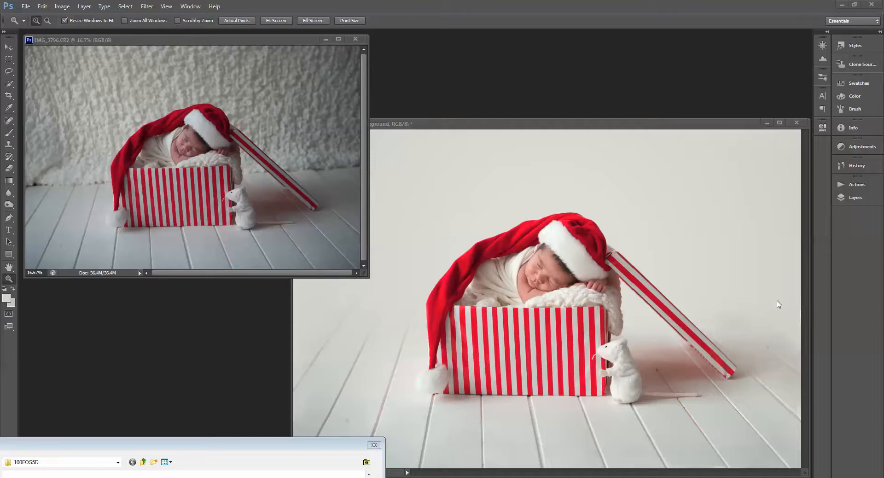
{"action": "mouse_move", "coordinate": [629, 347]}
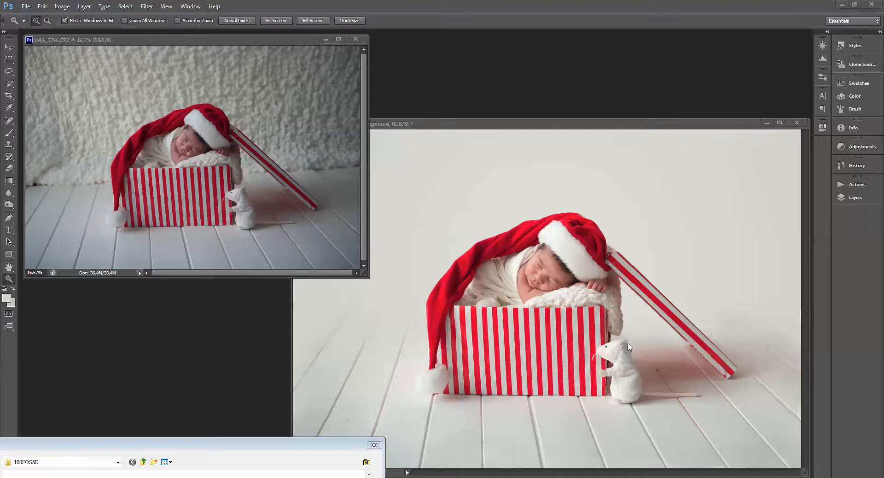
{"action": "mouse_move", "coordinate": [624, 332]}
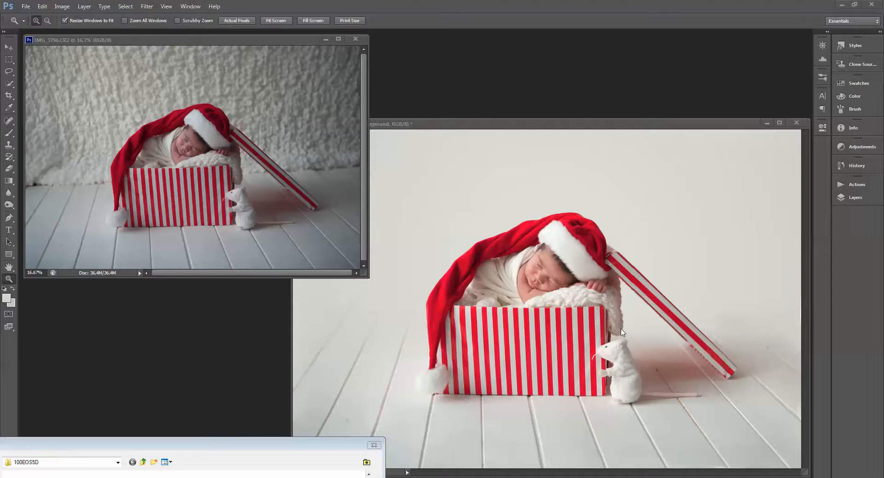
{"action": "mouse_move", "coordinate": [250, 448]}
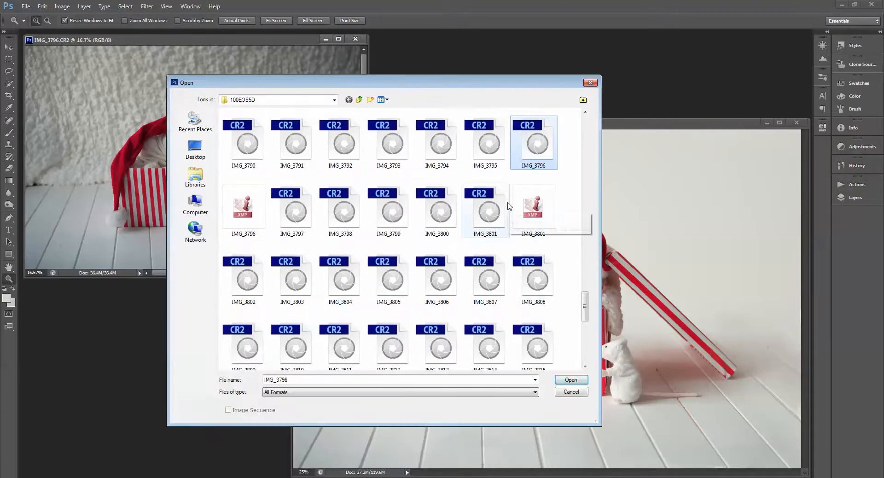
Load IMG_3796.CR2 into Camera Raw for adjustment
{"action": "left_click", "coordinate": [570, 379]}
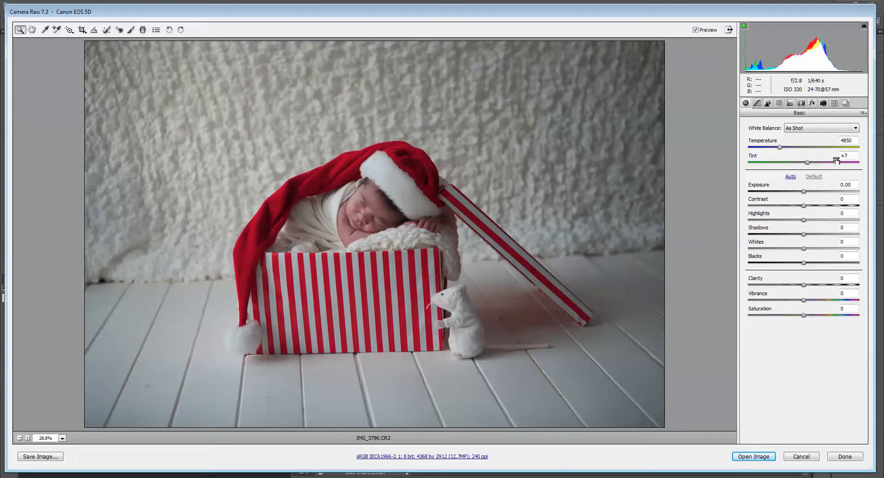
{"action": "mouse_move", "coordinate": [834, 168]}
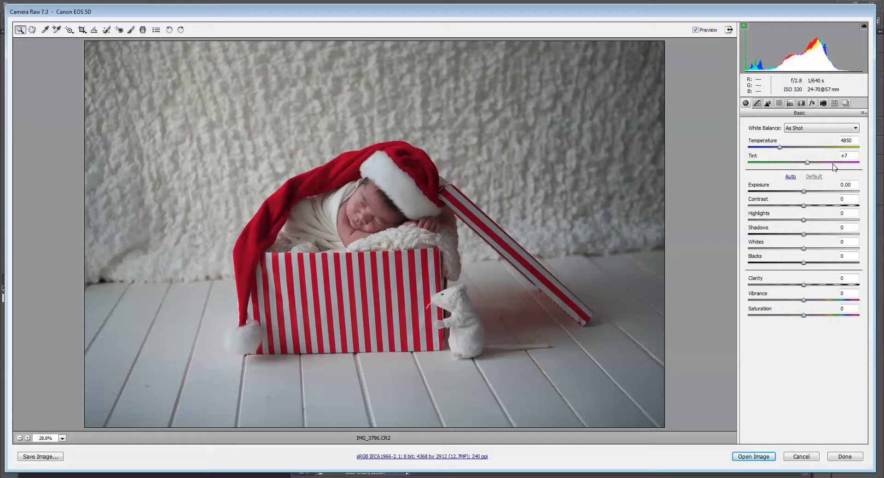
{"action": "mouse_move", "coordinate": [829, 165]}
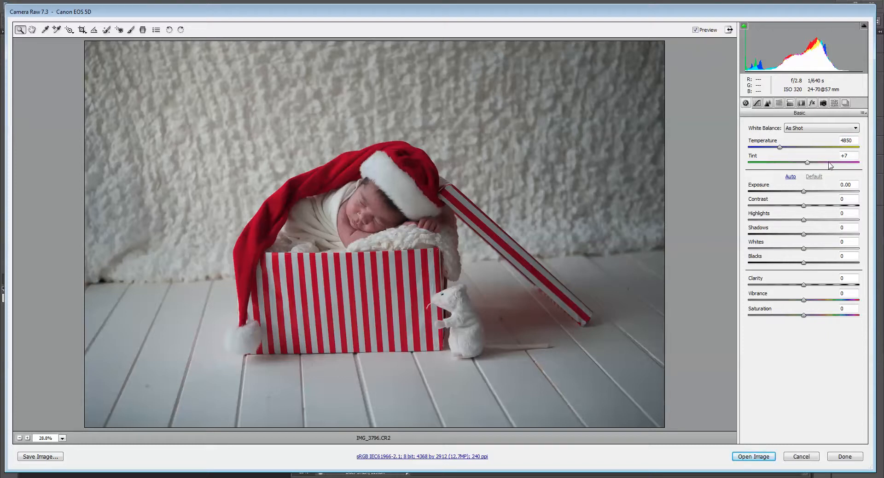
{"action": "mouse_move", "coordinate": [820, 168]}
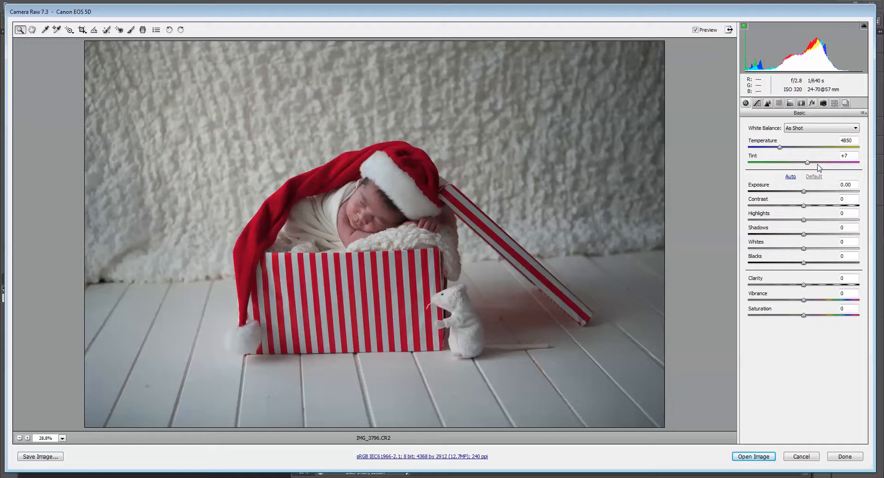
{"action": "mouse_move", "coordinate": [354, 46]}
{"action": "type", "text": "+0.4"}
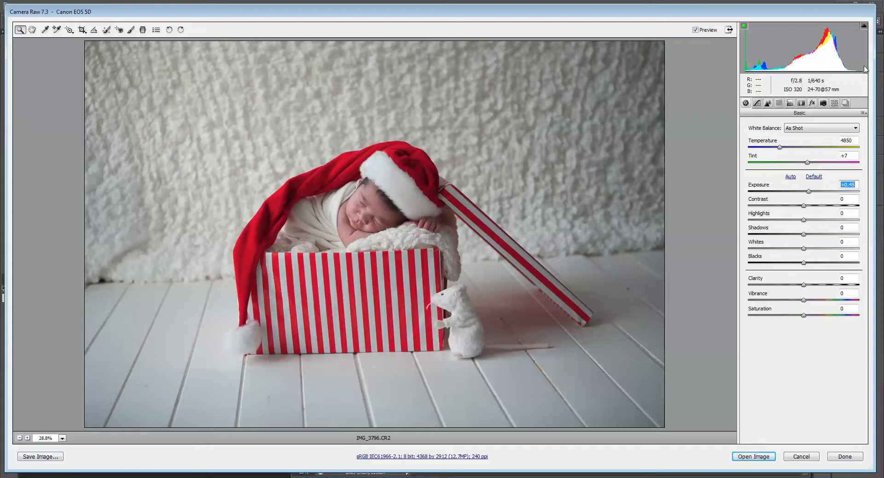
{"action": "mouse_move", "coordinate": [682, 137]}
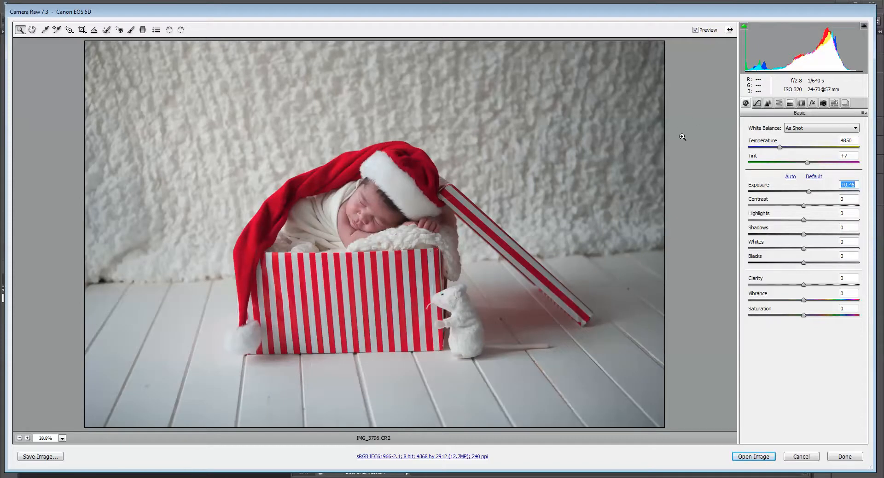
{"action": "mouse_move", "coordinate": [570, 105]}
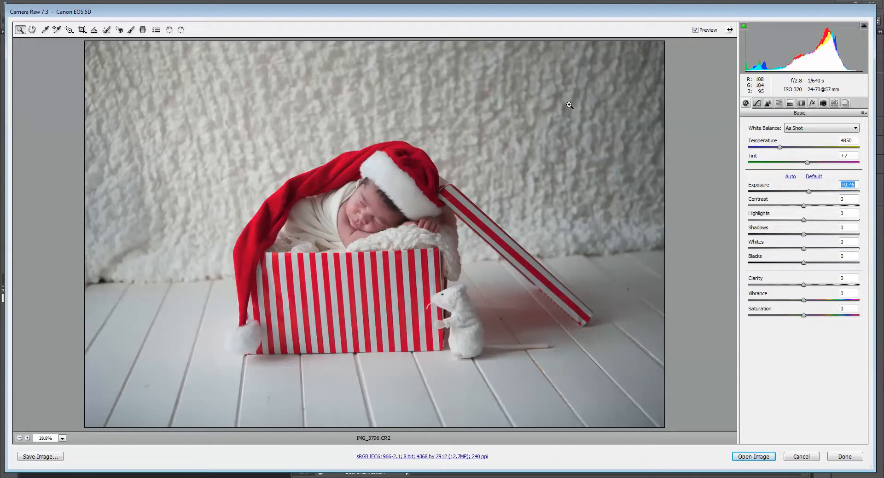
Add a brightening Graduated Filter across the backdrop and return to the Basic panel
{"action": "left_click", "coordinate": [143, 29]}
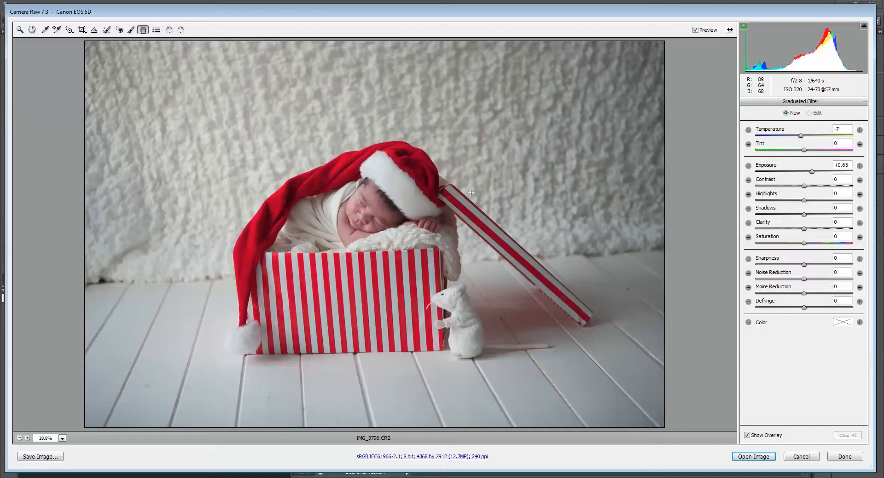
{"action": "mouse_move", "coordinate": [321, 180]}
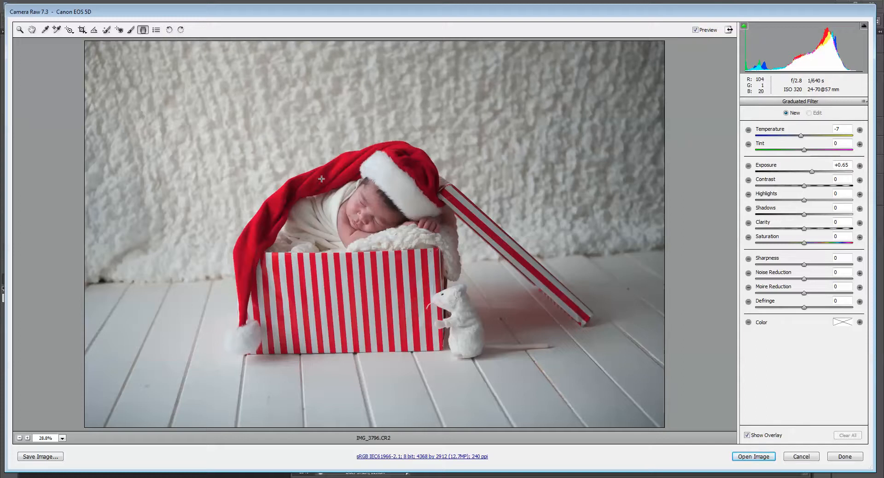
{"action": "mouse_move", "coordinate": [681, 72]}
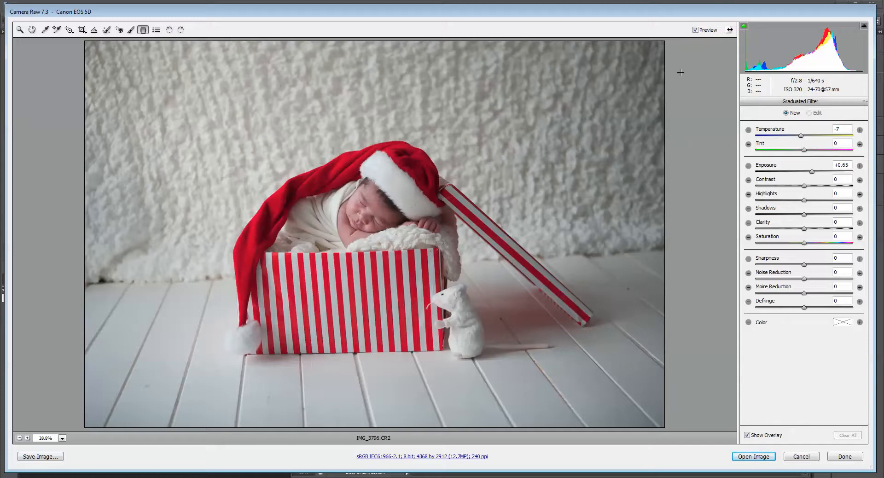
{"action": "mouse_move", "coordinate": [678, 82]}
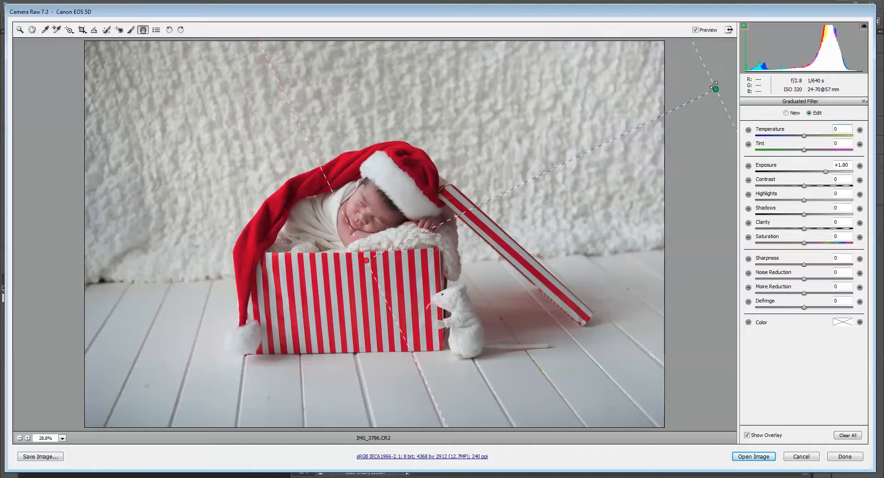
{"action": "mouse_move", "coordinate": [89, 64]}
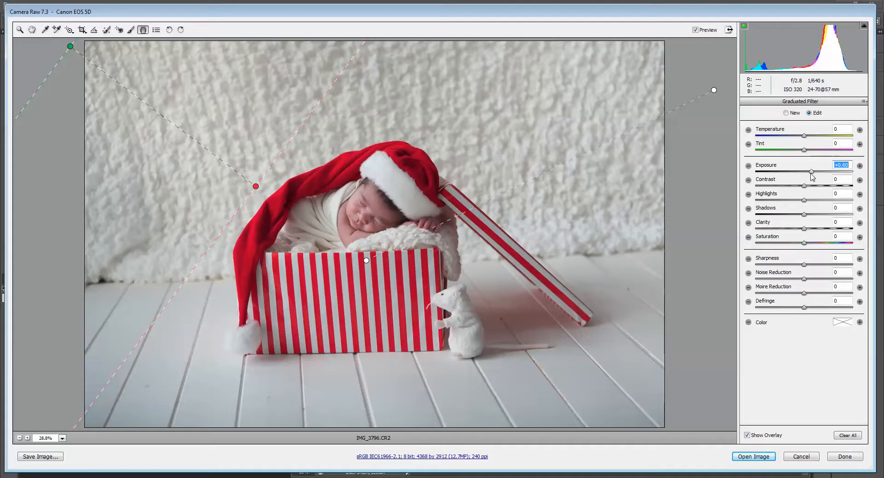
{"action": "mouse_move", "coordinate": [781, 121]}
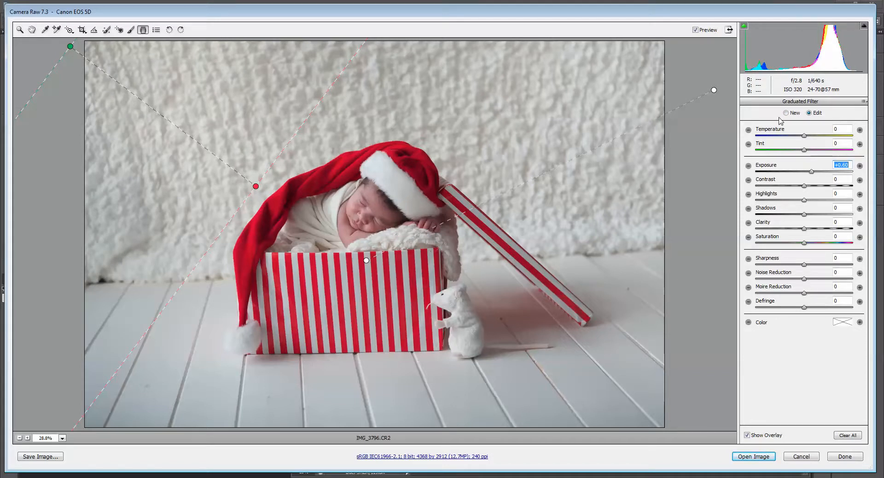
{"action": "left_click", "coordinate": [745, 104]}
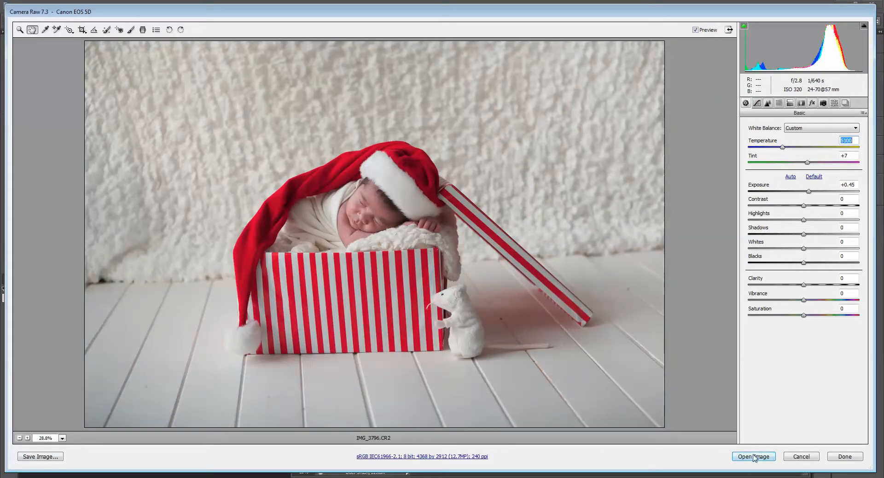
Bring the adjusted raw into Photoshop as IMG_3796-2 and close the backdrop copy document
{"action": "left_click", "coordinate": [754, 457]}
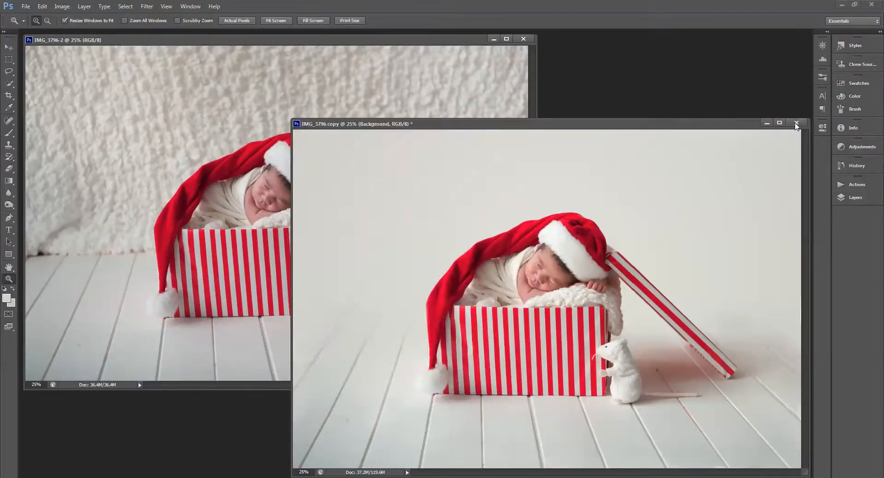
{"action": "left_click", "coordinate": [796, 123]}
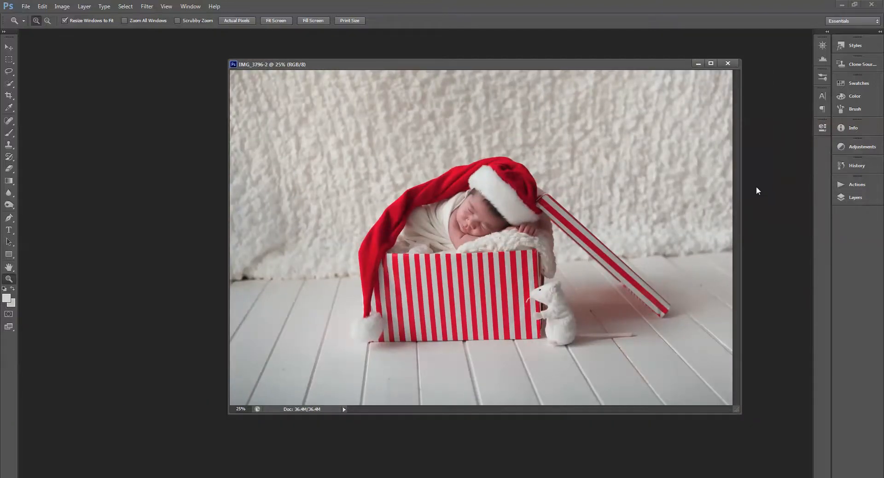
{"action": "mouse_move", "coordinate": [696, 290]}
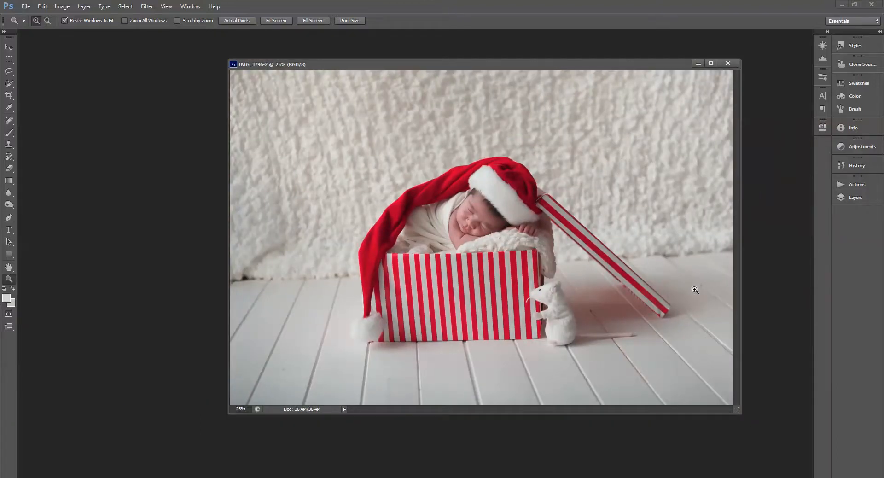
Straighten the newborn photo with a rotated crop and commit it
{"action": "left_click", "coordinate": [9, 95]}
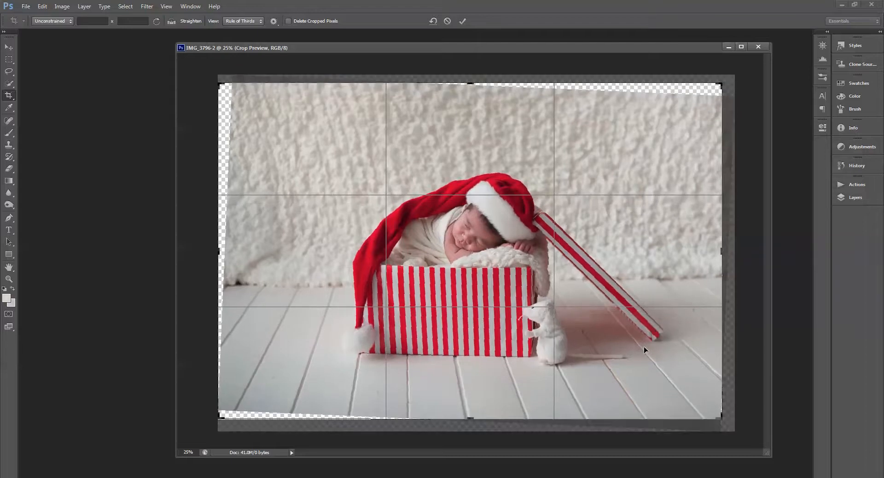
{"action": "left_click", "coordinate": [461, 21]}
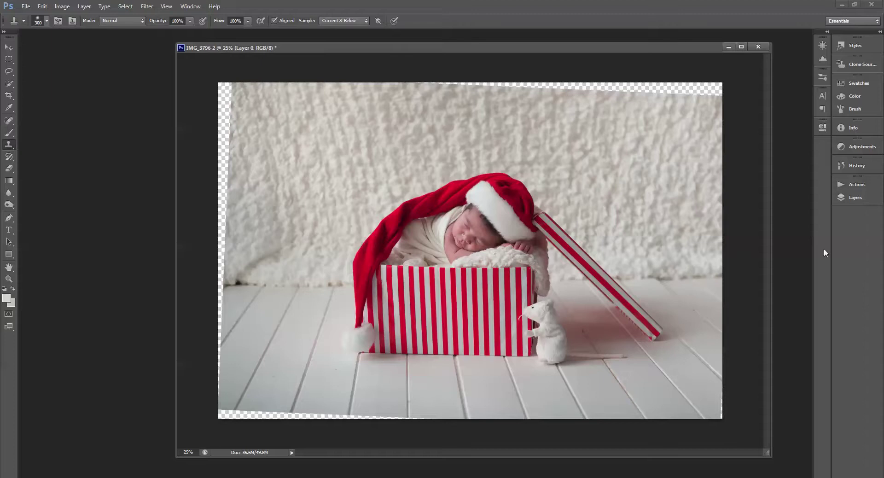
Expand the Layers panel to show the photo as Layer 0
{"action": "left_click", "coordinate": [856, 197]}
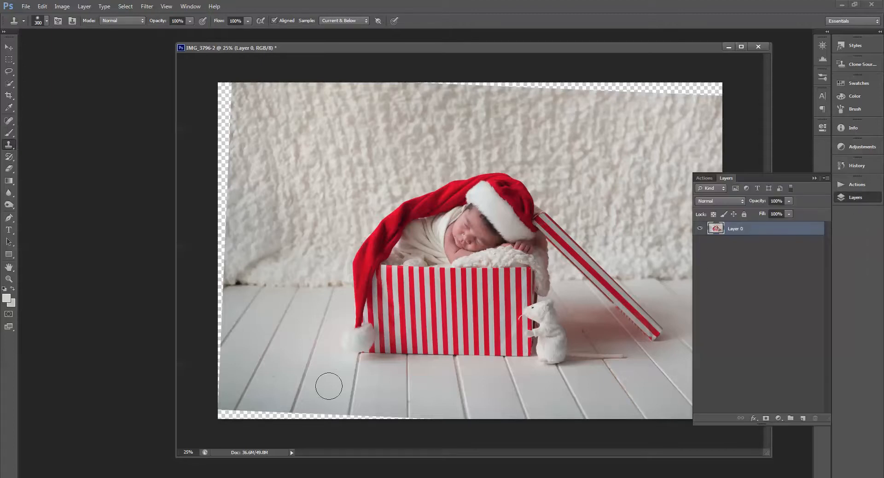
{"action": "mouse_move", "coordinate": [263, 409]}
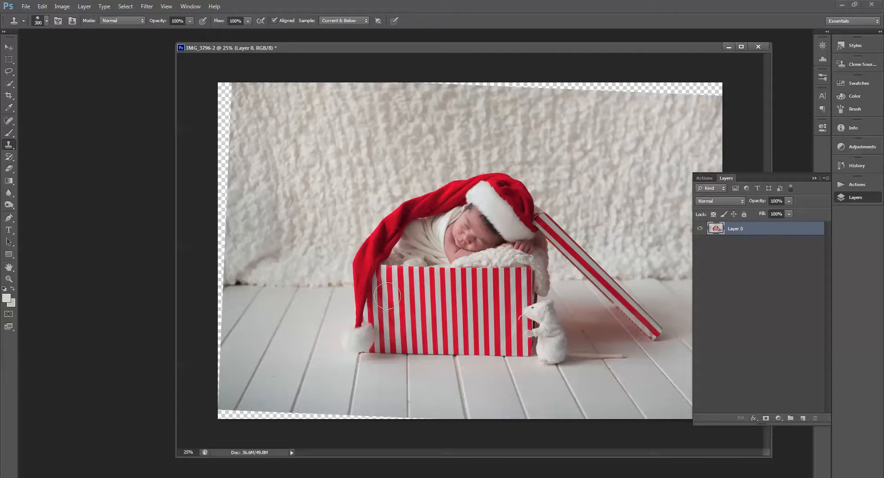
{"action": "mouse_move", "coordinate": [301, 295]}
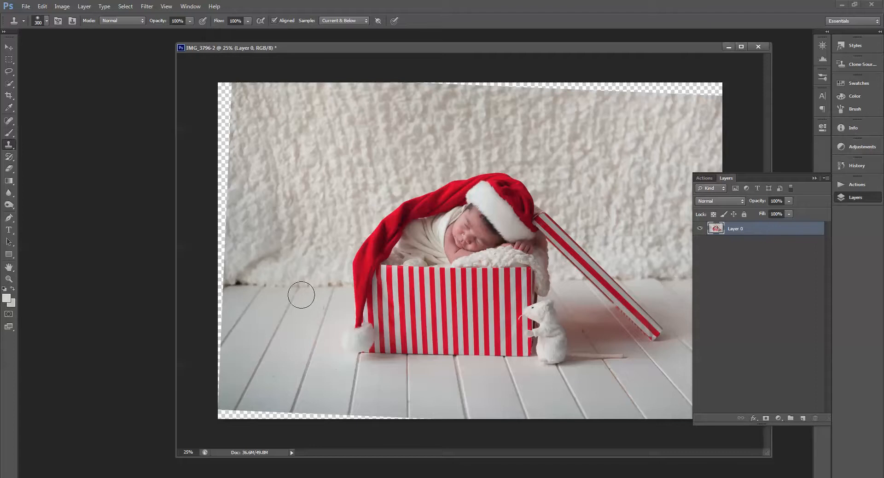
{"action": "mouse_move", "coordinate": [347, 288]}
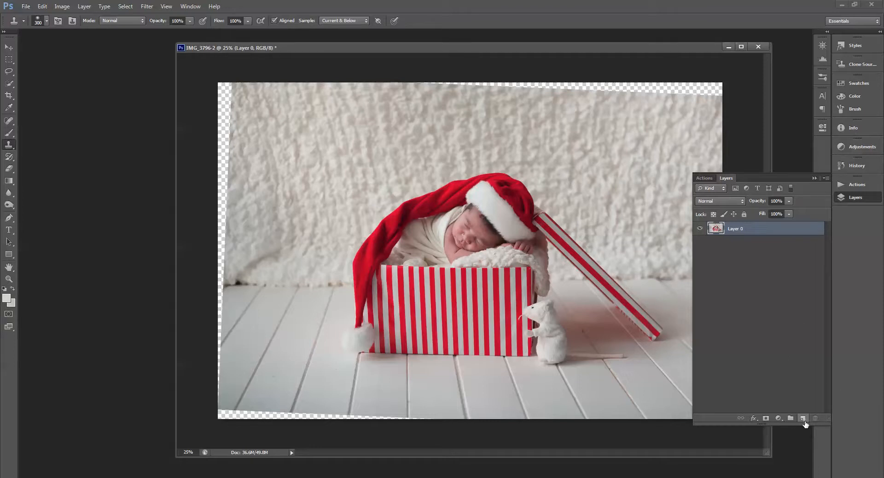
Add Layer 1 above Layer 0 and clone backdrop texture over the left-side floor seam
{"action": "left_click", "coordinate": [802, 418]}
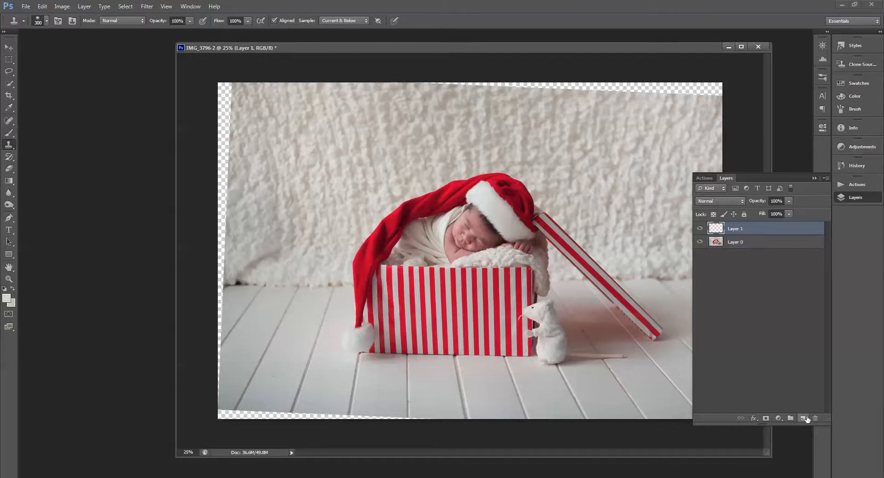
{"action": "mouse_move", "coordinate": [627, 153]}
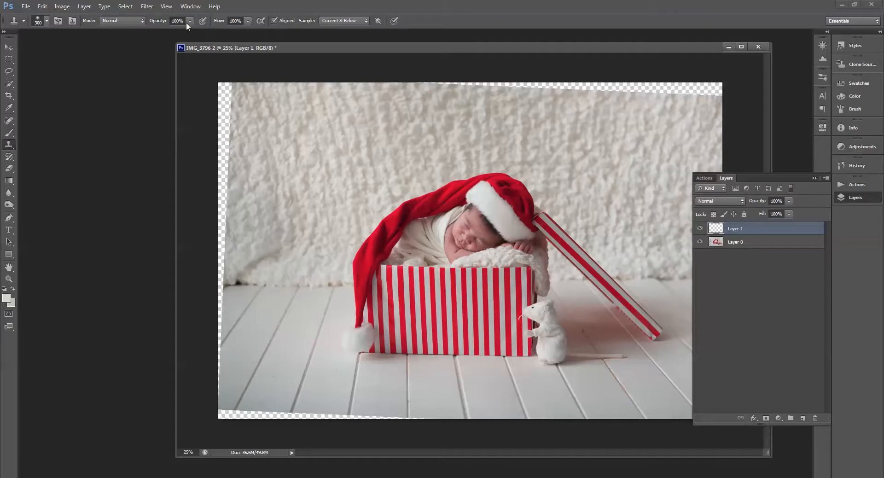
{"action": "mouse_move", "coordinate": [340, 26]}
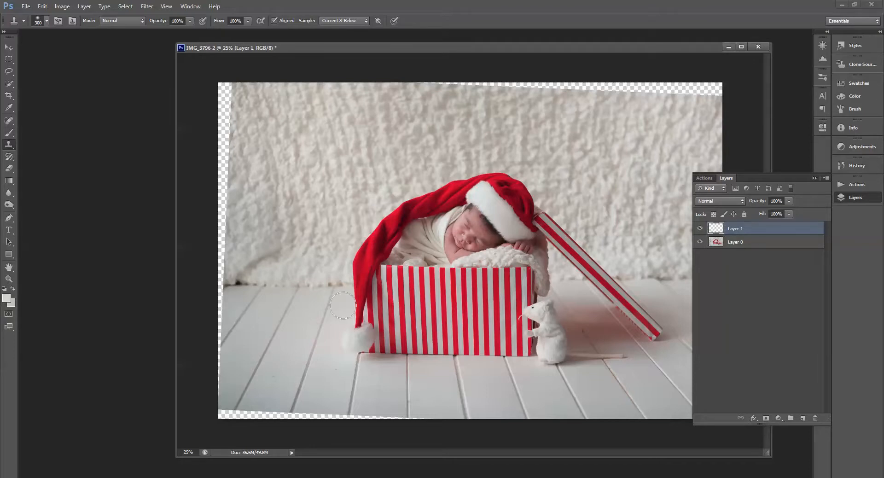
{"action": "mouse_move", "coordinate": [242, 379]}
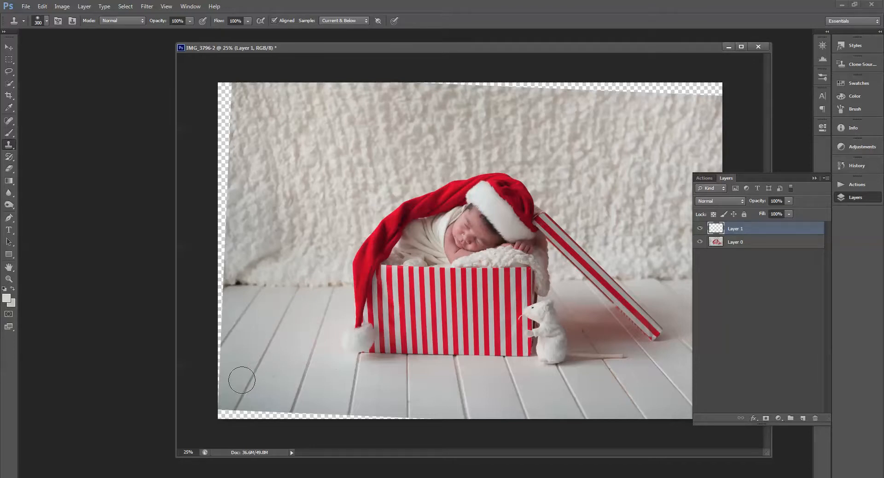
{"action": "mouse_move", "coordinate": [257, 368]}
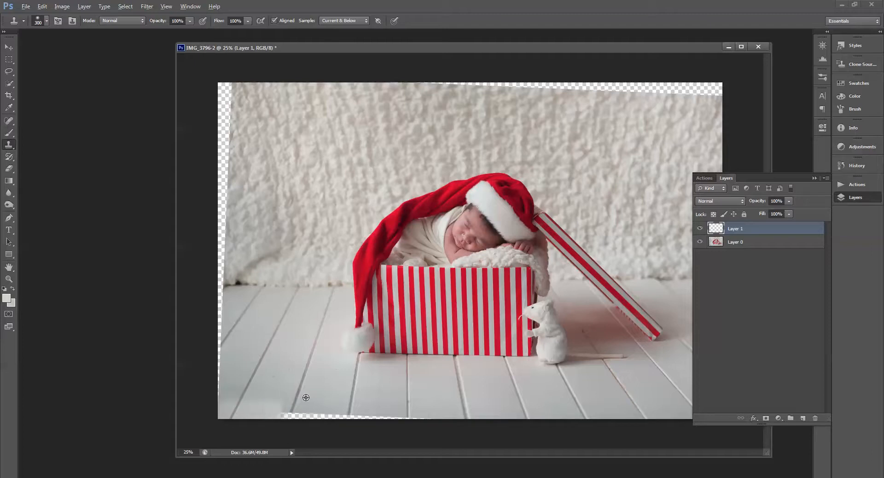
{"action": "mouse_move", "coordinate": [292, 413]}
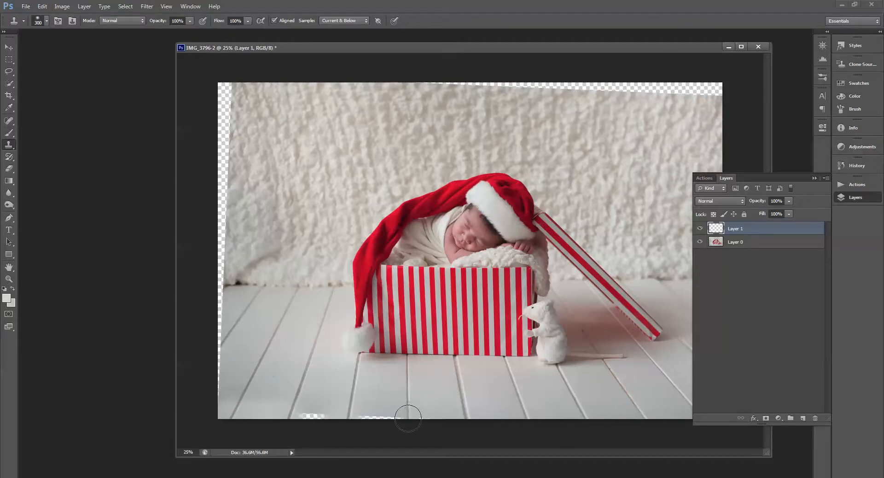
{"action": "mouse_move", "coordinate": [383, 418]}
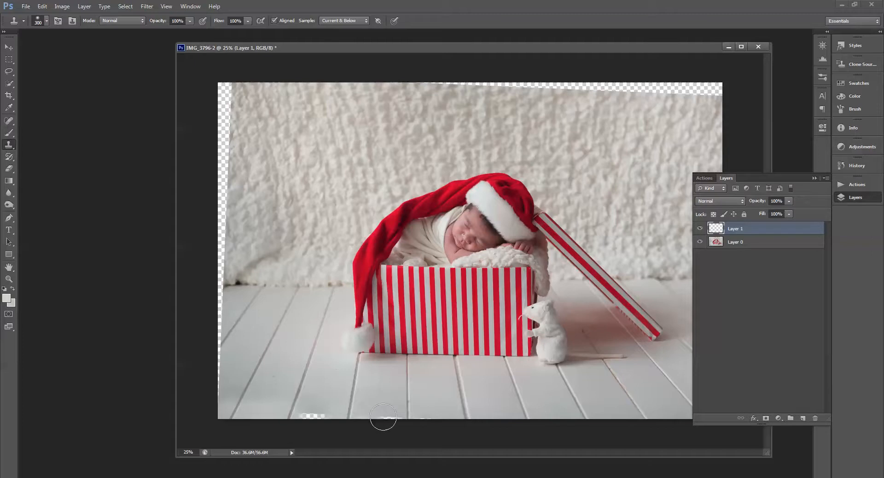
{"action": "mouse_move", "coordinate": [391, 419]}
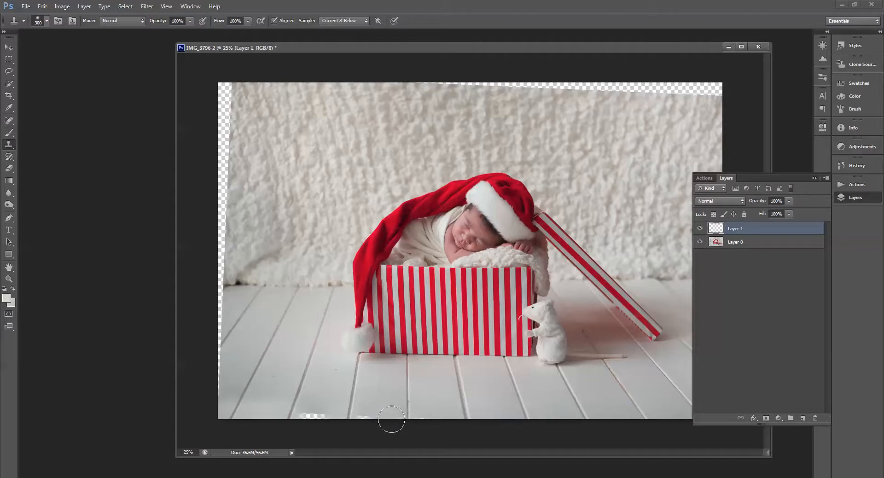
{"action": "mouse_move", "coordinate": [331, 418]}
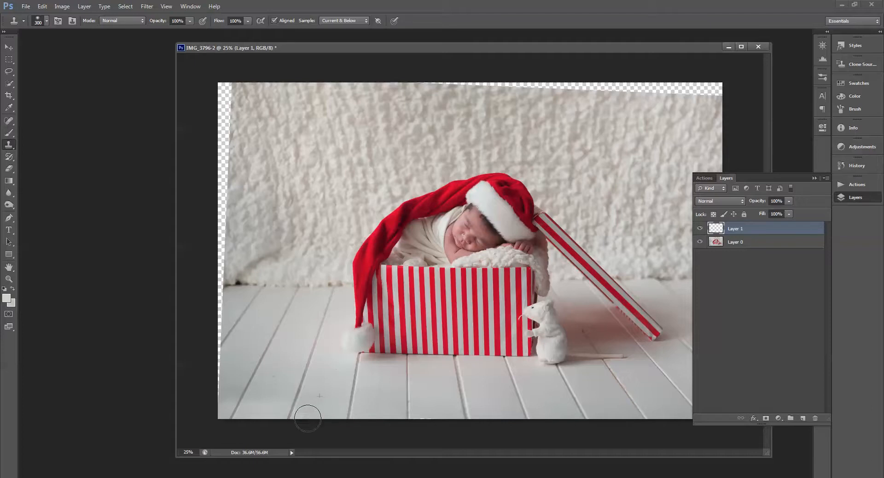
{"action": "mouse_move", "coordinate": [238, 321]}
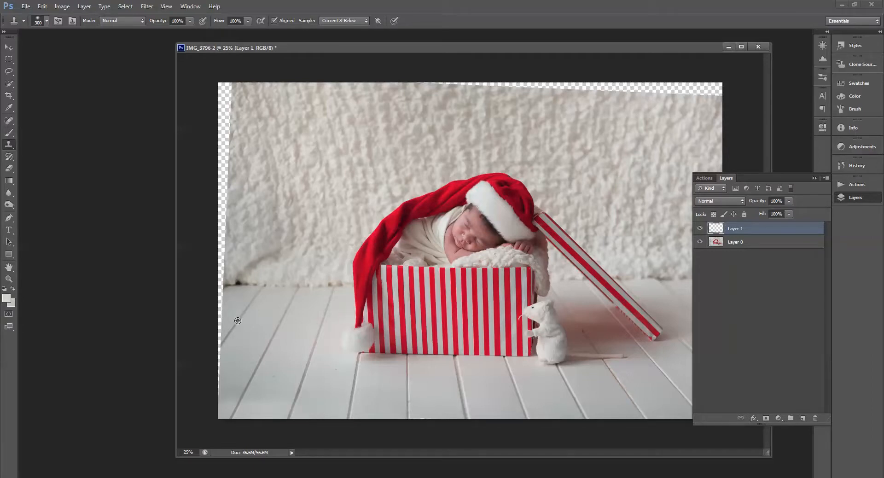
{"action": "mouse_move", "coordinate": [219, 346]}
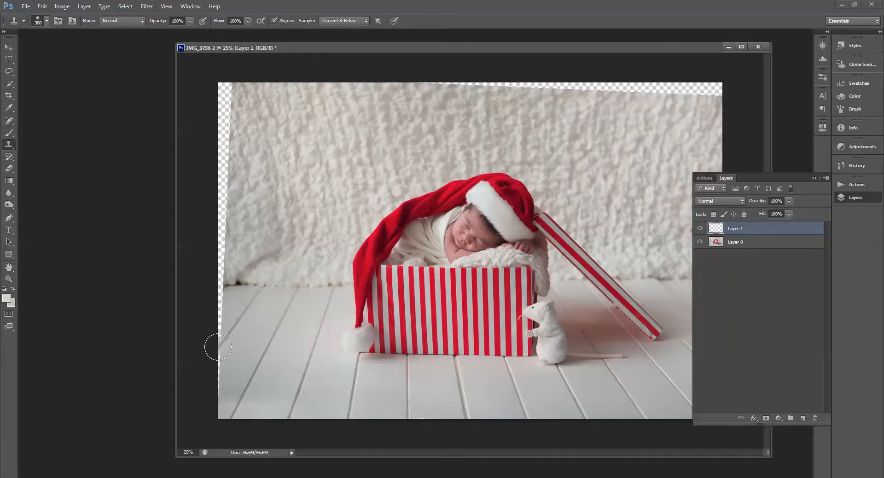
{"action": "mouse_move", "coordinate": [238, 301]}
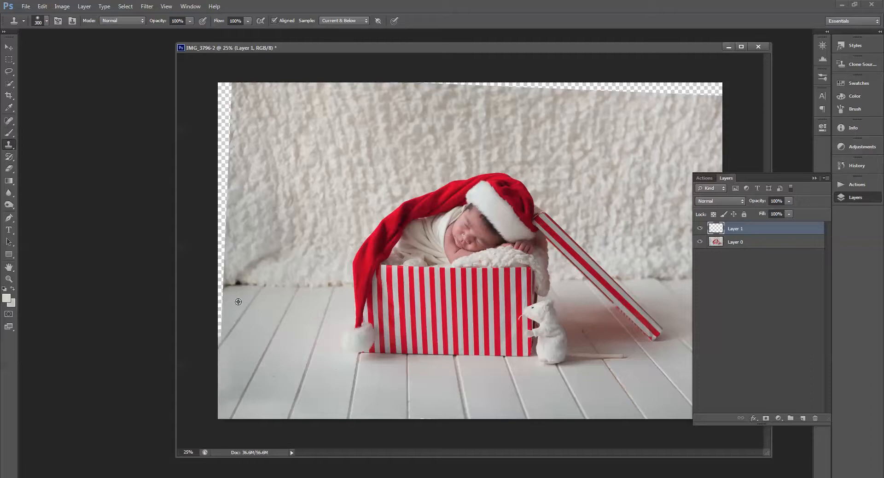
{"action": "left_click", "coordinate": [265, 304]}
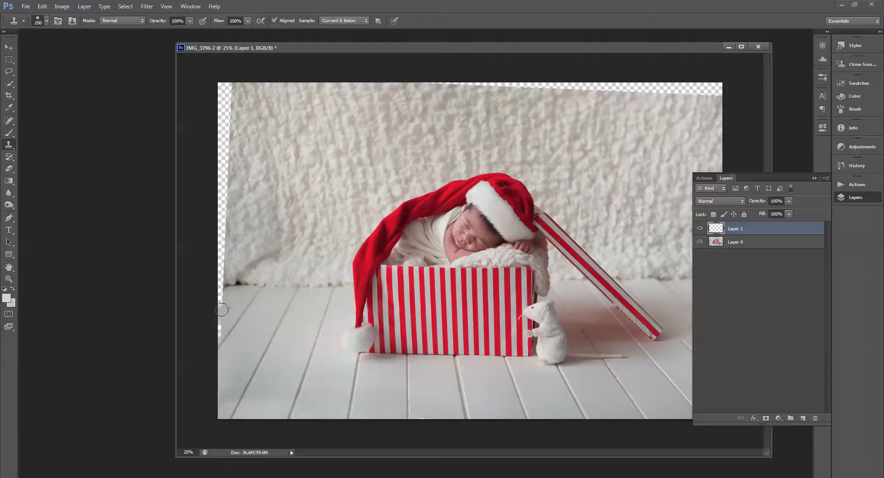
{"action": "mouse_move", "coordinate": [252, 321]}
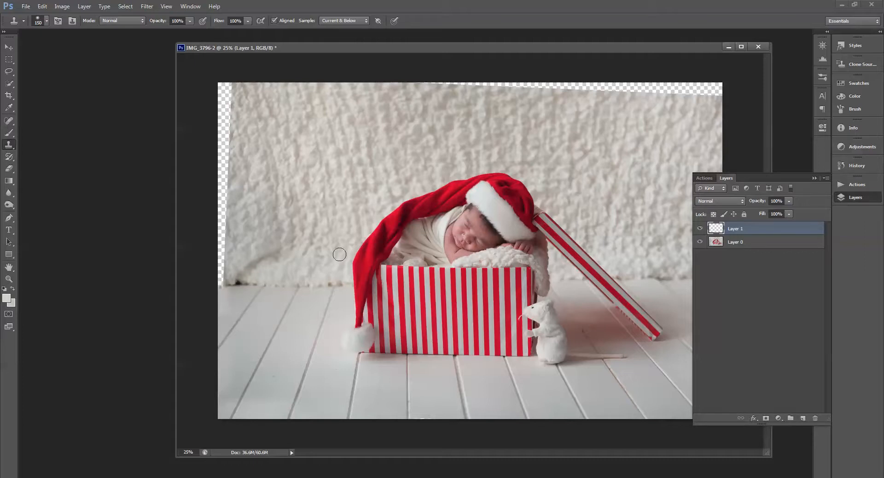
{"action": "mouse_move", "coordinate": [302, 282]}
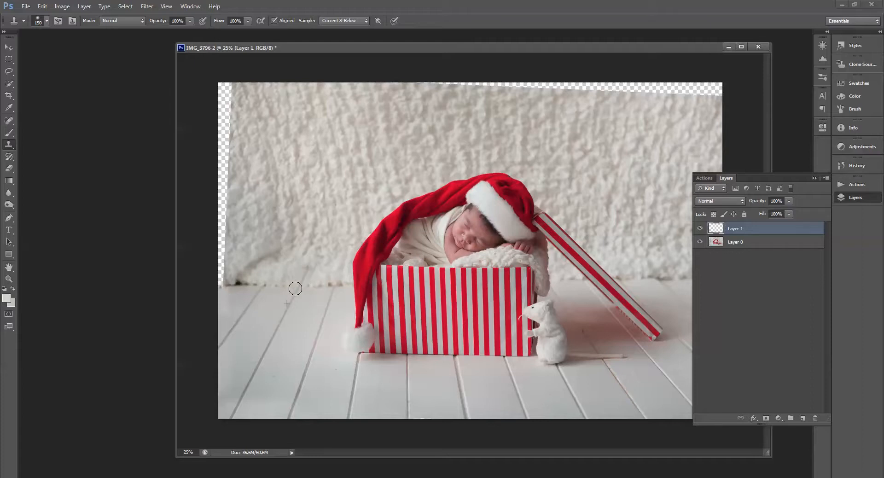
{"action": "mouse_move", "coordinate": [284, 288]}
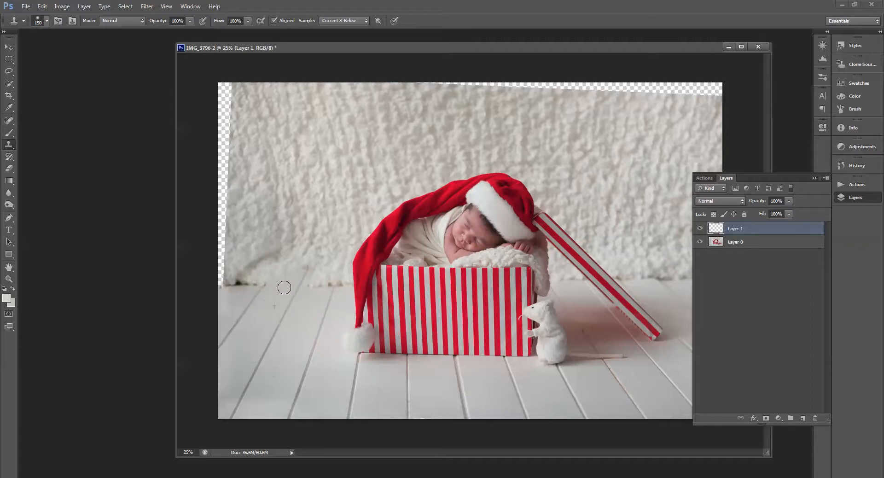
{"action": "mouse_move", "coordinate": [333, 287]}
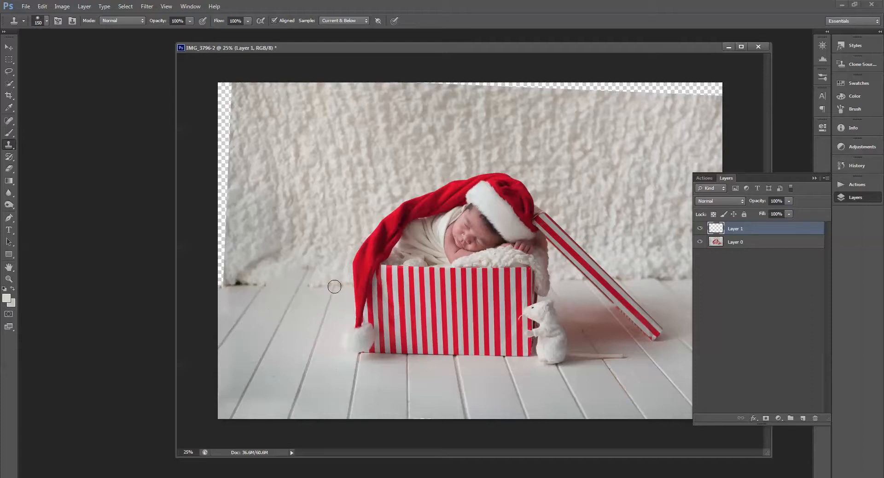
{"action": "mouse_move", "coordinate": [312, 299]}
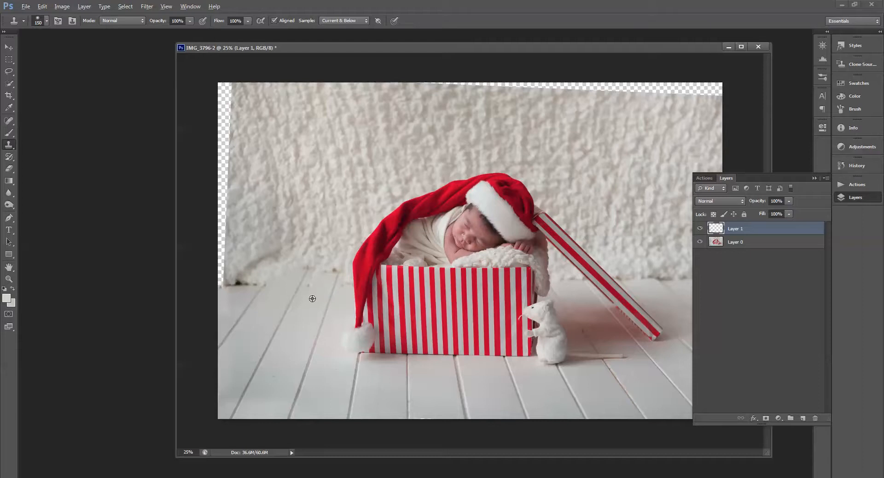
{"action": "mouse_move", "coordinate": [252, 301]}
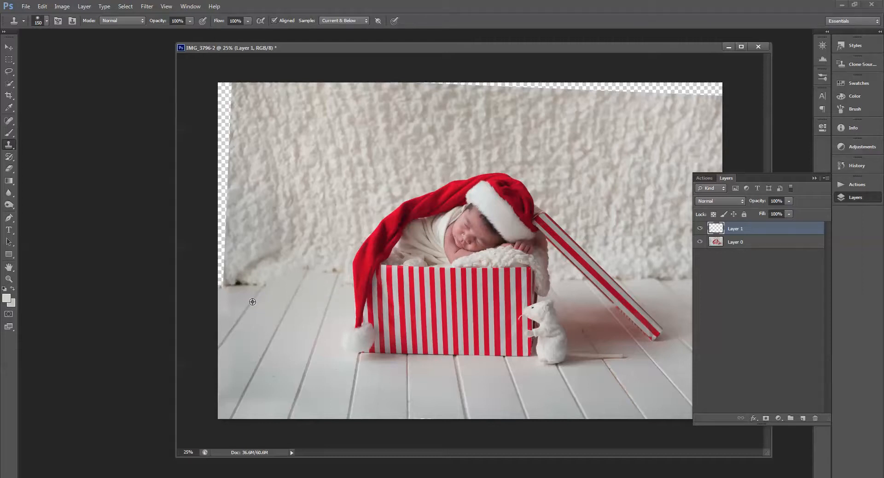
{"action": "mouse_move", "coordinate": [267, 278]}
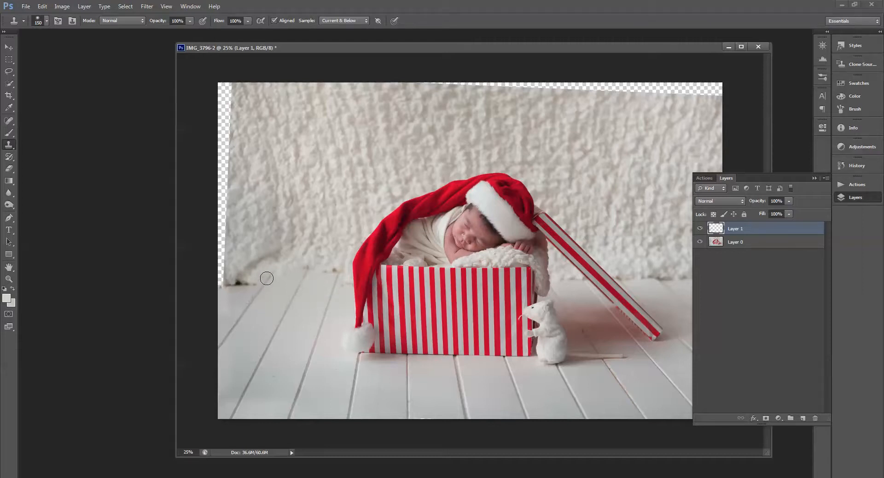
{"action": "mouse_move", "coordinate": [266, 301]}
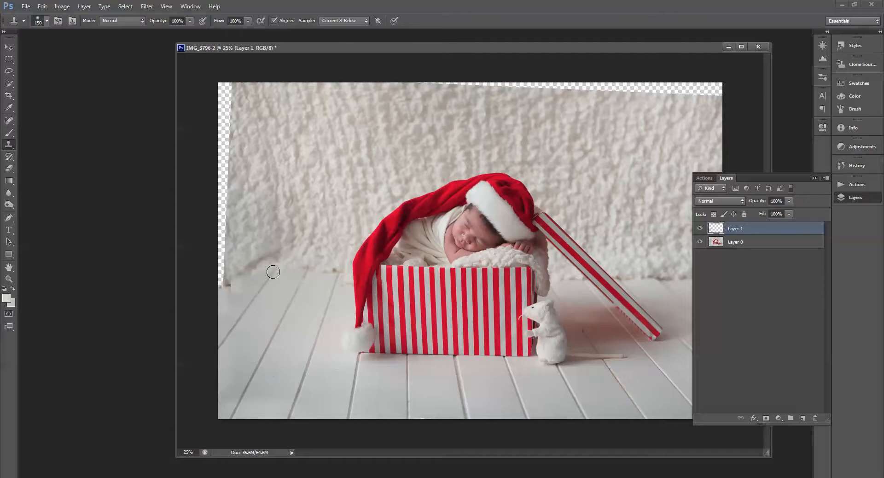
{"action": "mouse_move", "coordinate": [307, 270]}
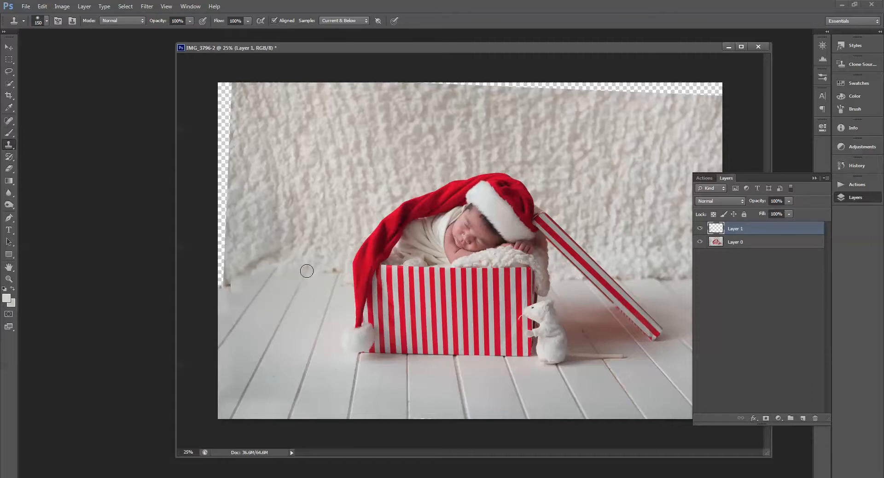
{"action": "mouse_move", "coordinate": [335, 291]}
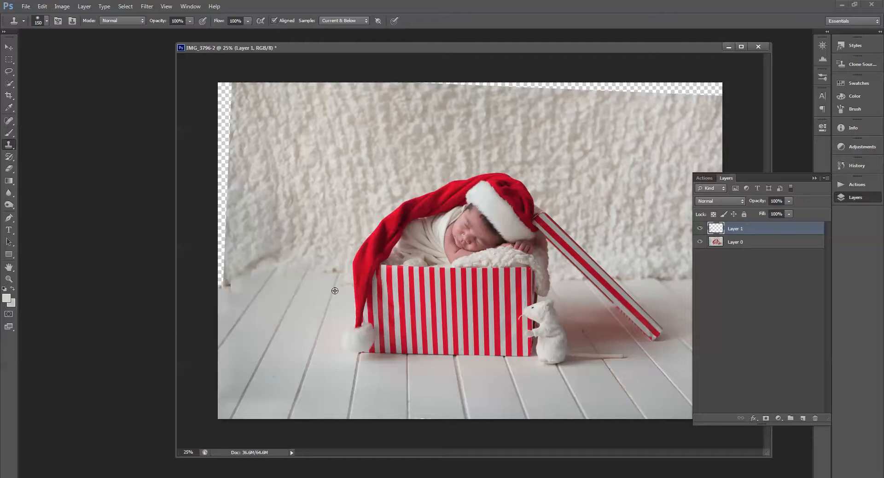
{"action": "mouse_move", "coordinate": [339, 272]}
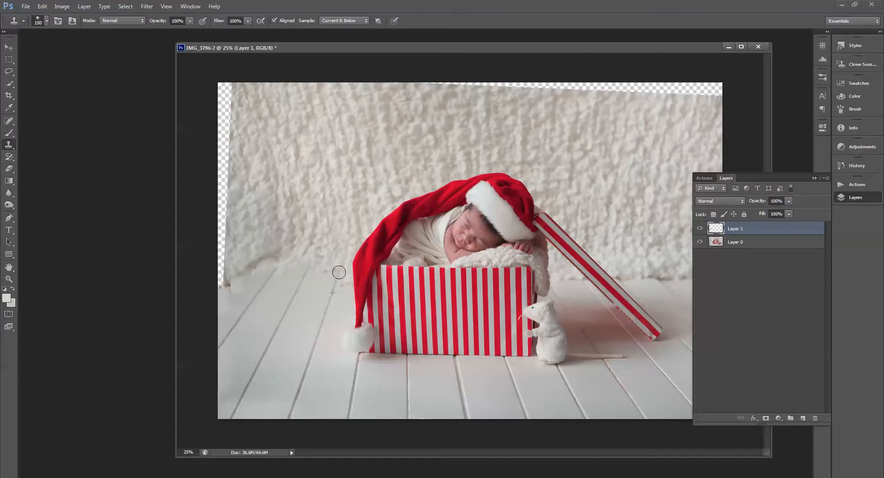
{"action": "mouse_move", "coordinate": [326, 269]}
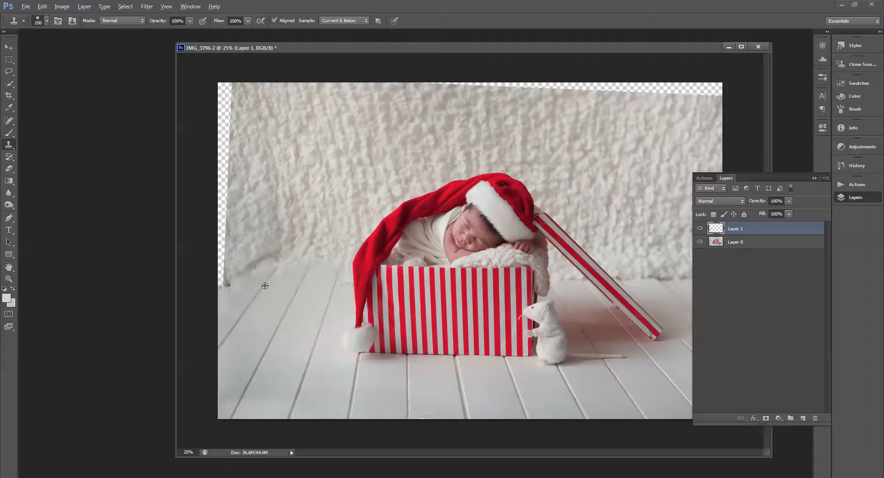
{"action": "mouse_move", "coordinate": [227, 280]}
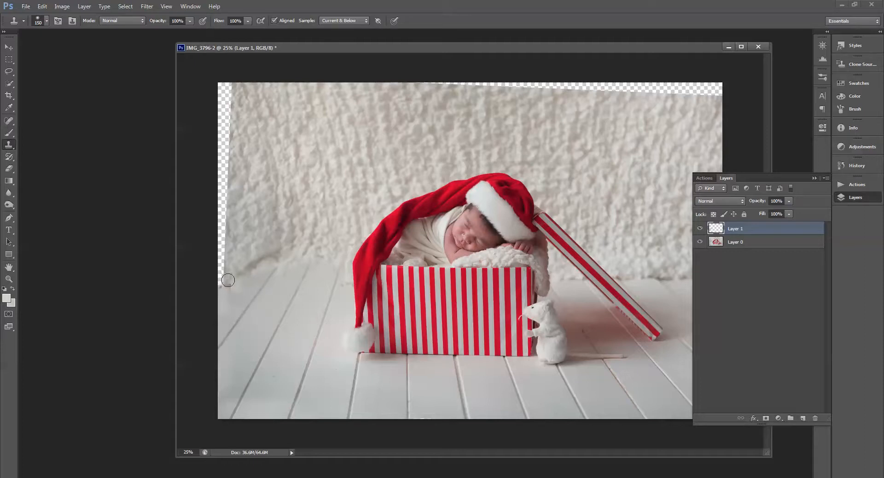
{"action": "mouse_move", "coordinate": [240, 278]}
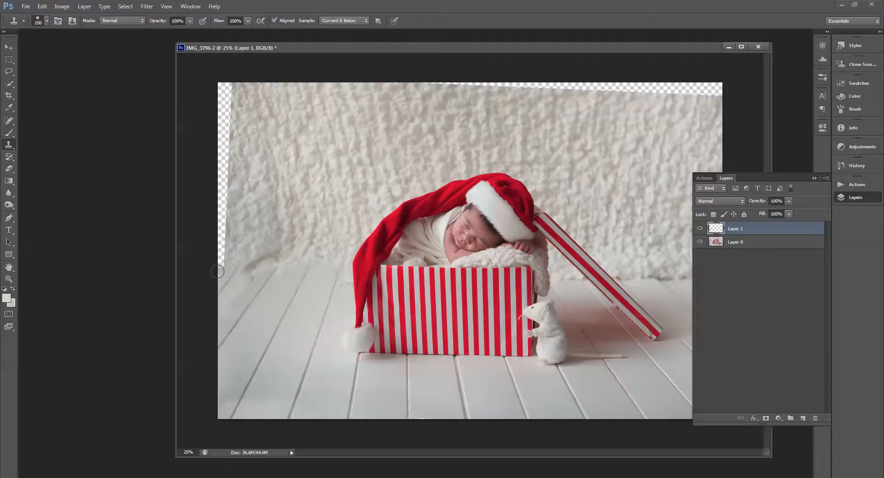
{"action": "mouse_move", "coordinate": [242, 274]}
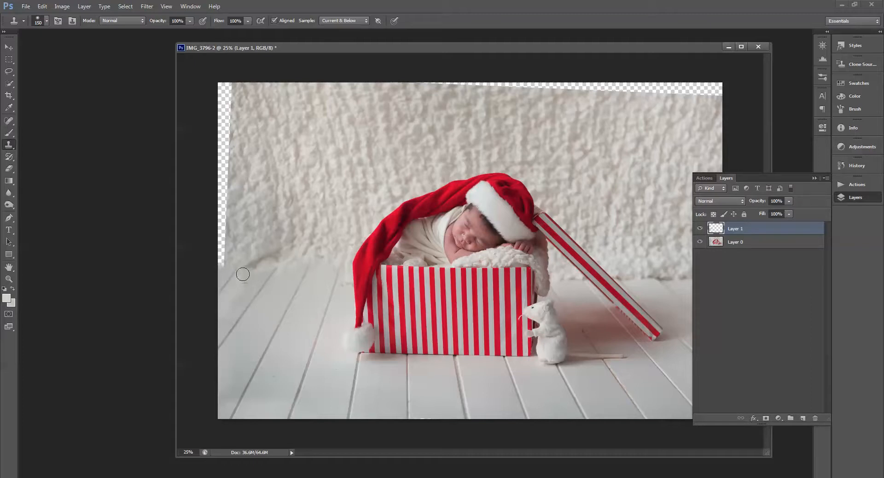
{"action": "mouse_move", "coordinate": [670, 61]}
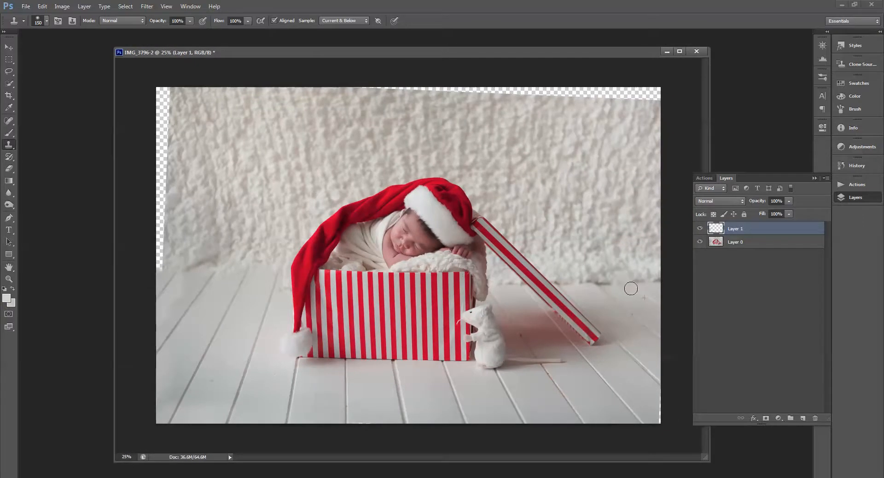
{"action": "mouse_move", "coordinate": [653, 289]}
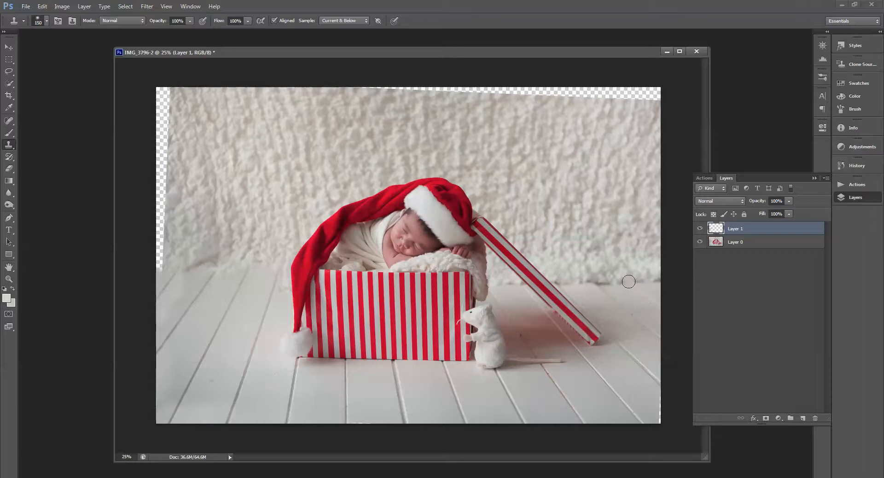
{"action": "mouse_move", "coordinate": [611, 276]}
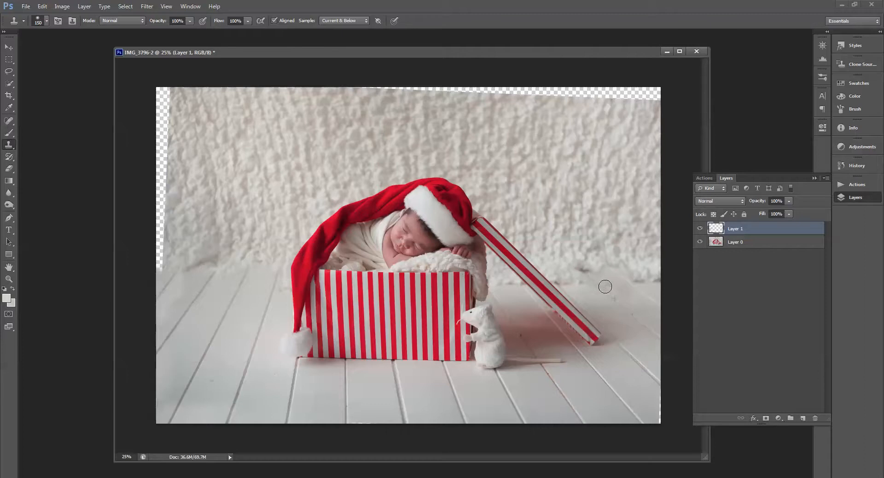
{"action": "mouse_move", "coordinate": [586, 288]}
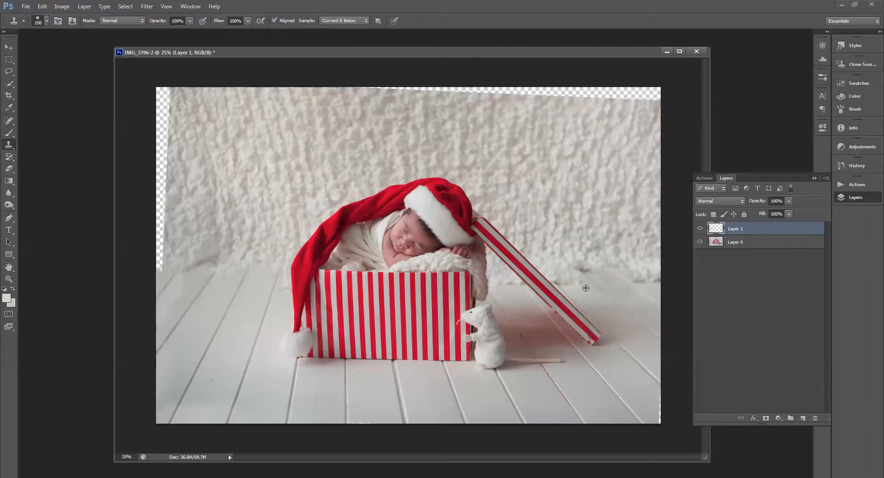
{"action": "mouse_move", "coordinate": [582, 280]}
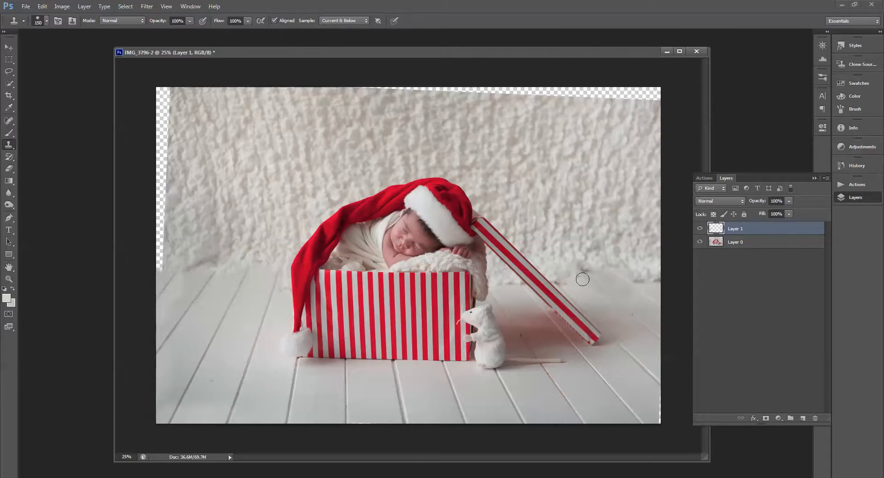
{"action": "mouse_move", "coordinate": [580, 278]}
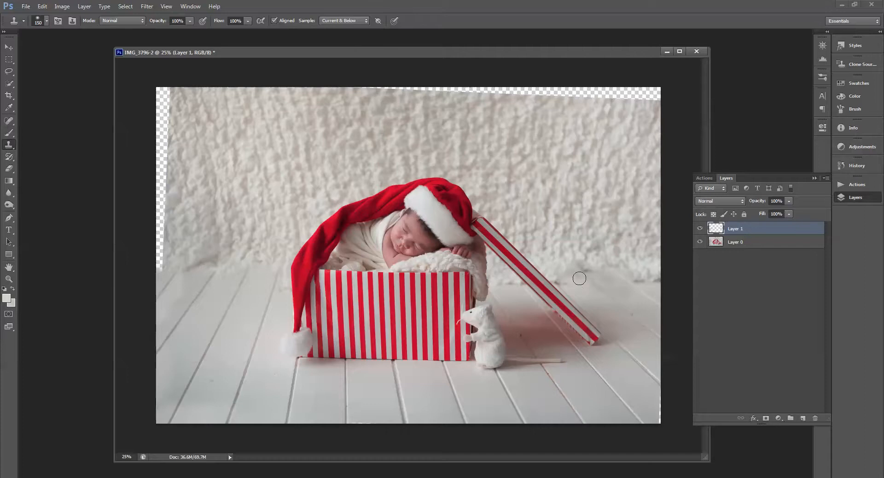
{"action": "mouse_move", "coordinate": [655, 288]}
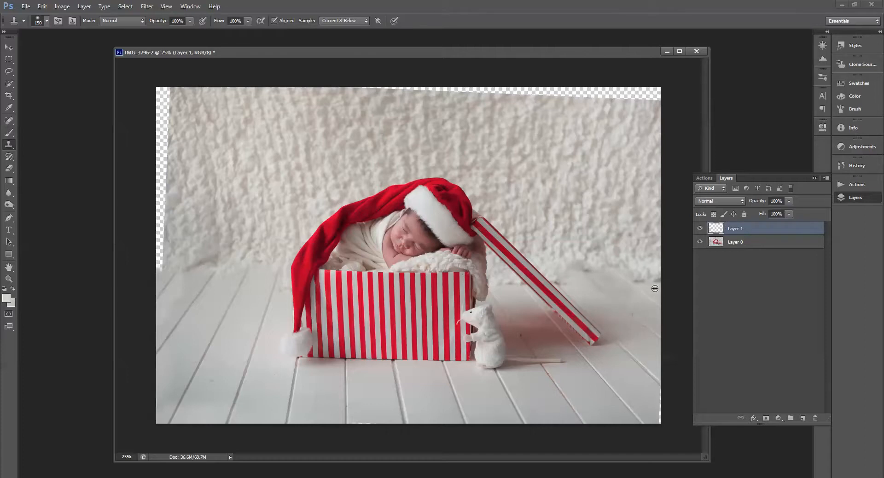
{"action": "mouse_move", "coordinate": [659, 281]}
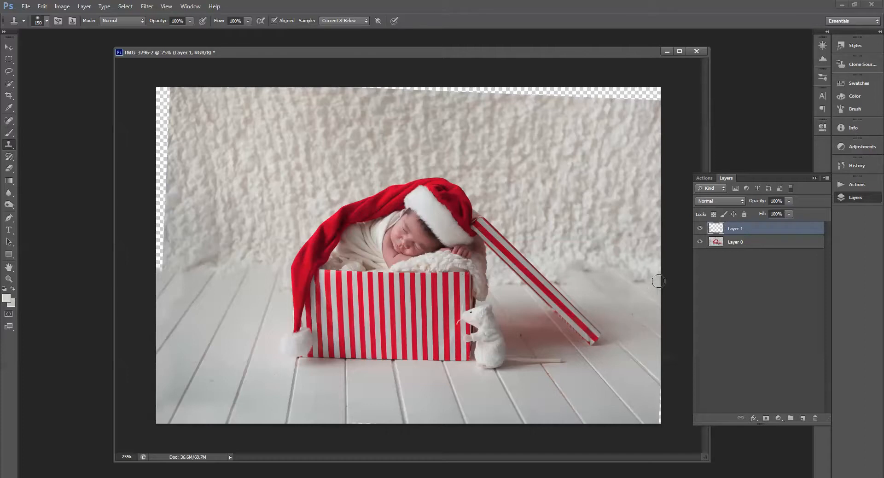
{"action": "mouse_move", "coordinate": [632, 273]}
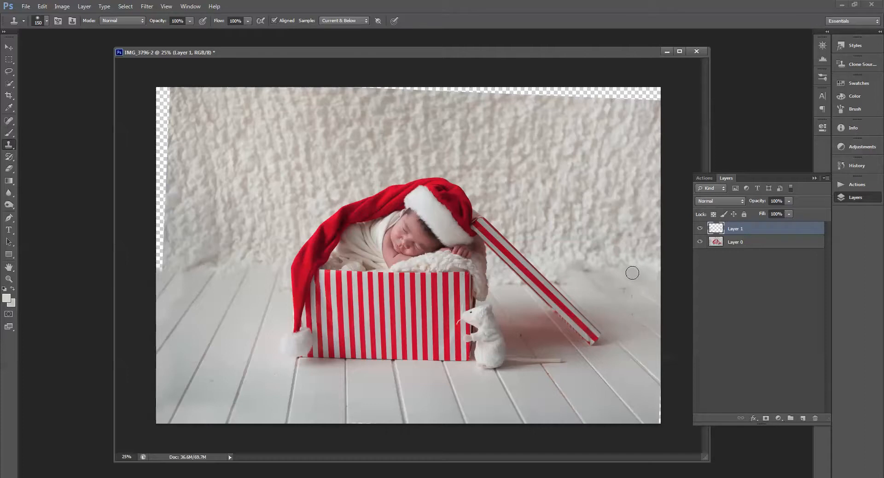
{"action": "mouse_move", "coordinate": [612, 296]}
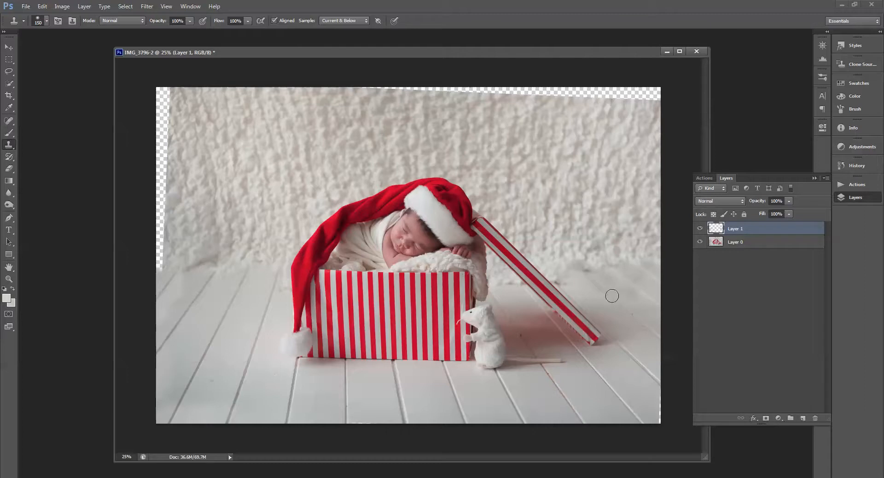
{"action": "mouse_move", "coordinate": [560, 284]}
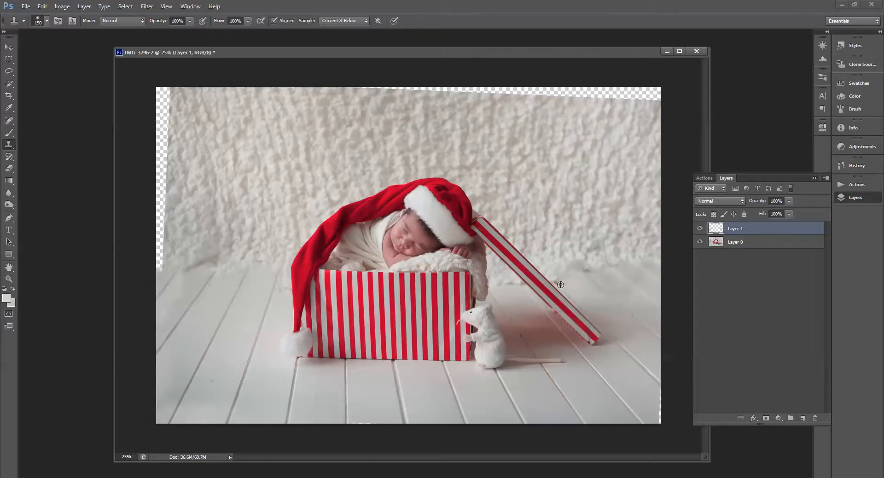
{"action": "mouse_move", "coordinate": [562, 281]}
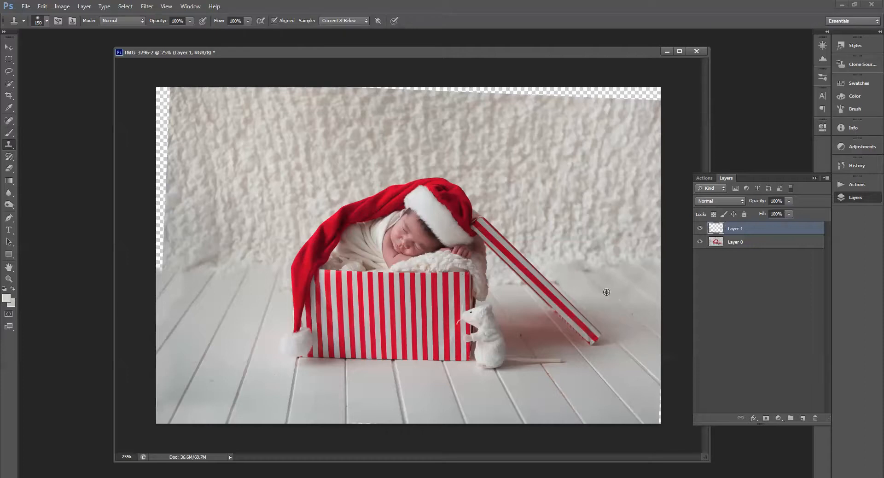
{"action": "mouse_move", "coordinate": [650, 295]}
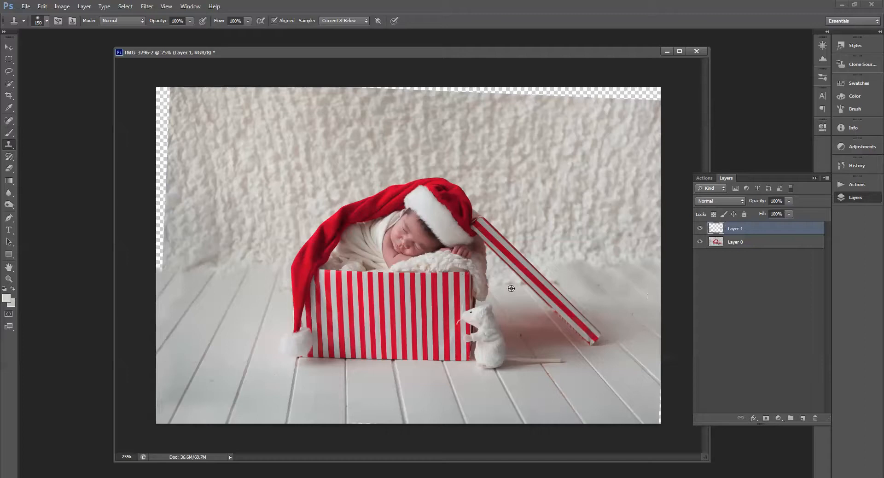
{"action": "mouse_move", "coordinate": [226, 281]}
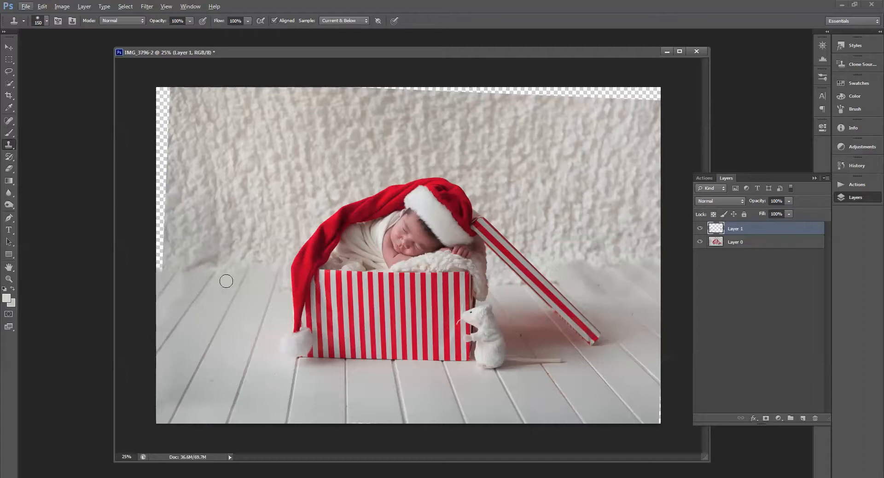
{"action": "mouse_move", "coordinate": [216, 267]}
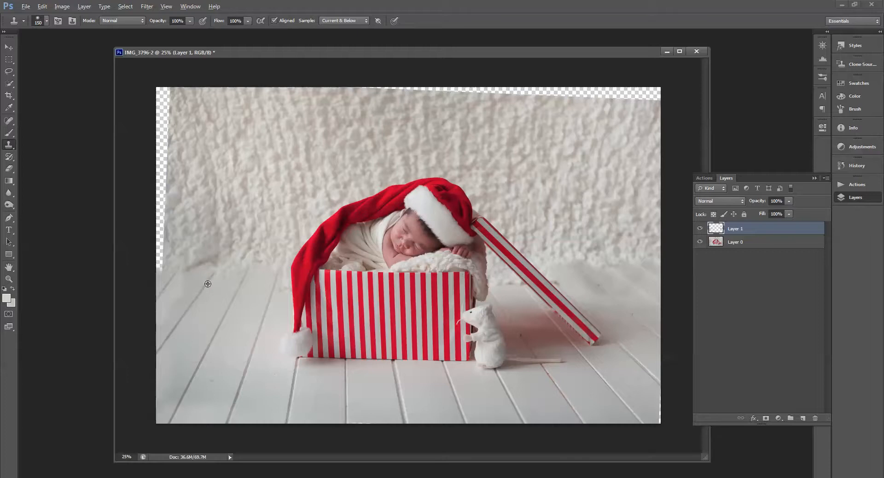
{"action": "mouse_move", "coordinate": [639, 212]}
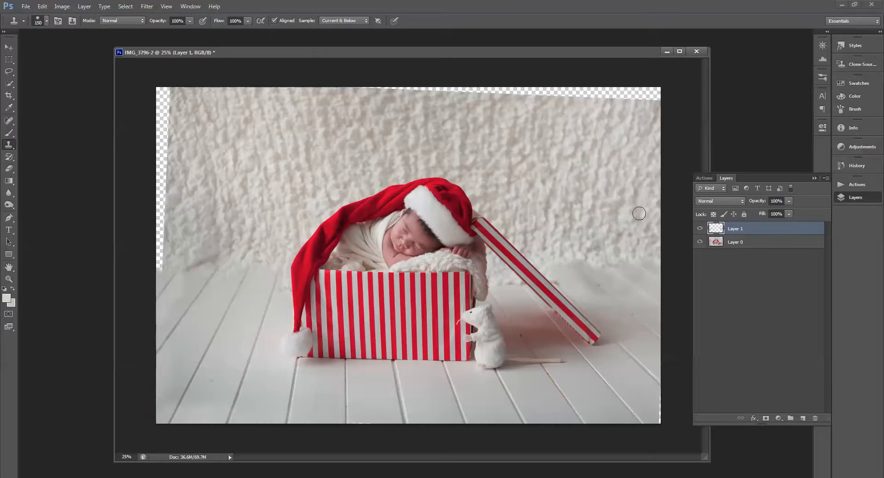
Flatten all layers into a single Background layer via the Layers panel menu
{"action": "left_click", "coordinate": [815, 178]}
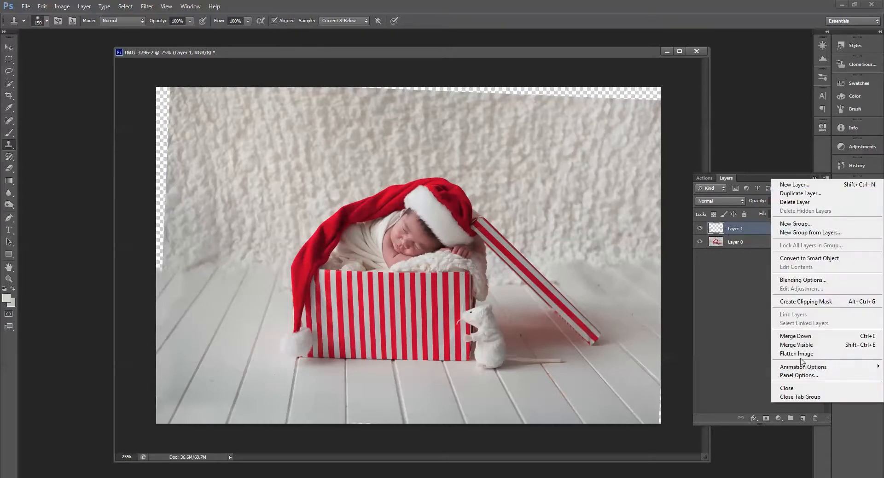
{"action": "left_click", "coordinate": [797, 354]}
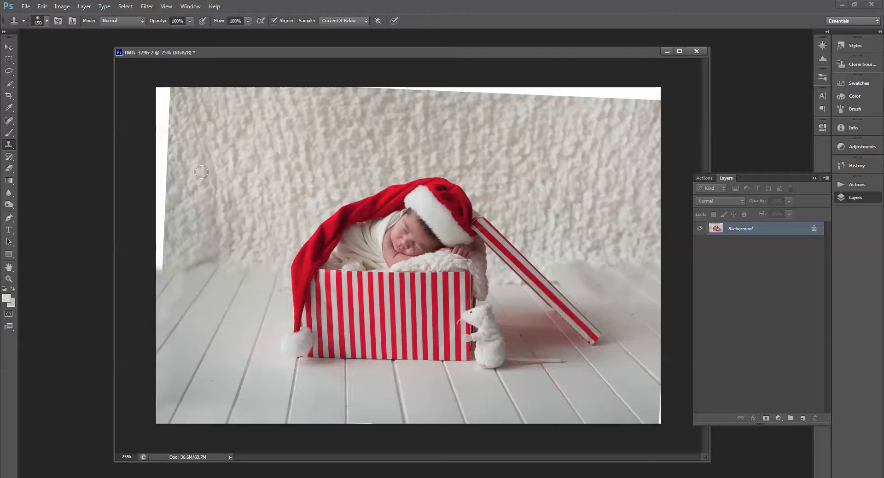
Sample floor tones, set a light-grey background colour for the gradient backdrop, then hide Layer 1
{"action": "left_click", "coordinate": [8, 166]}
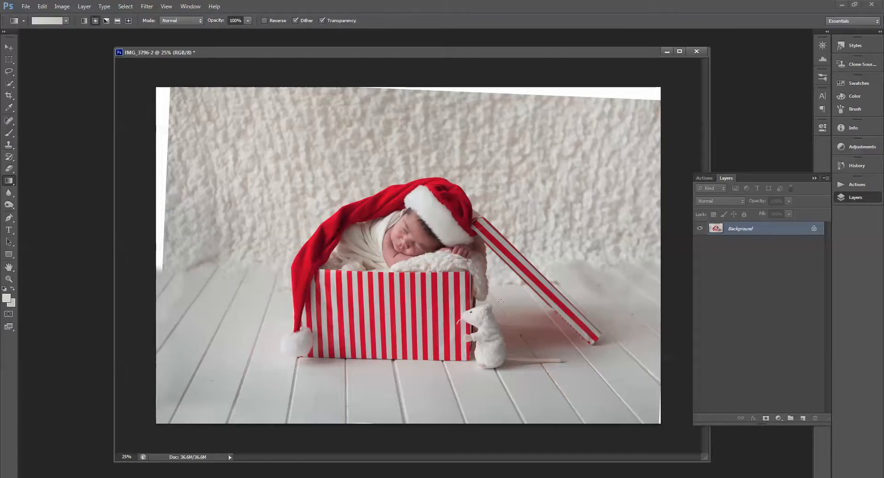
{"action": "mouse_move", "coordinate": [452, 367]}
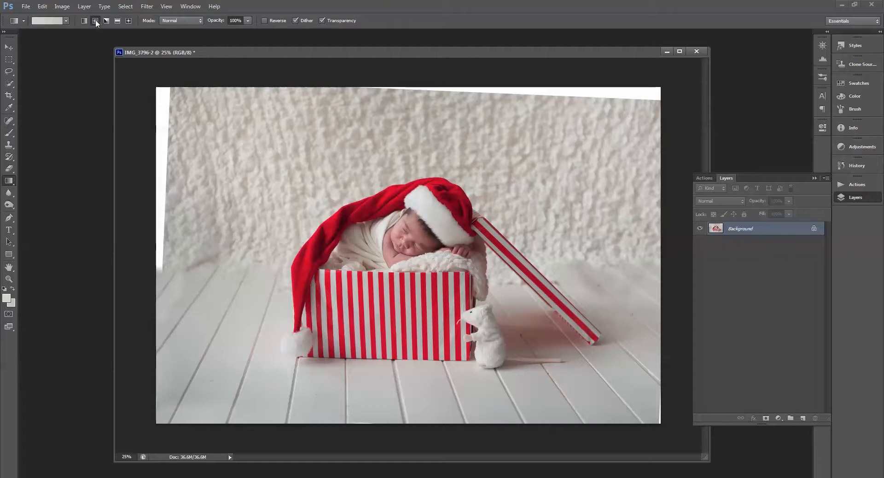
{"action": "mouse_move", "coordinate": [50, 26]}
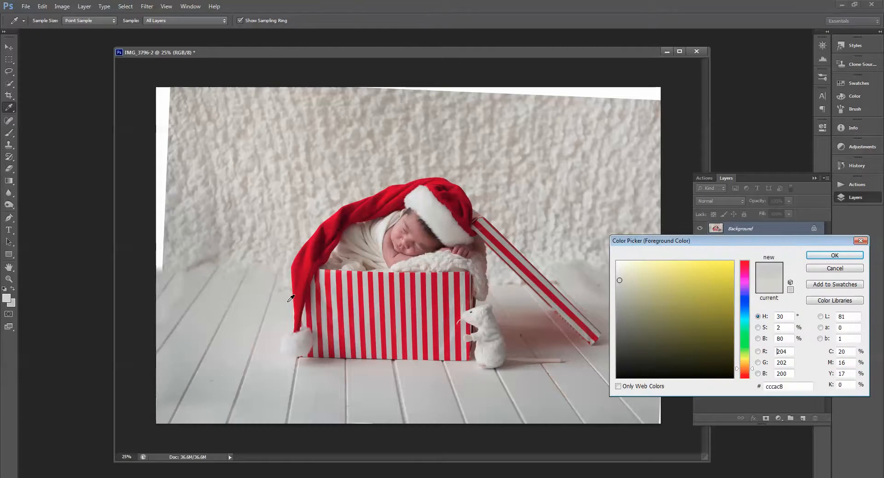
{"action": "left_click", "coordinate": [744, 264]}
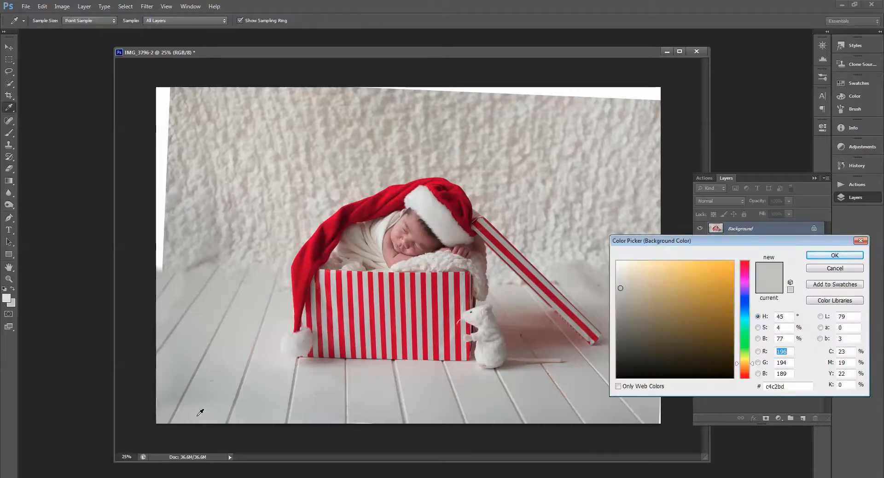
{"action": "left_click", "coordinate": [745, 304]}
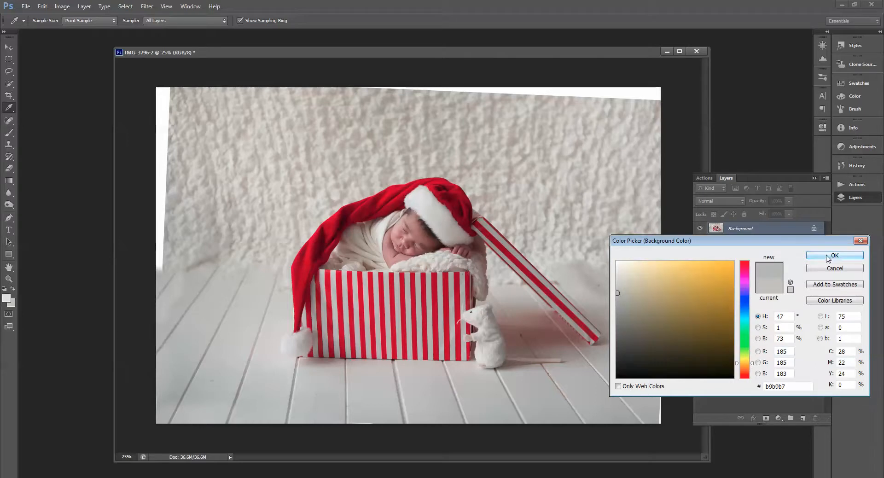
{"action": "left_click", "coordinate": [619, 291]}
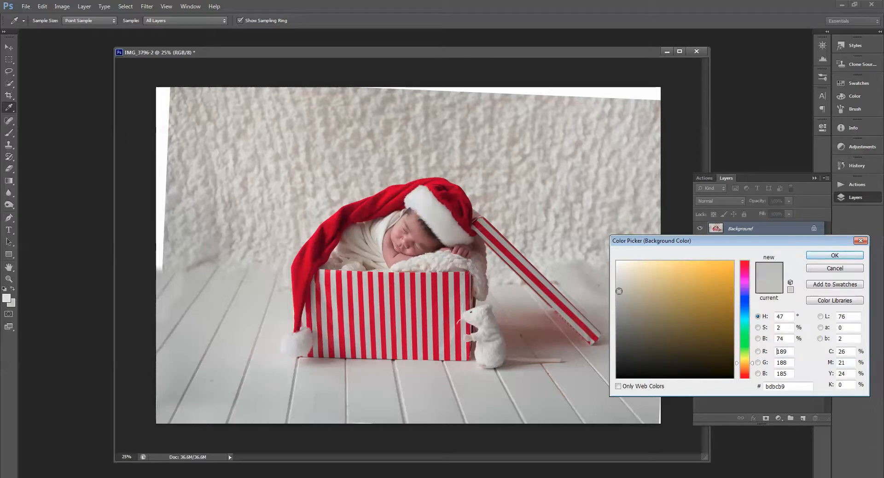
{"action": "left_click", "coordinate": [834, 255]}
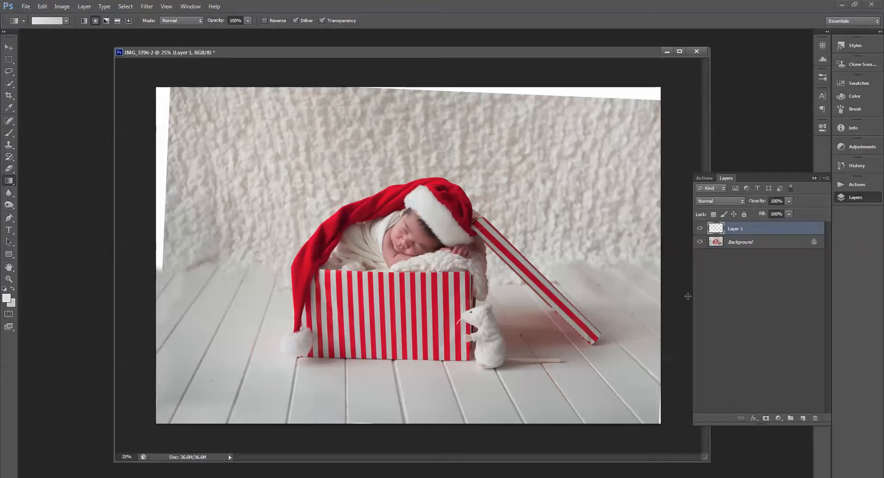
{"action": "mouse_move", "coordinate": [399, 240]}
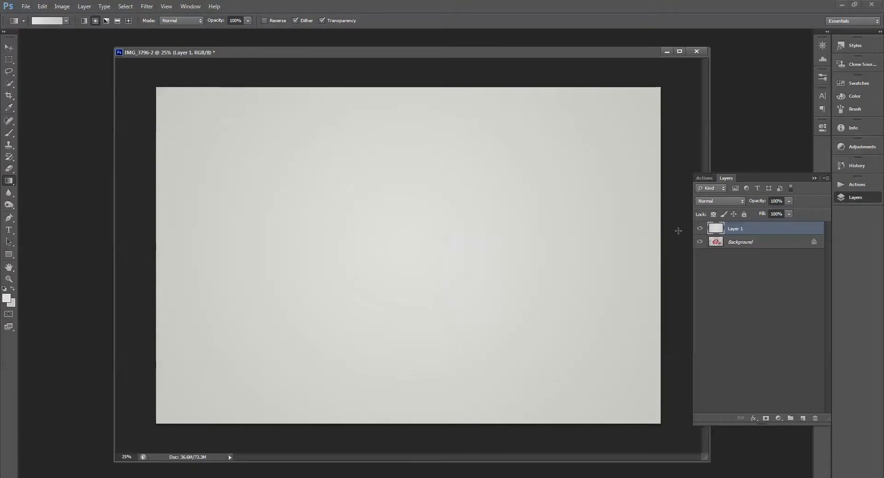
{"action": "left_click", "coordinate": [699, 228]}
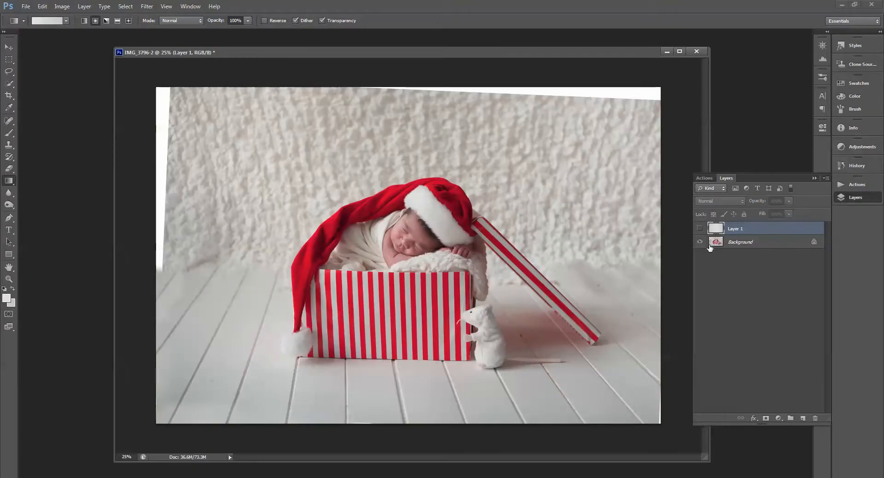
Quick-select the baby, gift box, lid and toy mouse on the Background layer
{"action": "left_click", "coordinate": [740, 242]}
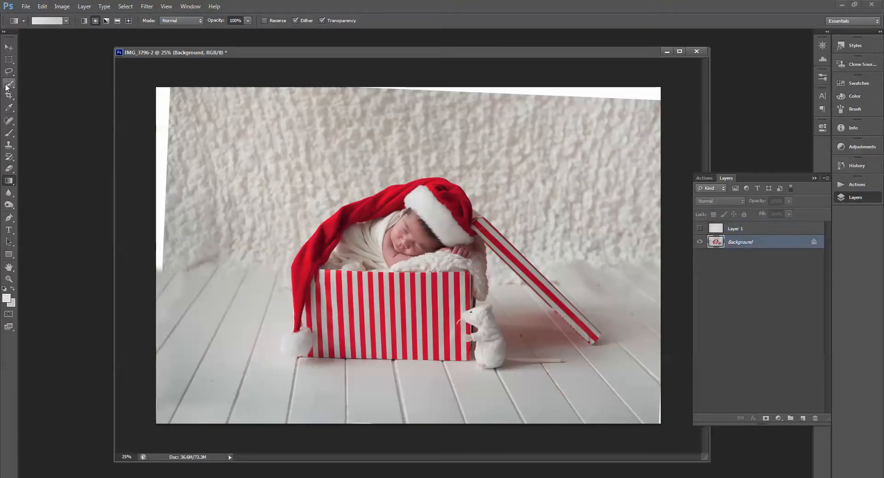
{"action": "left_click", "coordinate": [8, 86]}
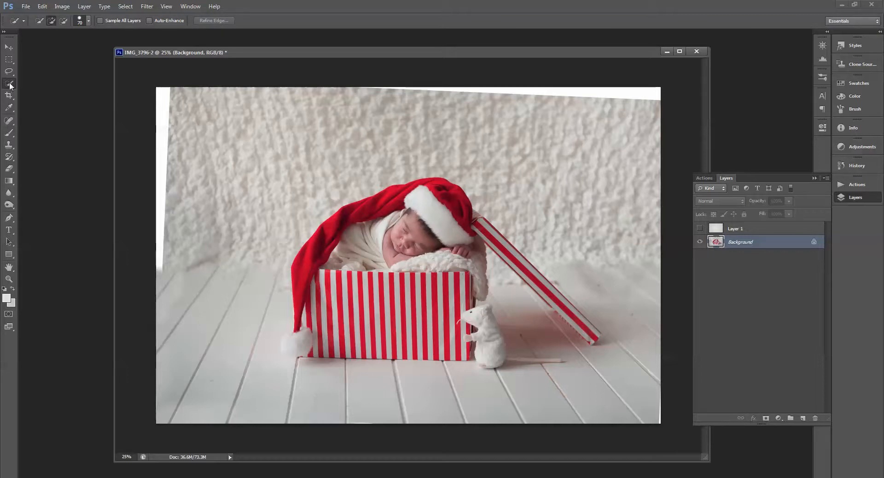
{"action": "mouse_move", "coordinate": [476, 218]}
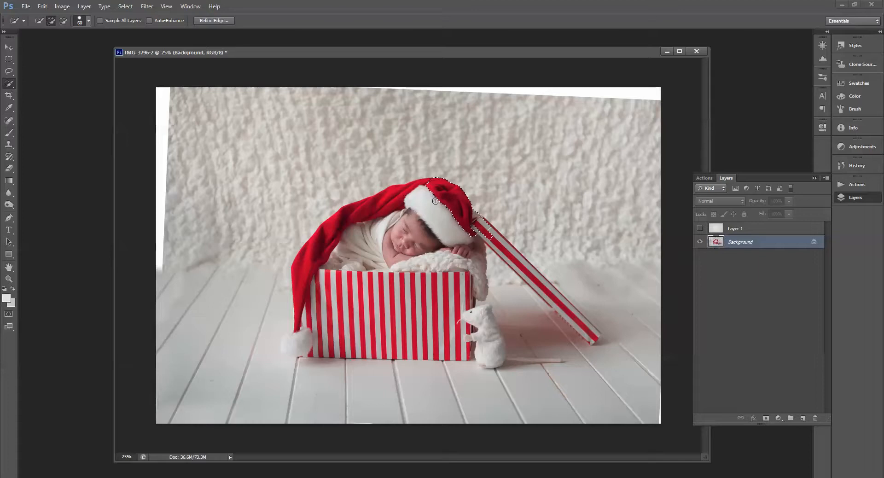
{"action": "left_click_drag", "start_coordinate": [436, 201], "coordinate": [323, 233]}
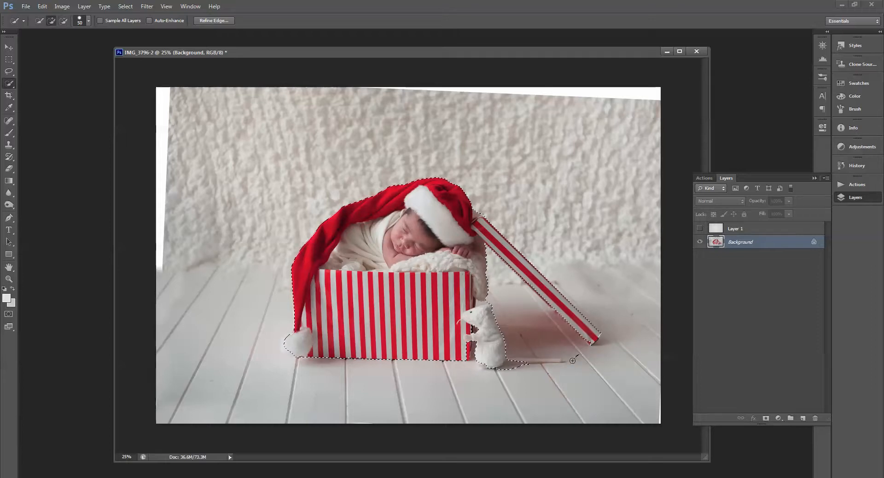
Refine the selection edges previewed On White and apply the result
{"action": "left_click", "coordinate": [213, 20]}
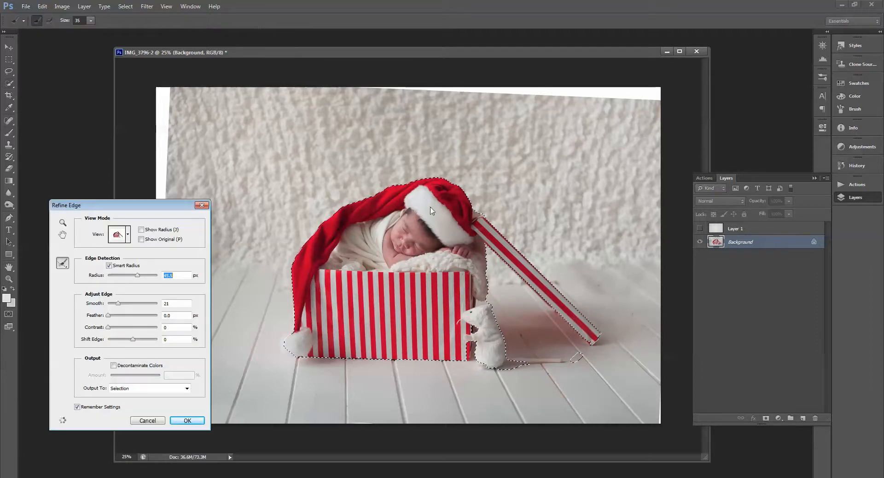
{"action": "left_click", "coordinate": [119, 233]}
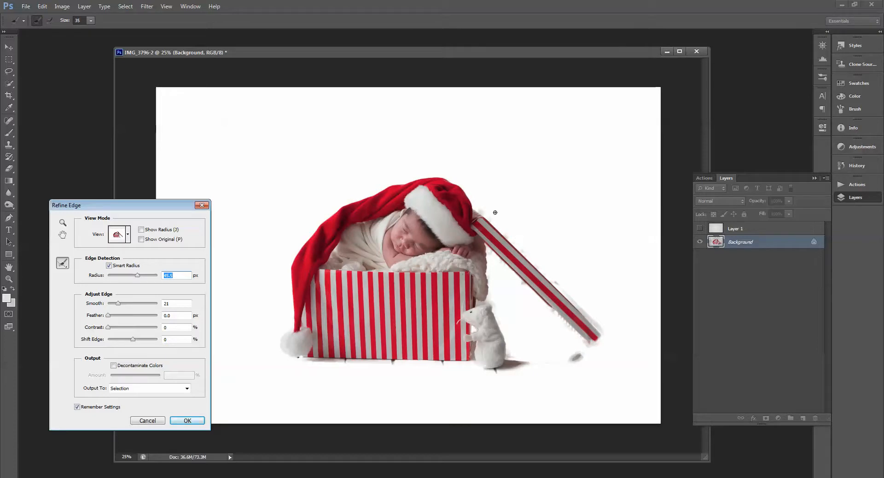
{"action": "mouse_move", "coordinate": [220, 413]}
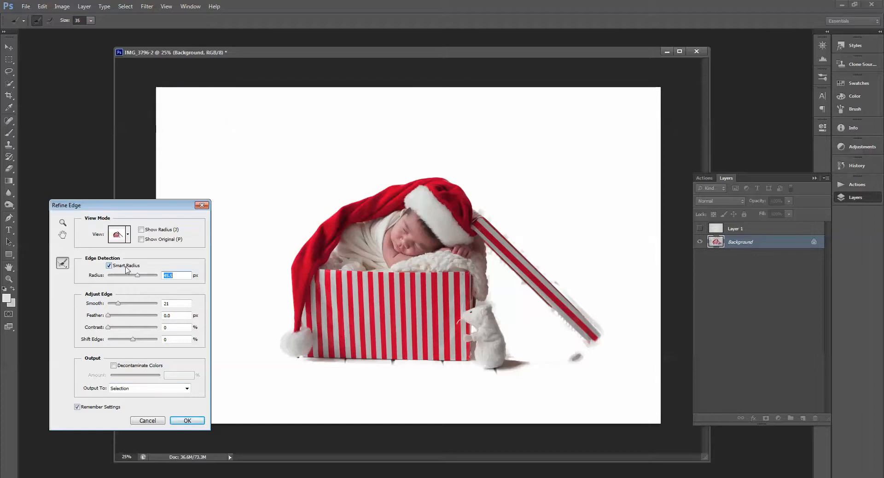
{"action": "mouse_move", "coordinate": [460, 202]}
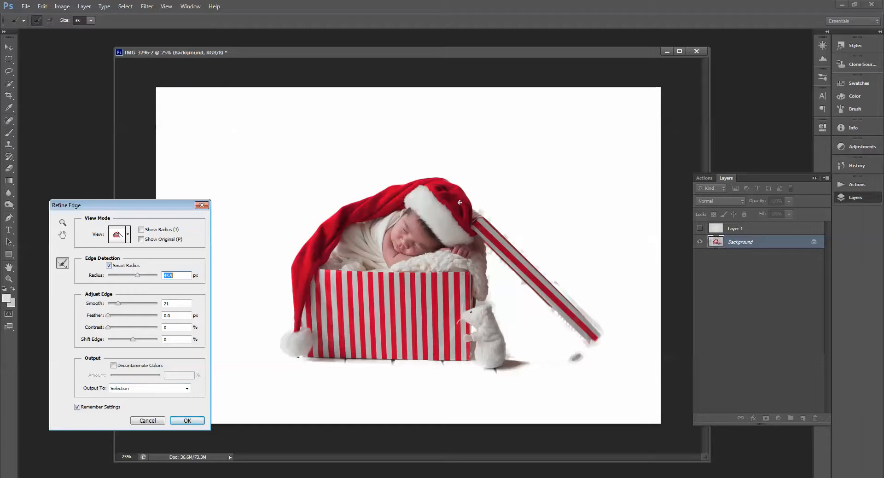
{"action": "left_click", "coordinate": [187, 421]}
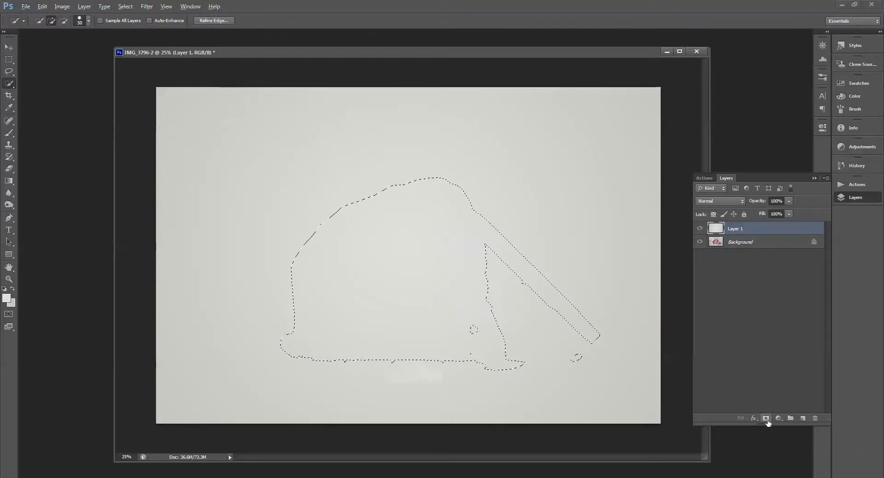
Mask Layer 1 with the subject selection and brush black over the floor to reveal the floorboards
{"action": "left_click", "coordinate": [765, 419]}
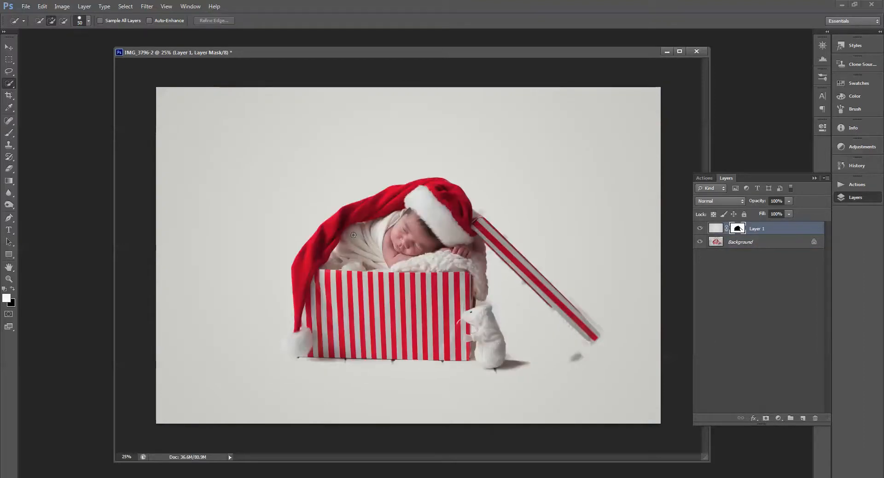
{"action": "left_click", "coordinate": [737, 229]}
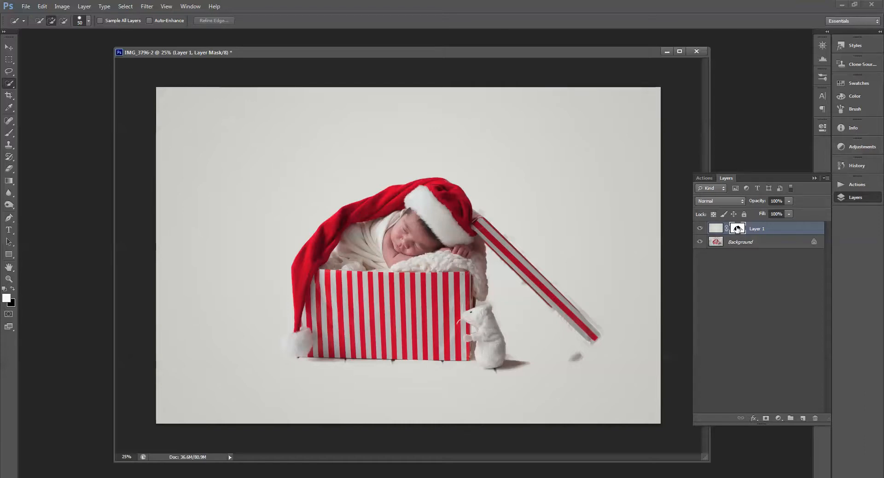
{"action": "left_click", "coordinate": [10, 133]}
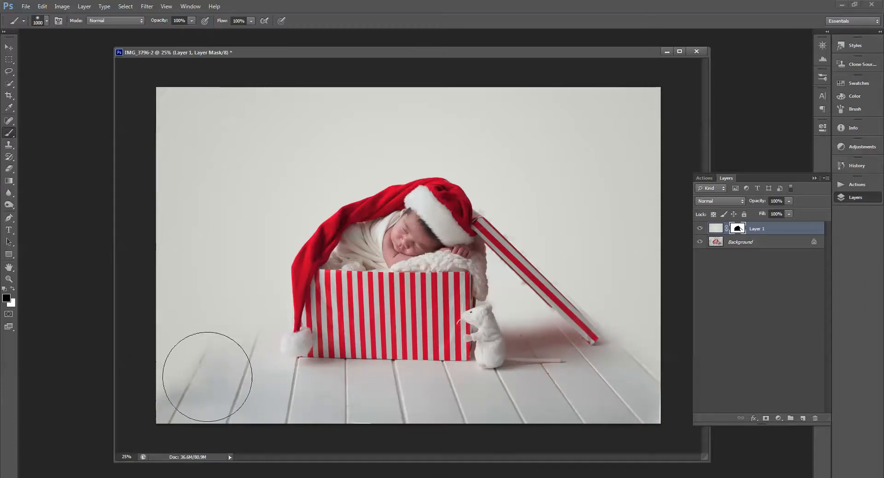
{"action": "mouse_move", "coordinate": [664, 380]}
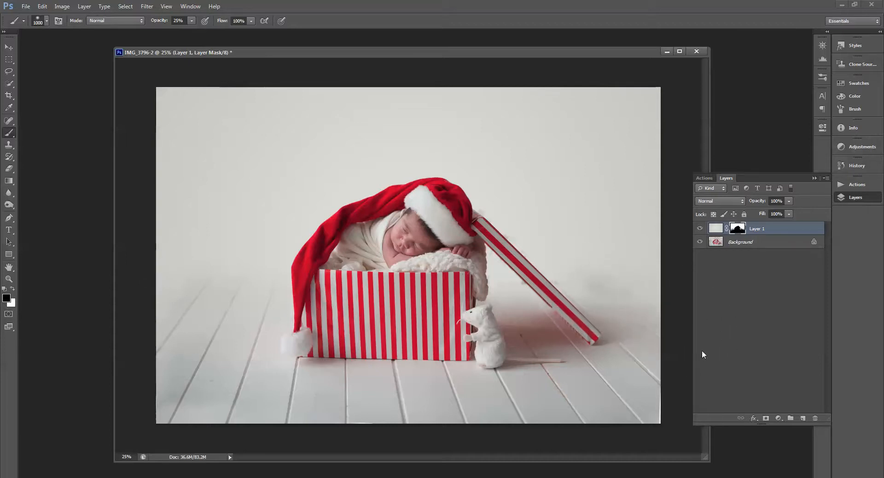
{"action": "mouse_move", "coordinate": [169, 434]}
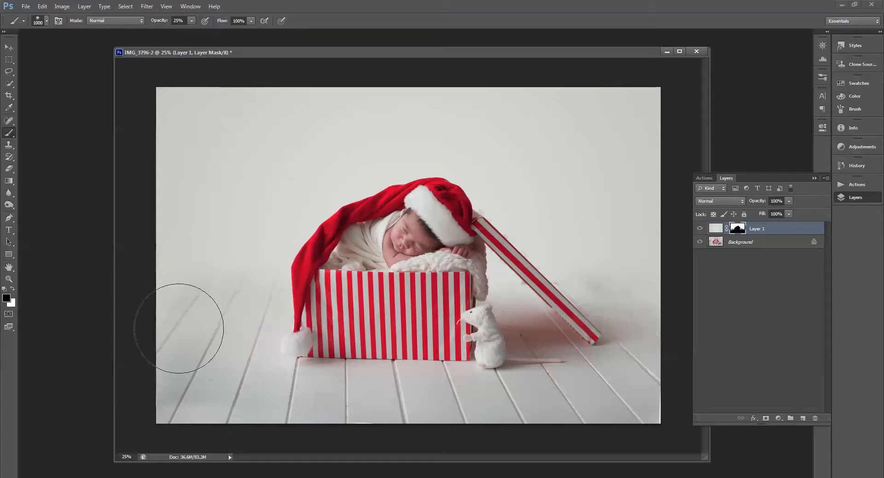
{"action": "mouse_move", "coordinate": [173, 426]}
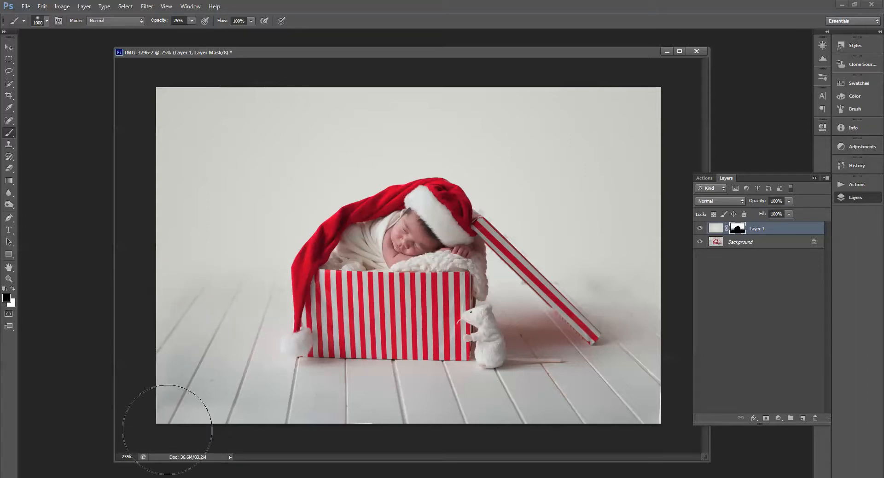
{"action": "mouse_move", "coordinate": [767, 261]}
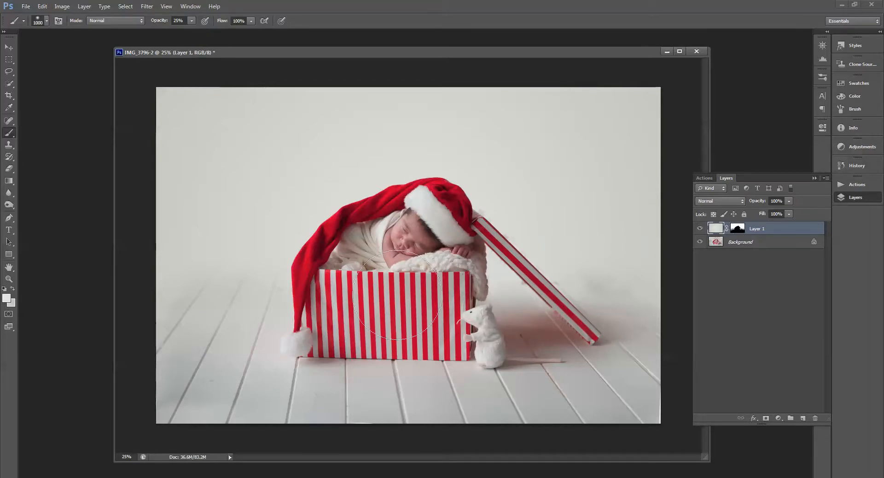
{"action": "mouse_move", "coordinate": [245, 303]}
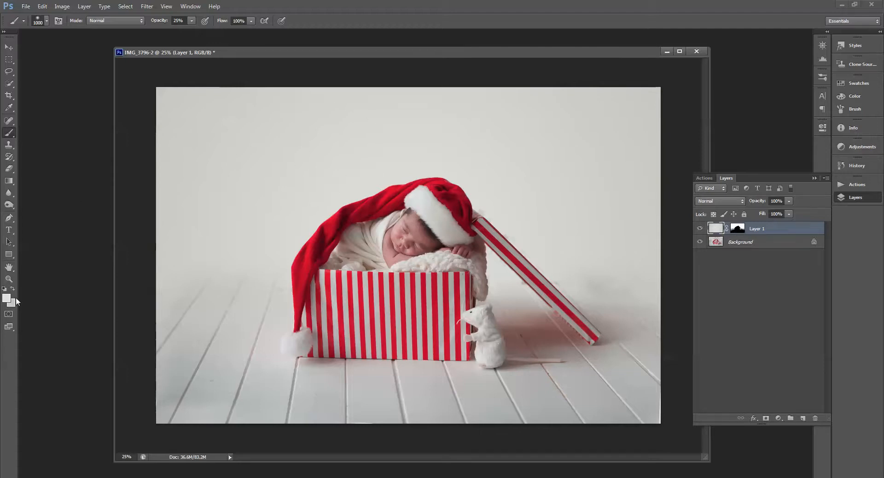
{"action": "mouse_move", "coordinate": [250, 297]}
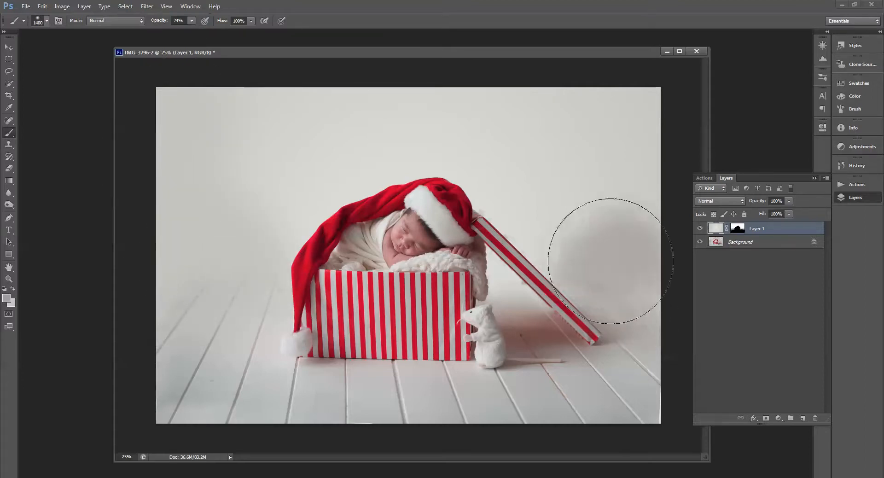
Brush soft light grey onto Layer 1's backdrop right of the lid and upper corner
{"action": "left_click", "coordinate": [192, 21]}
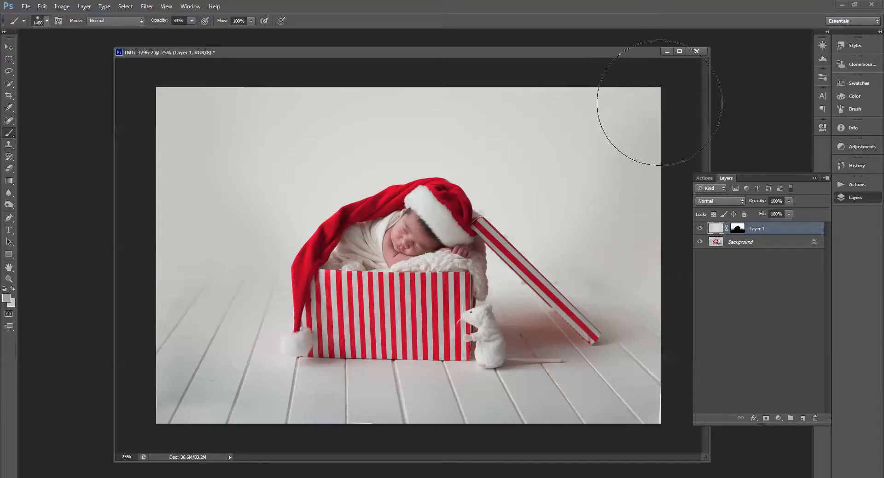
{"action": "mouse_move", "coordinate": [496, 312]}
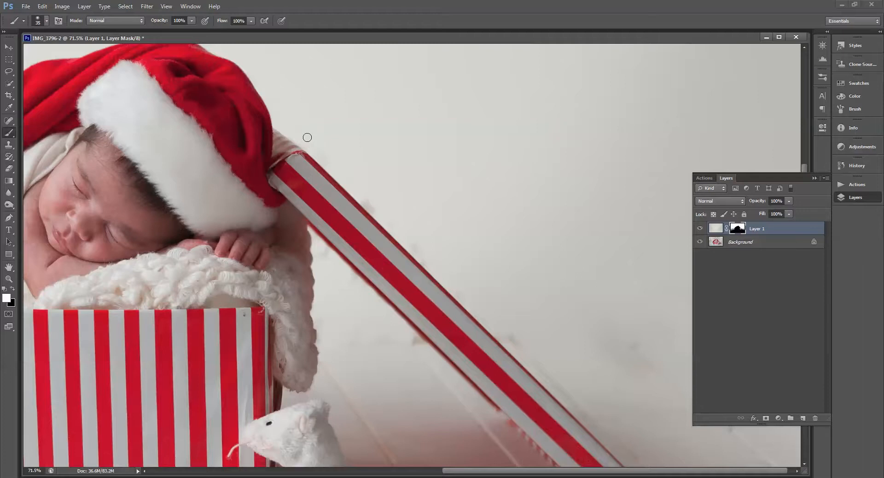
{"action": "mouse_move", "coordinate": [360, 181]}
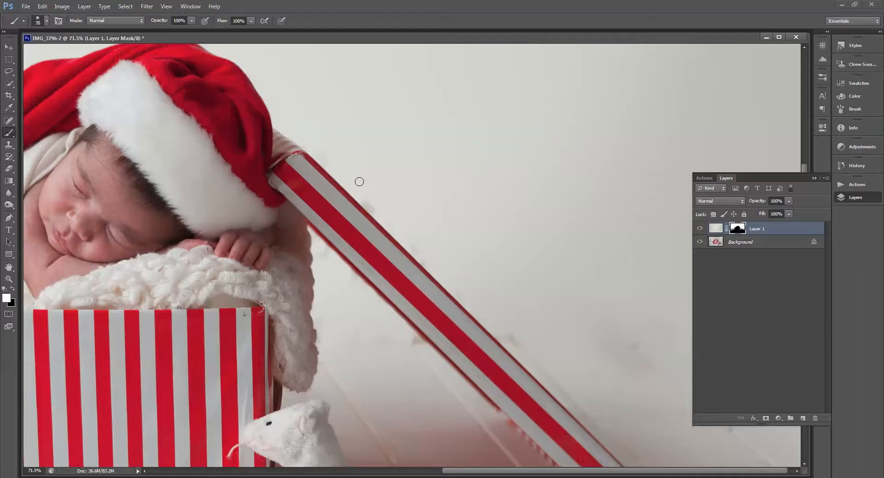
{"action": "mouse_move", "coordinate": [420, 249]}
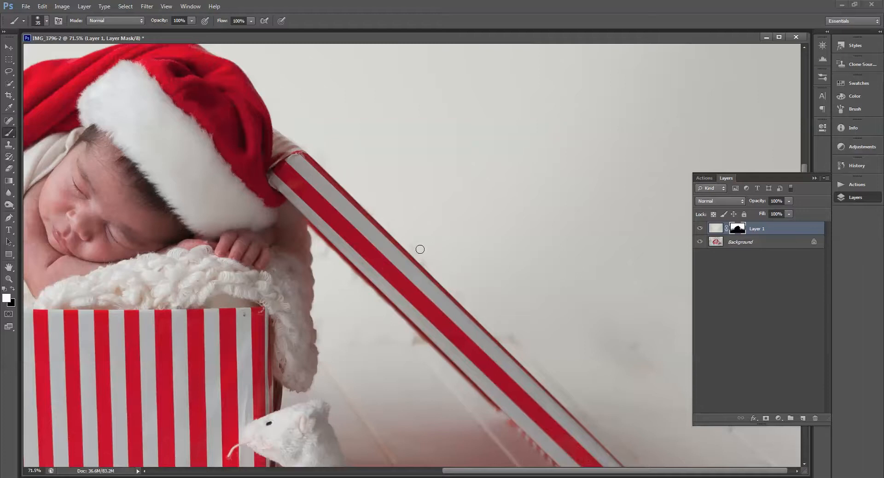
{"action": "mouse_move", "coordinate": [393, 333]}
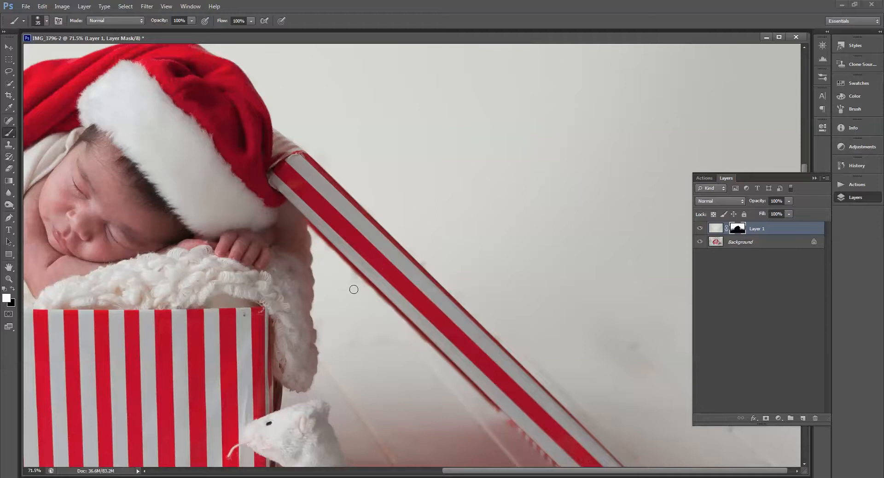
{"action": "mouse_move", "coordinate": [631, 307]}
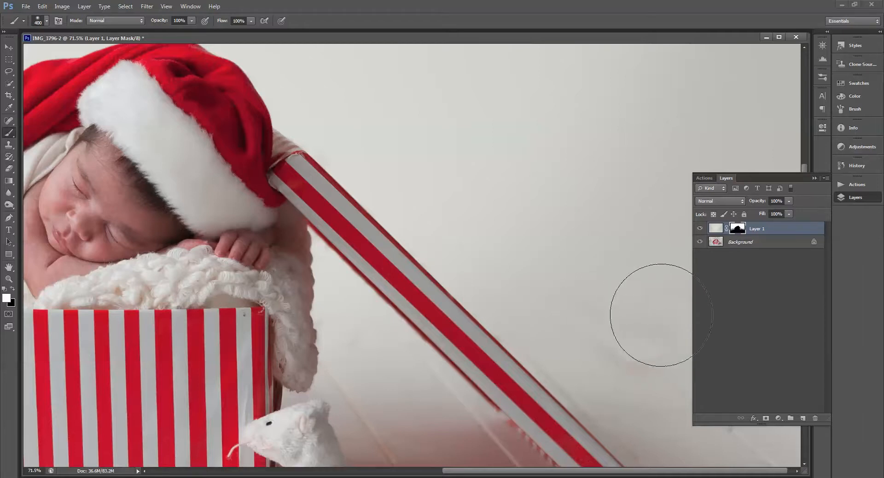
{"action": "mouse_move", "coordinate": [90, 253]}
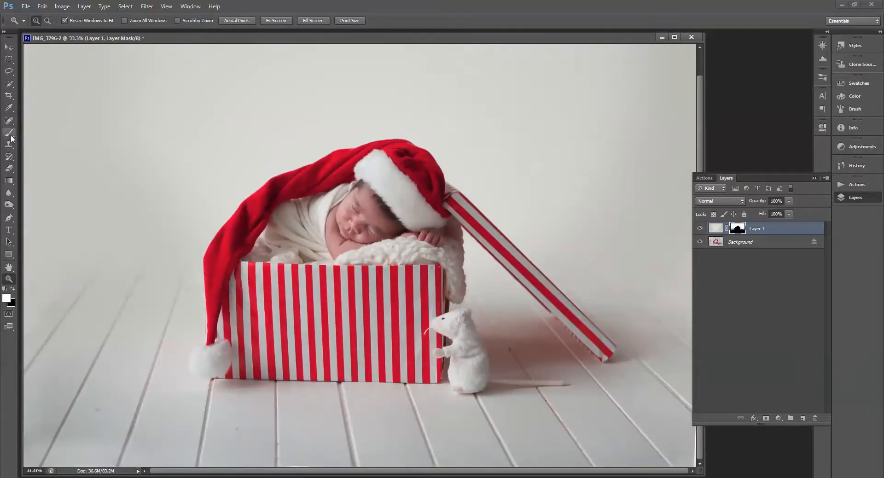
Dodge the Background layer's dark left floor at Midtones range with lowered exposure
{"action": "left_click", "coordinate": [9, 134]}
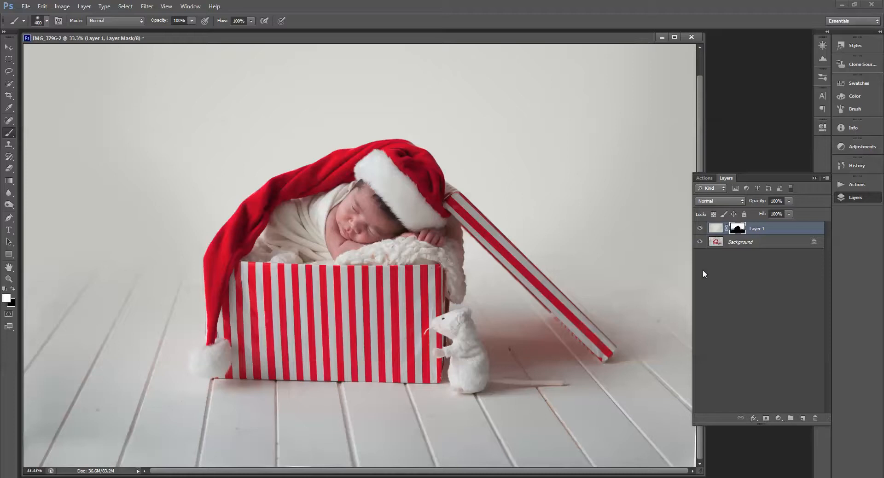
{"action": "mouse_move", "coordinate": [12, 289]}
{"action": "type", "text": "45"}
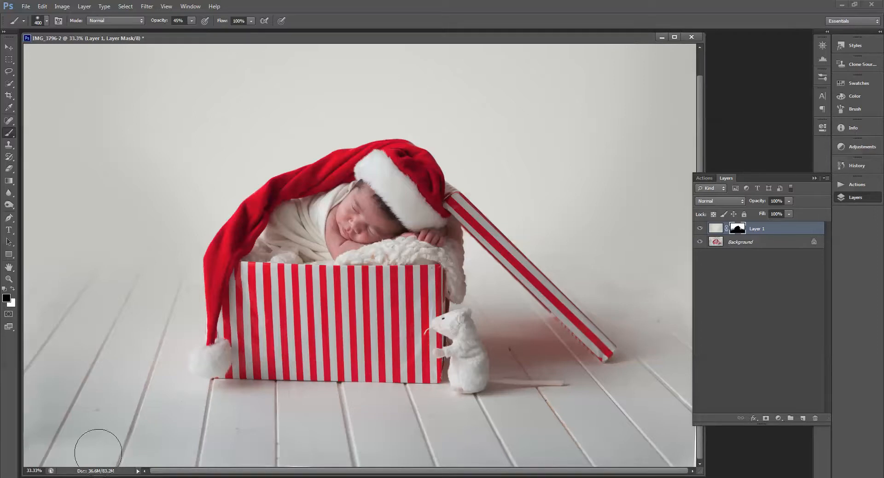
{"action": "mouse_move", "coordinate": [62, 451]}
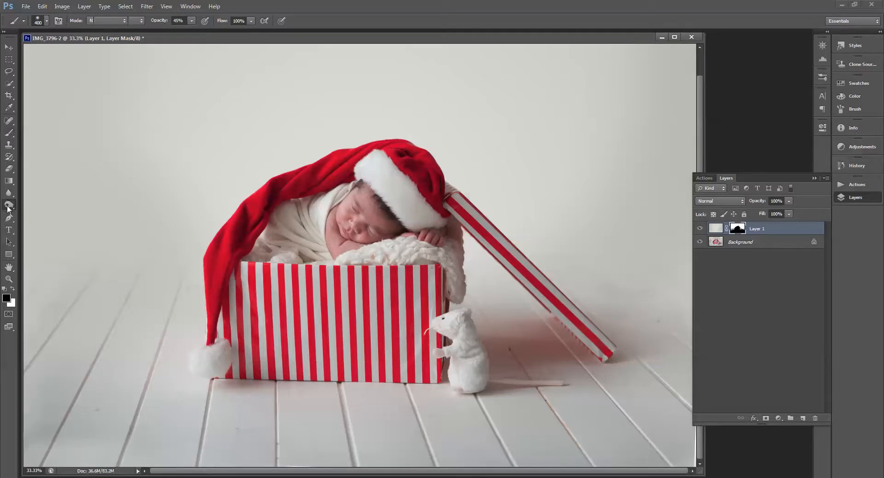
{"action": "left_click", "coordinate": [9, 205]}
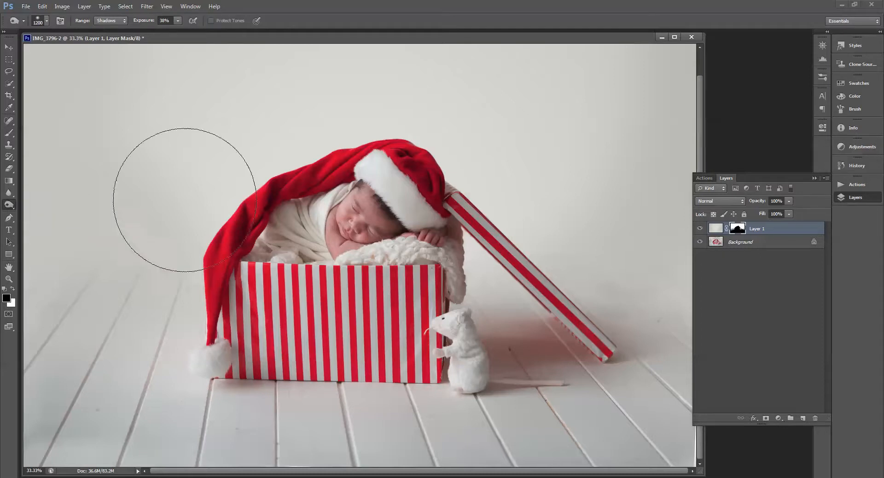
{"action": "left_click", "coordinate": [740, 241]}
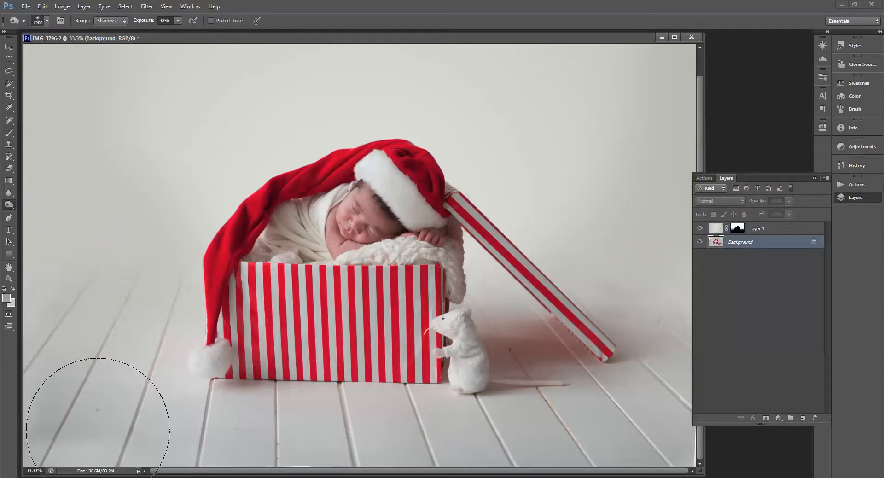
{"action": "mouse_move", "coordinate": [160, 308]}
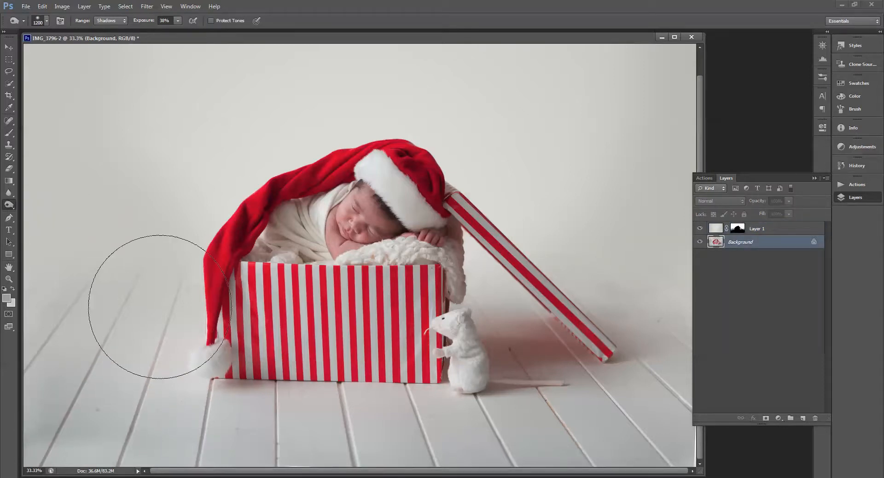
{"action": "left_click", "coordinate": [109, 20]}
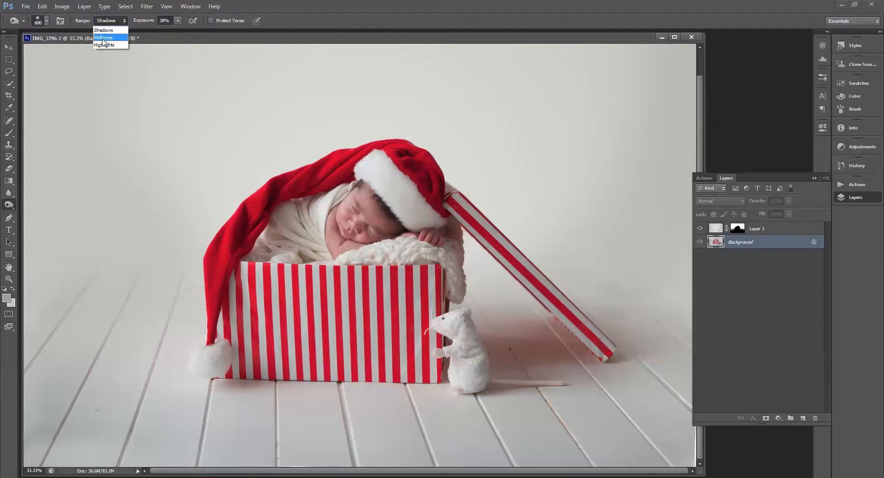
{"action": "left_click", "coordinate": [103, 37]}
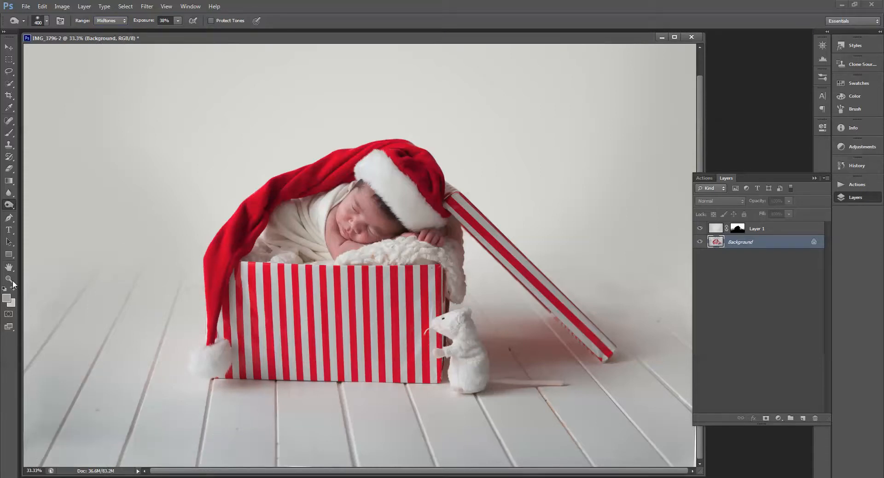
{"action": "left_click", "coordinate": [9, 279]}
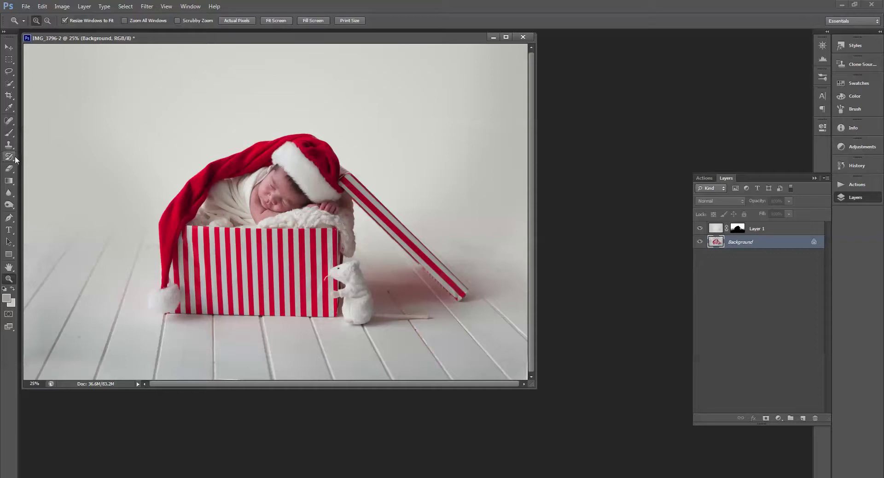
{"action": "left_click", "coordinate": [10, 204]}
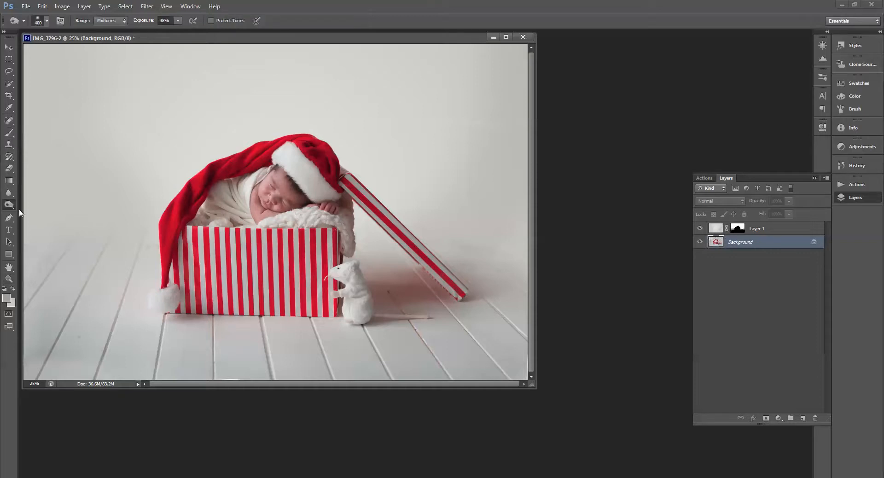
{"action": "mouse_move", "coordinate": [71, 372]}
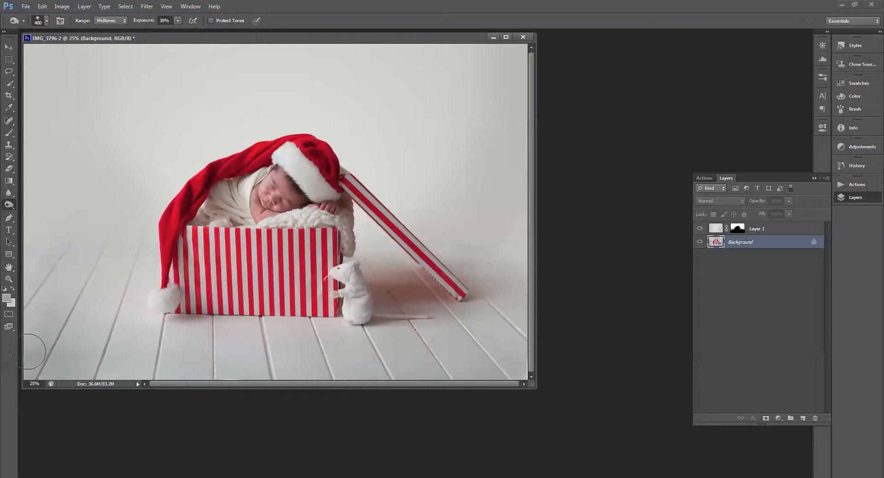
{"action": "mouse_move", "coordinate": [120, 306]}
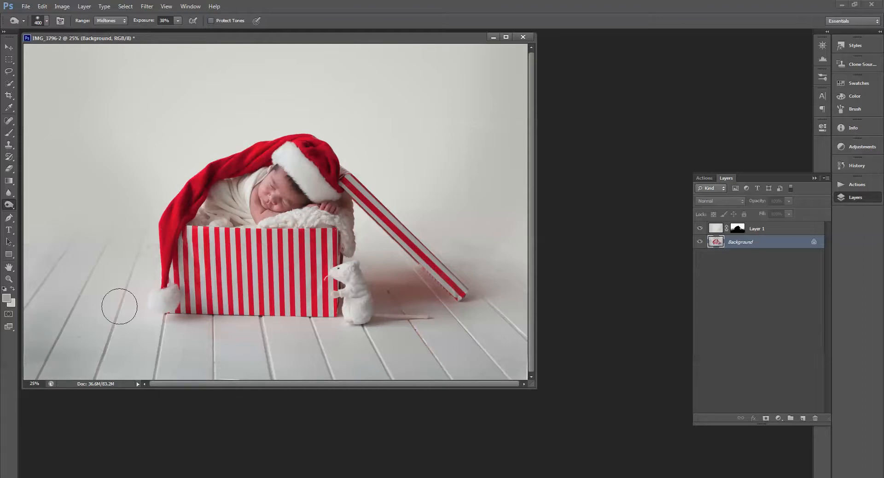
{"action": "mouse_move", "coordinate": [162, 329]}
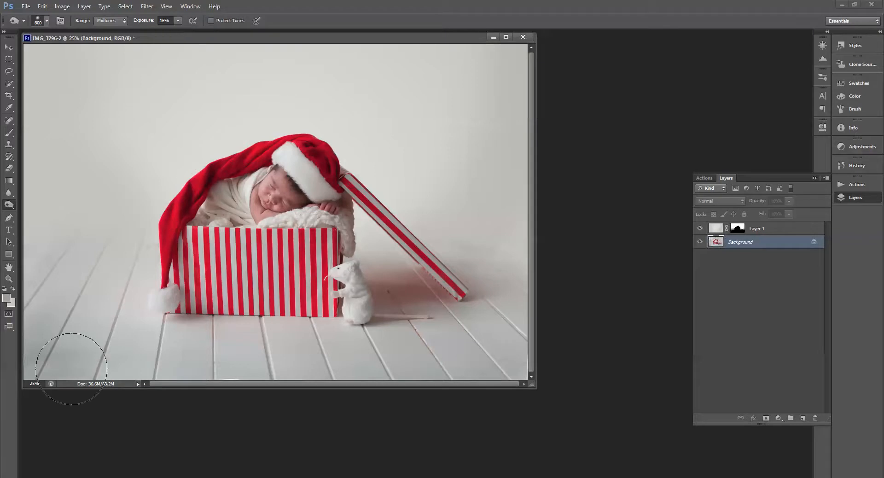
{"action": "mouse_move", "coordinate": [43, 288]}
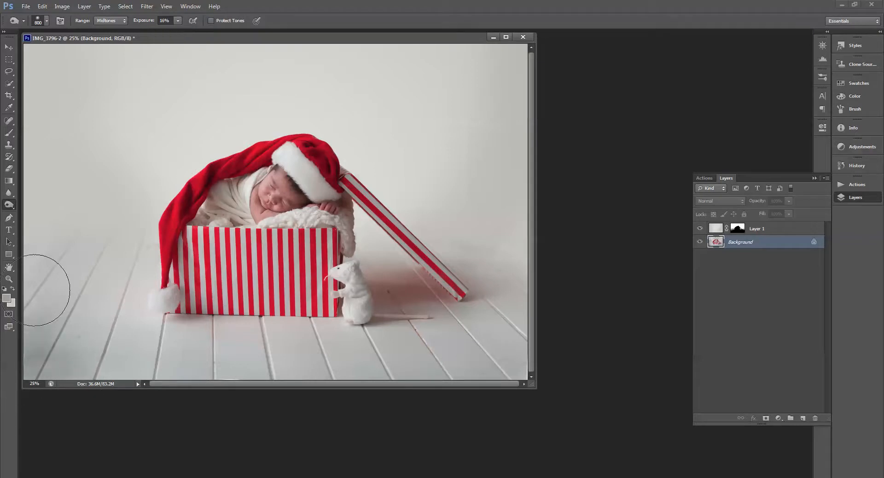
{"action": "mouse_move", "coordinate": [407, 250]}
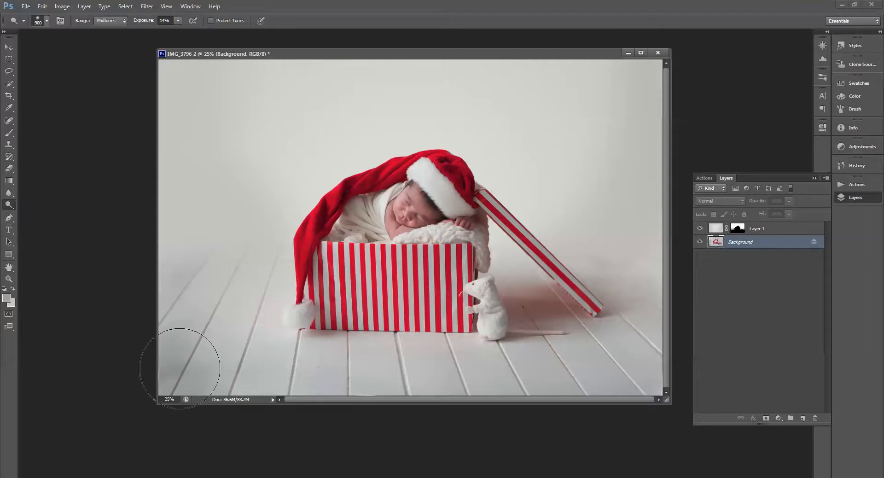
{"action": "mouse_move", "coordinate": [178, 361]}
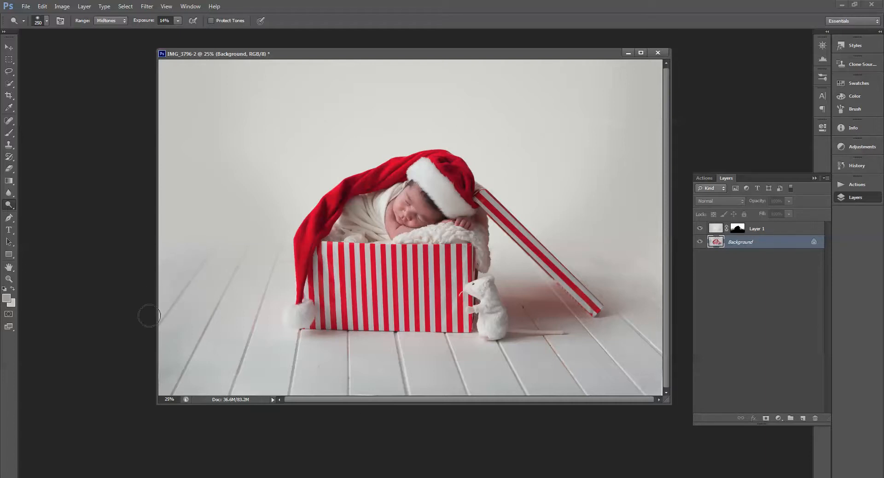
{"action": "mouse_move", "coordinate": [164, 389]}
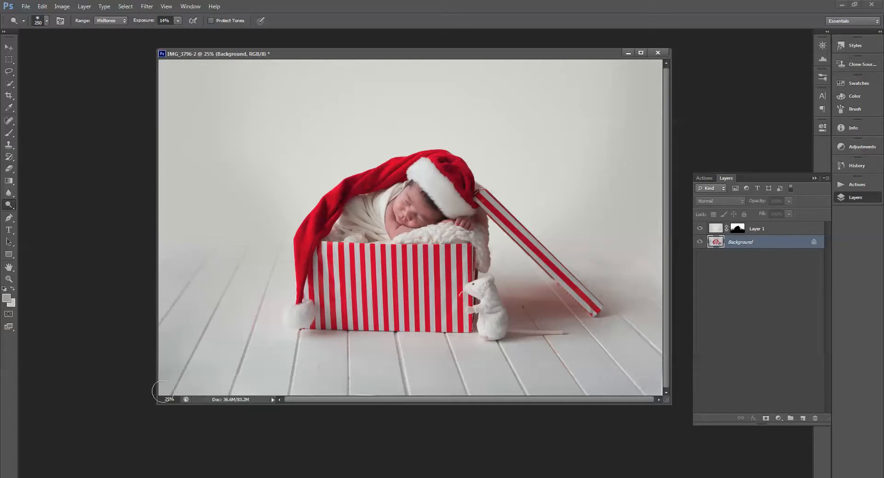
{"action": "mouse_move", "coordinate": [264, 309]}
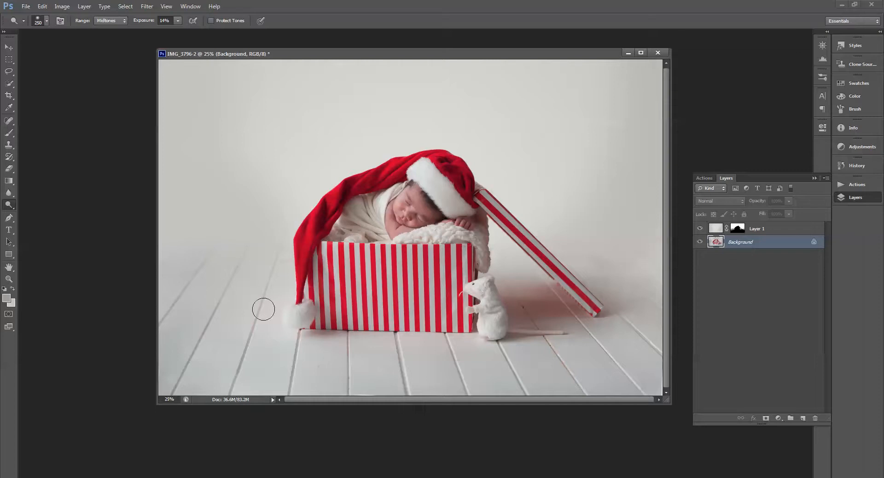
Return to Layer 1's mask with the white brush loaded before flattening
{"action": "left_click", "coordinate": [757, 229]}
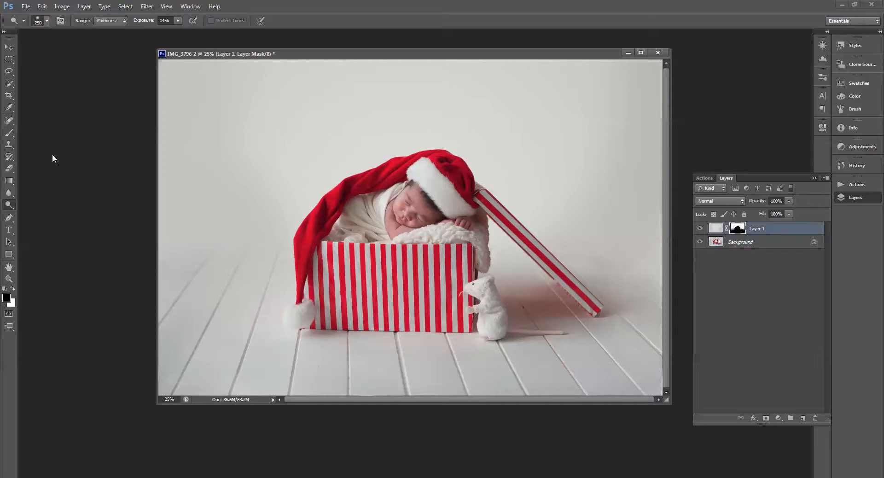
{"action": "left_click", "coordinate": [9, 133]}
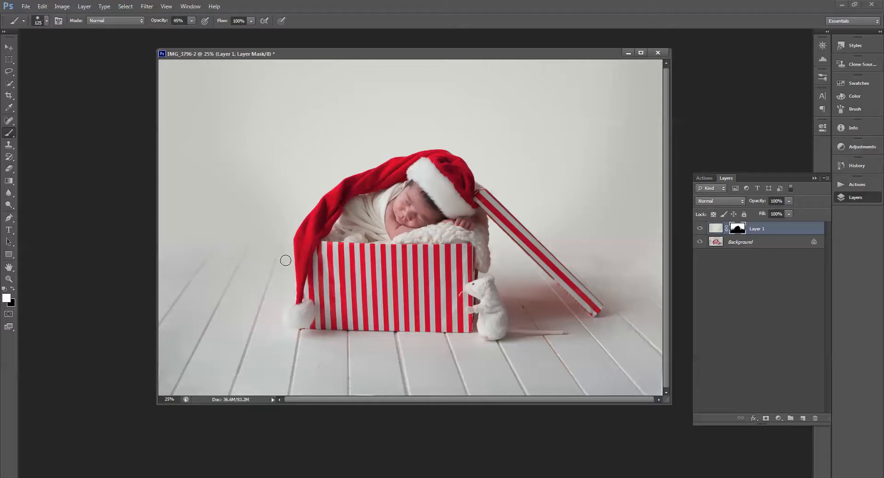
{"action": "mouse_move", "coordinate": [367, 267]}
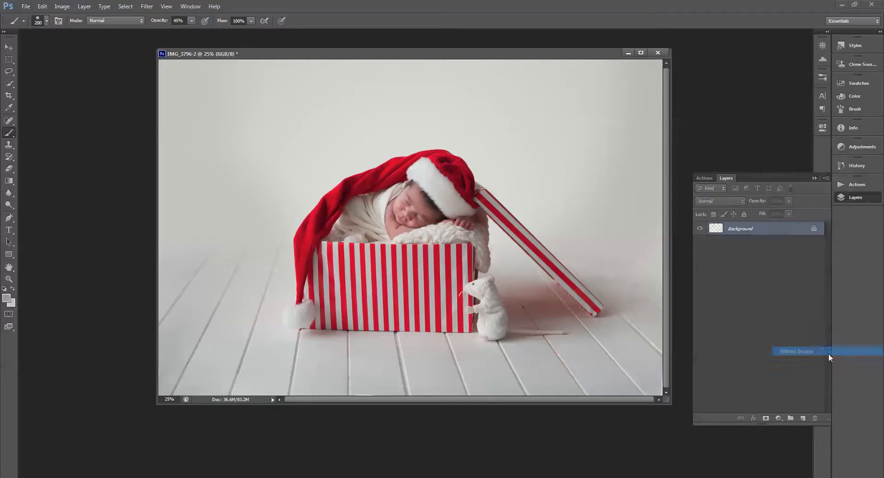
Flatten all layers into one Background and ready the Spot Healing Brush on the face
{"action": "left_click", "coordinate": [795, 351]}
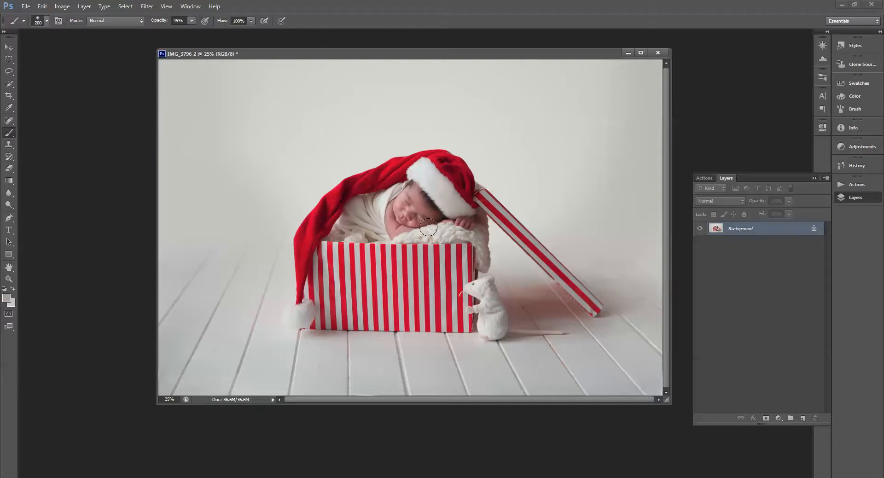
{"action": "mouse_move", "coordinate": [434, 231]}
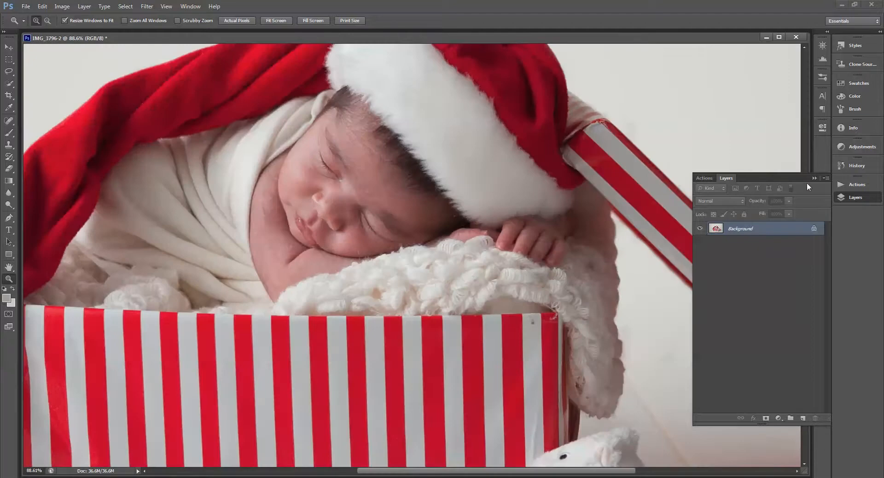
{"action": "left_click", "coordinate": [9, 120]}
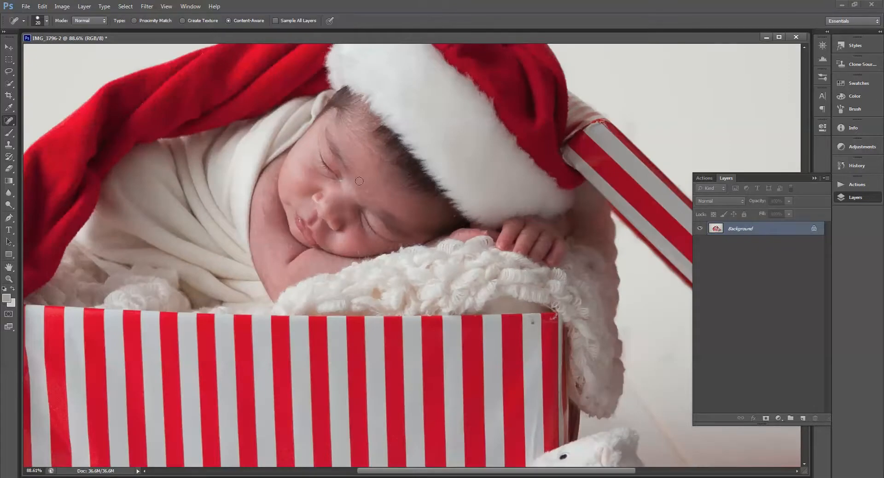
{"action": "mouse_move", "coordinate": [340, 185]}
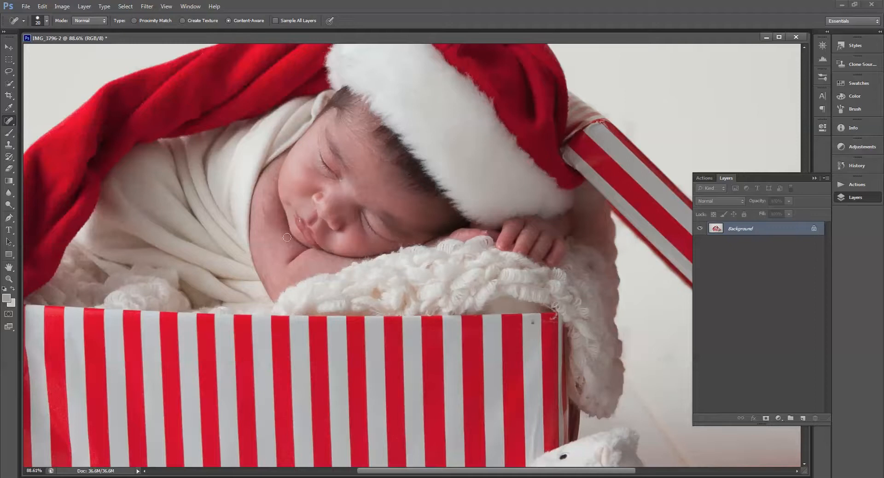
{"action": "mouse_move", "coordinate": [311, 184]}
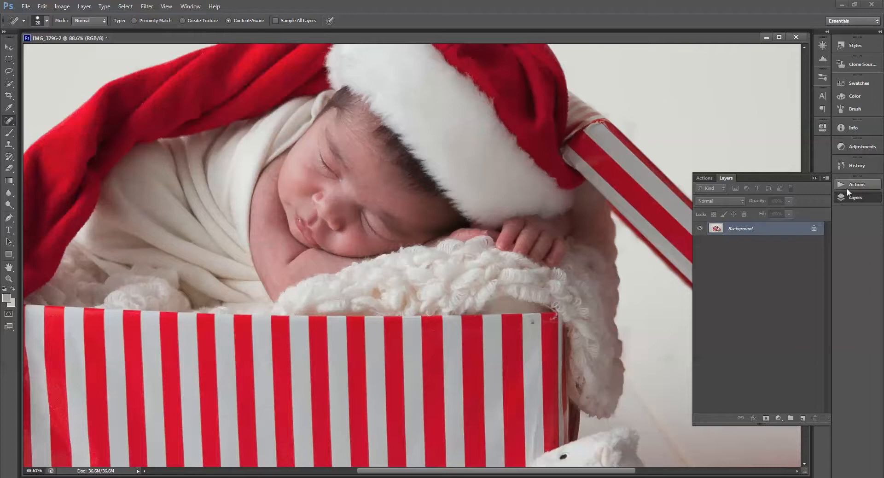
Run the skin smoothing action and brush it over the face at 45% opacity
{"action": "left_click", "coordinate": [704, 178]}
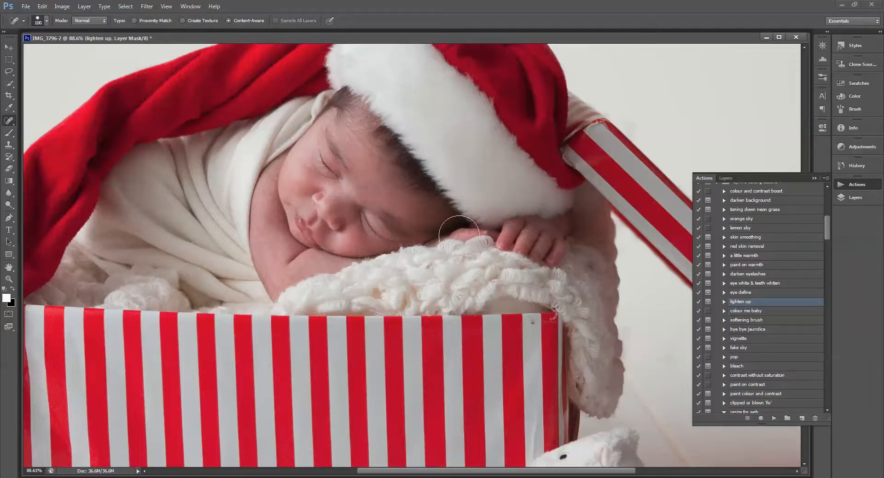
{"action": "mouse_move", "coordinate": [19, 127]}
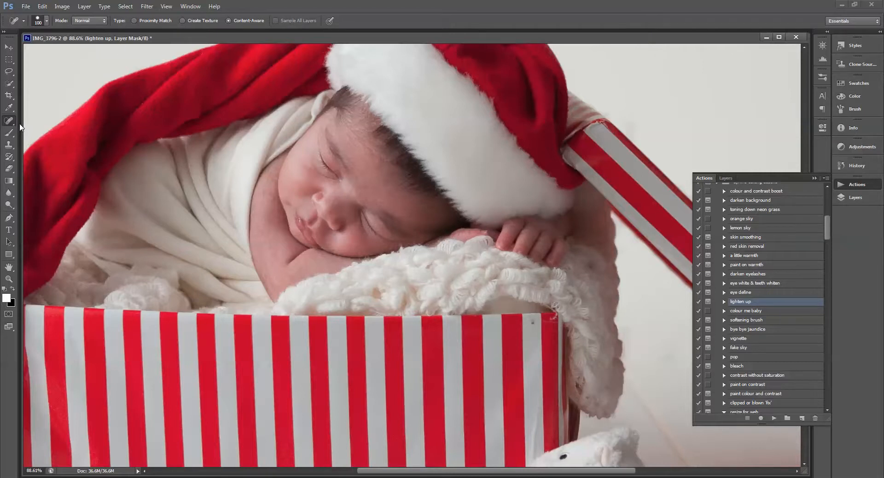
{"action": "left_click", "coordinate": [9, 133]}
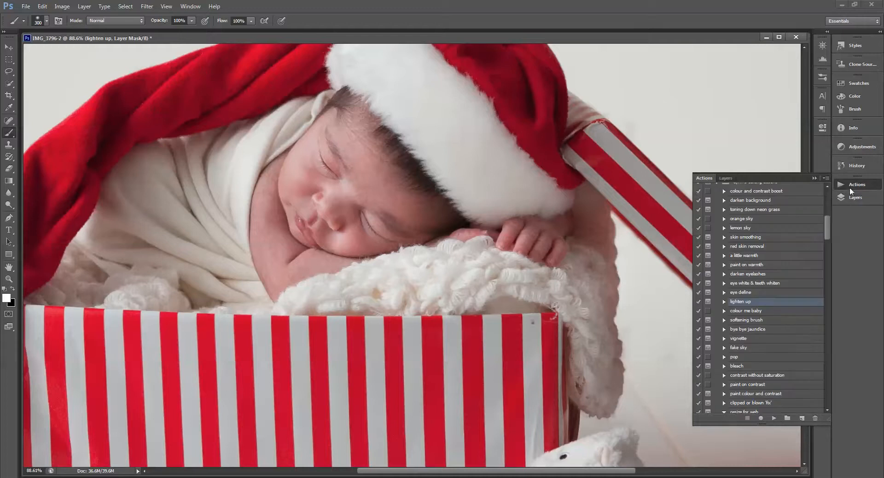
{"action": "left_click", "coordinate": [745, 320]}
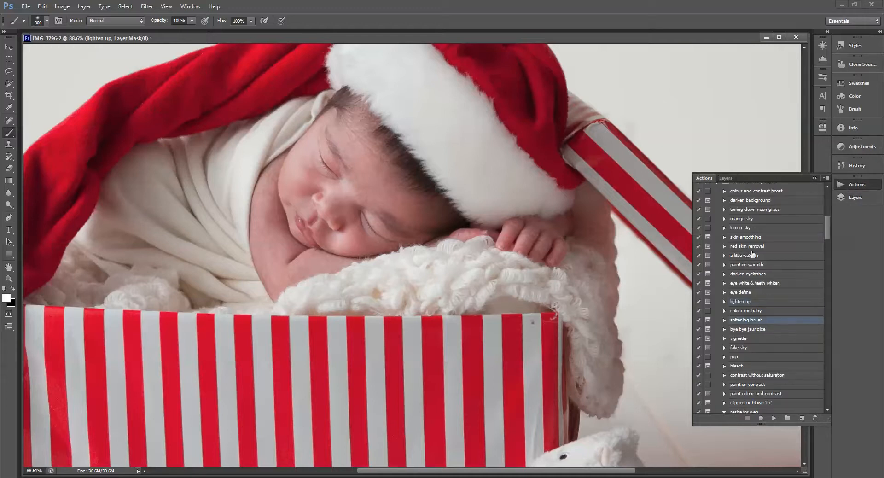
{"action": "left_click", "coordinate": [745, 237]}
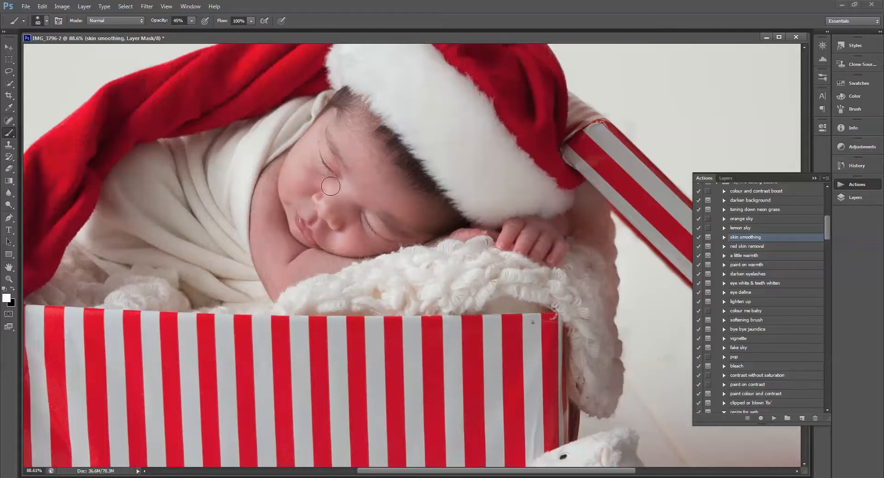
{"action": "mouse_move", "coordinate": [354, 224]}
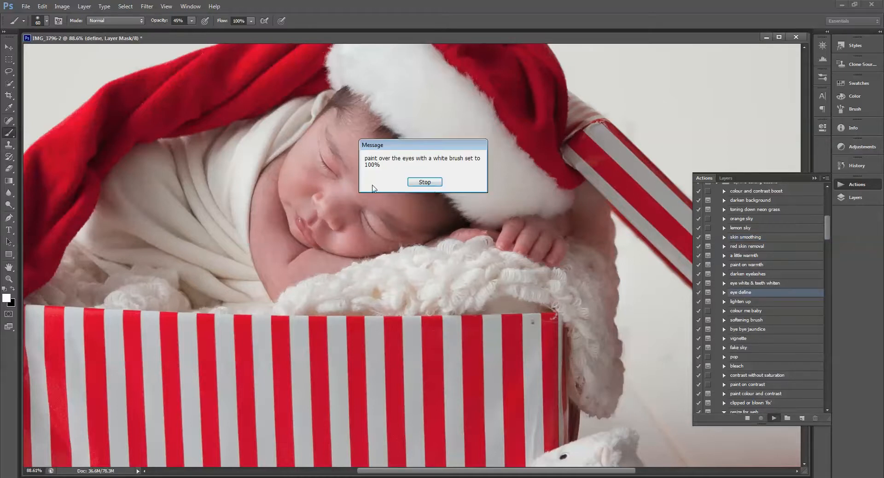
Paint the eye define layer at 100%, then run red skin removal for the reddish hands
{"action": "left_click", "coordinate": [424, 182]}
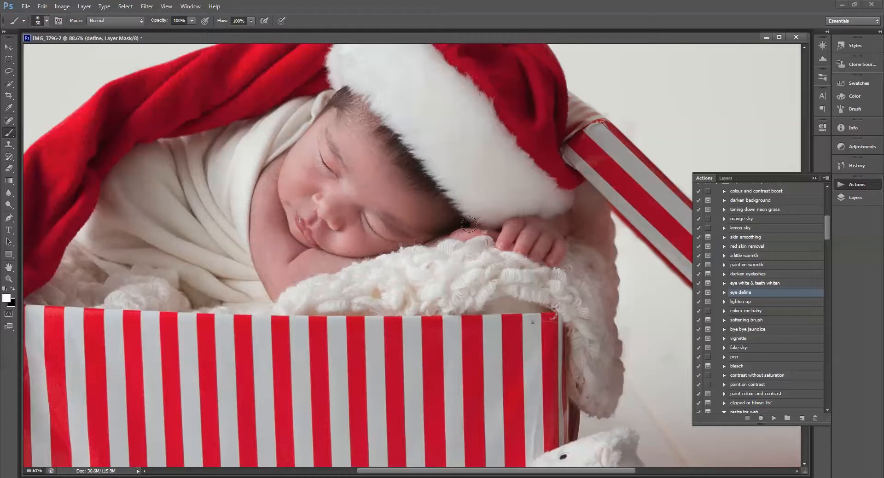
{"action": "mouse_move", "coordinate": [758, 256]}
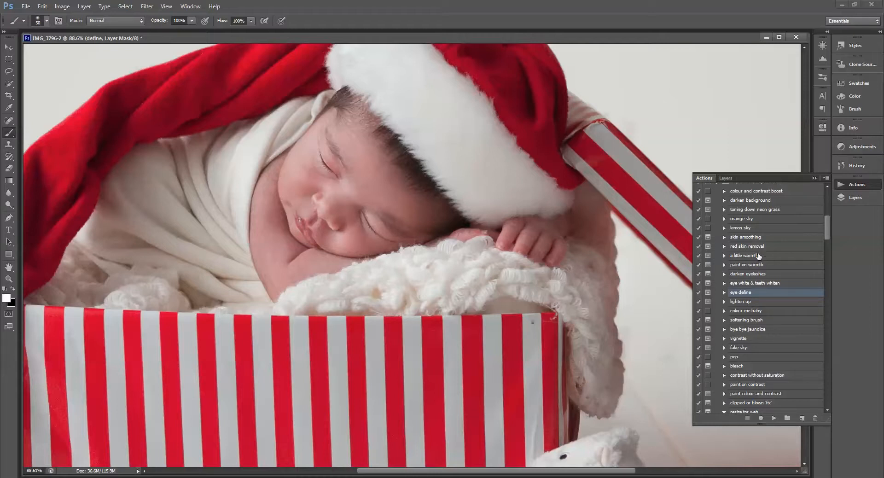
{"action": "left_click", "coordinate": [747, 246]}
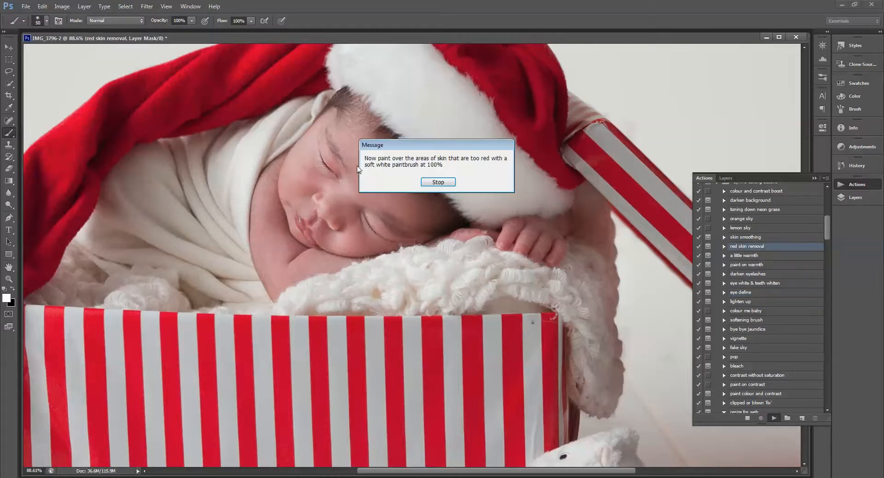
{"action": "left_click", "coordinate": [439, 181]}
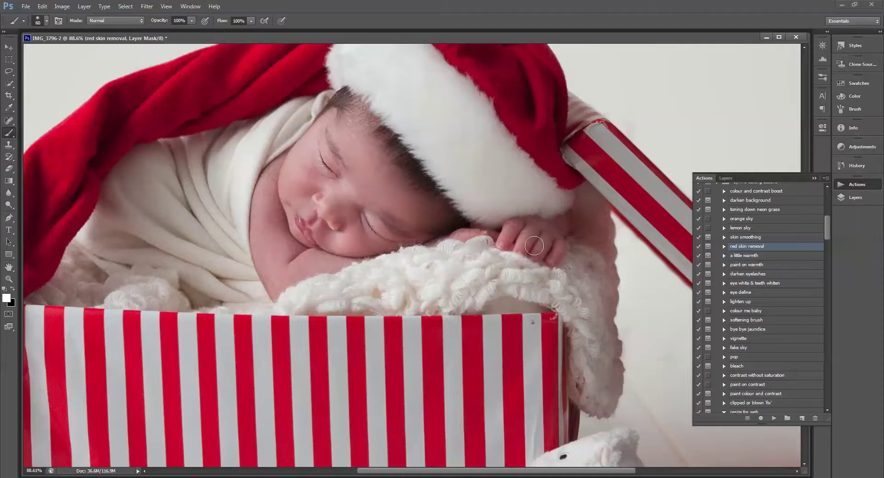
{"action": "mouse_move", "coordinate": [584, 215]}
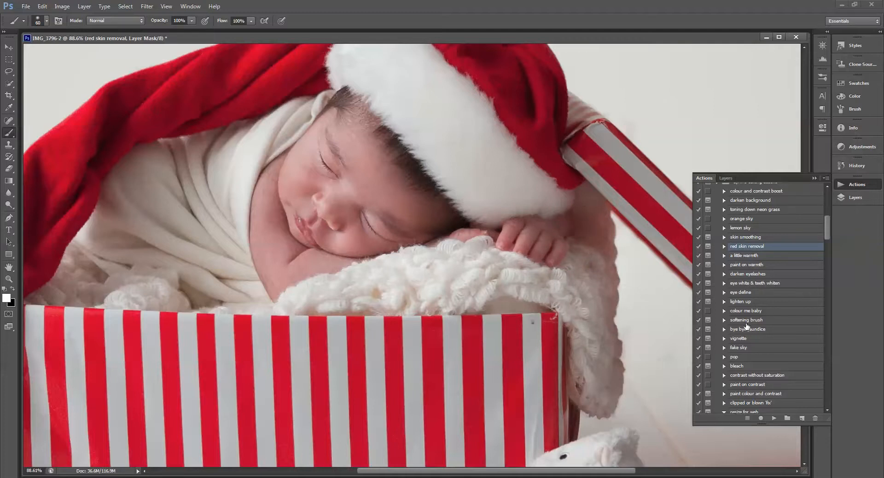
{"action": "mouse_move", "coordinate": [792, 410]}
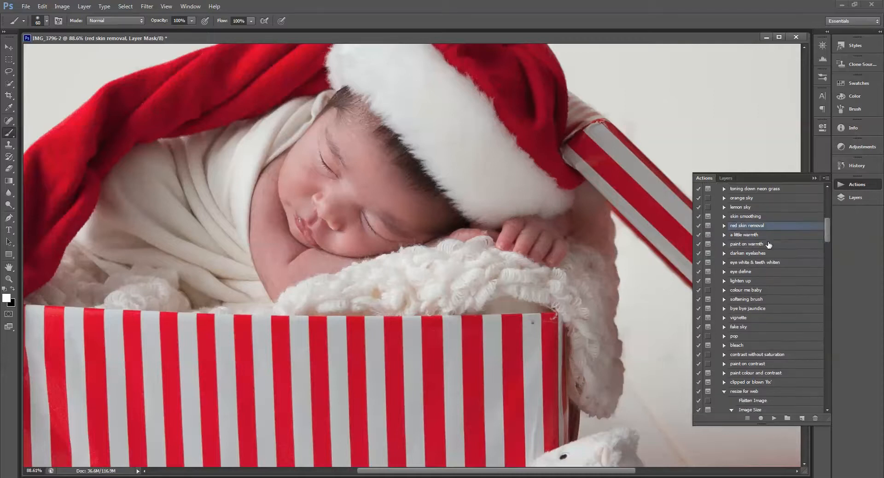
Run the paint on warmth action over cheeks and chin and show the layer stack
{"action": "left_click", "coordinate": [775, 418]}
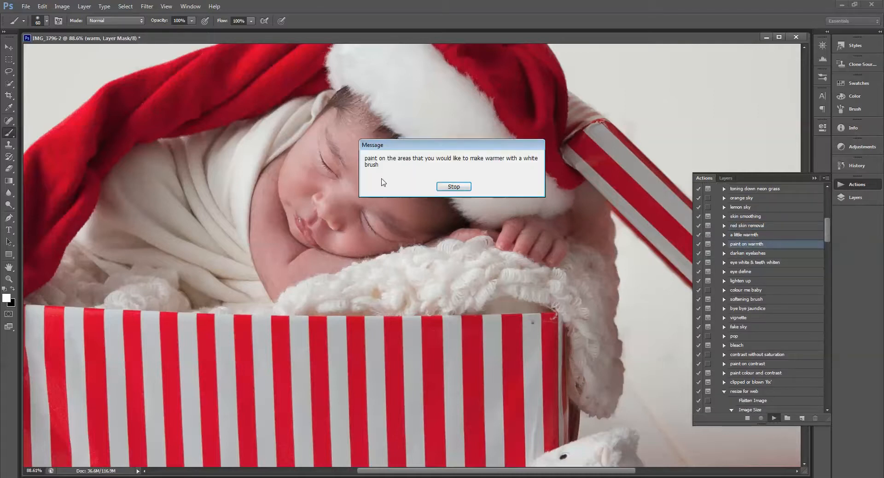
{"action": "left_click", "coordinate": [453, 187]}
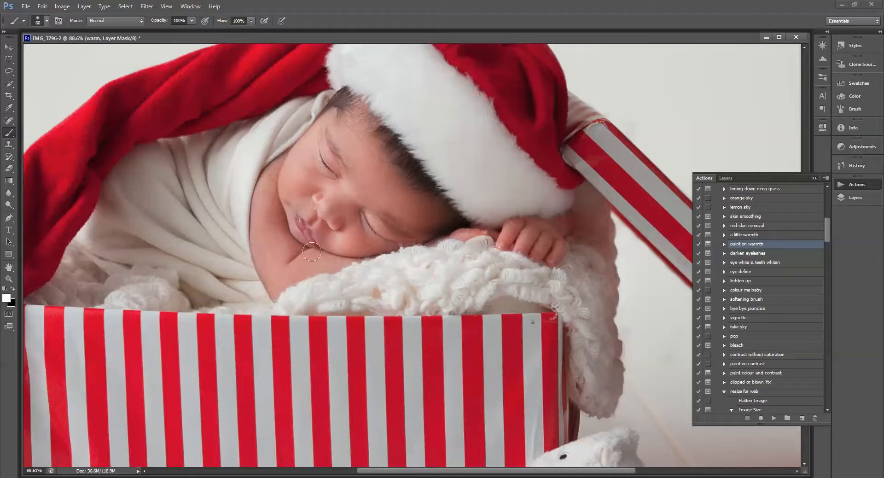
{"action": "mouse_move", "coordinate": [309, 173]}
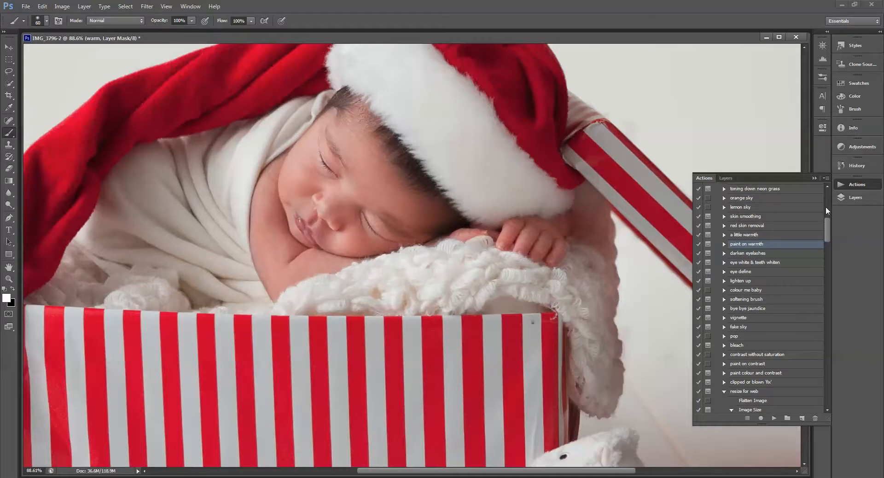
{"action": "left_click", "coordinate": [726, 178]}
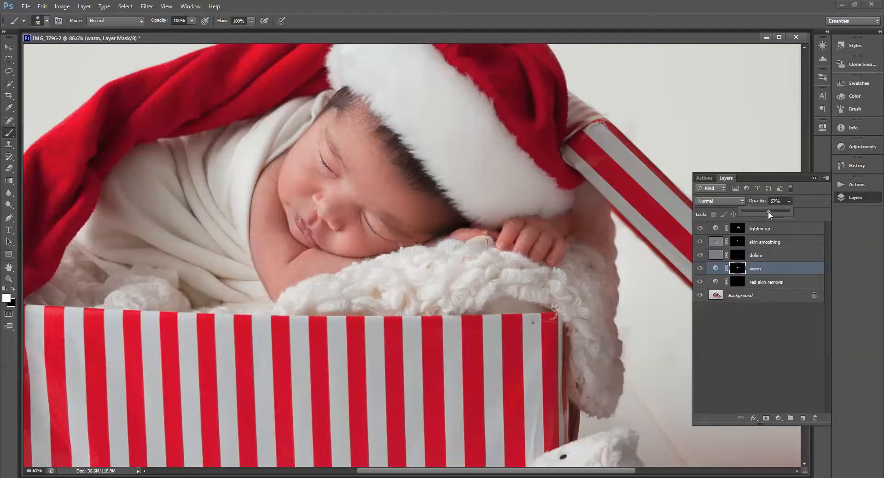
Ease the warm layer to 54% opacity and zoom out to review the full photo
{"action": "left_click", "coordinate": [9, 279]}
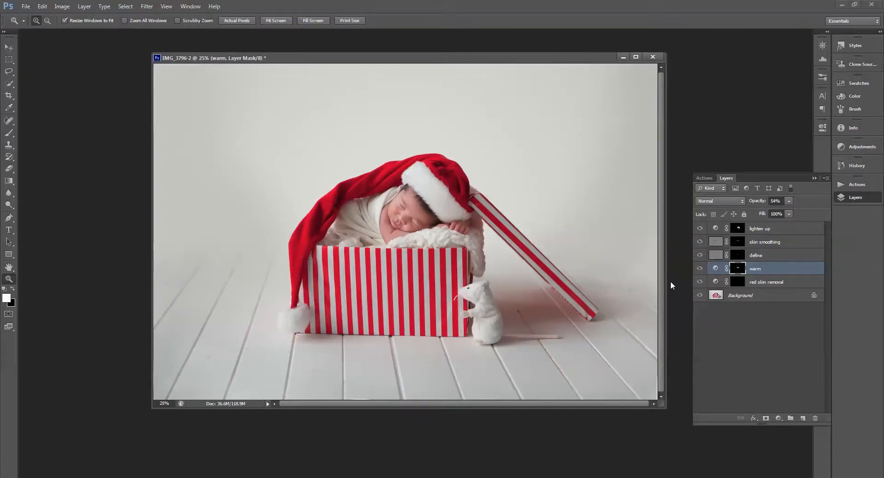
{"action": "mouse_move", "coordinate": [424, 321]}
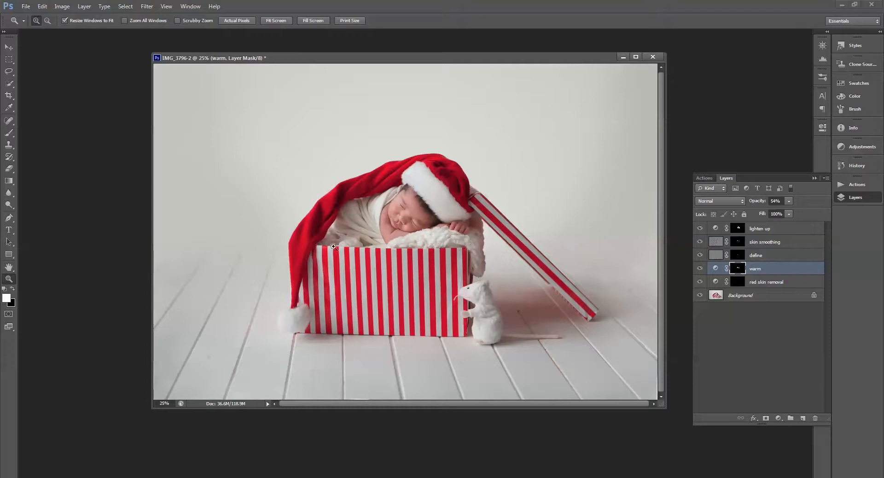
{"action": "mouse_move", "coordinate": [633, 201]}
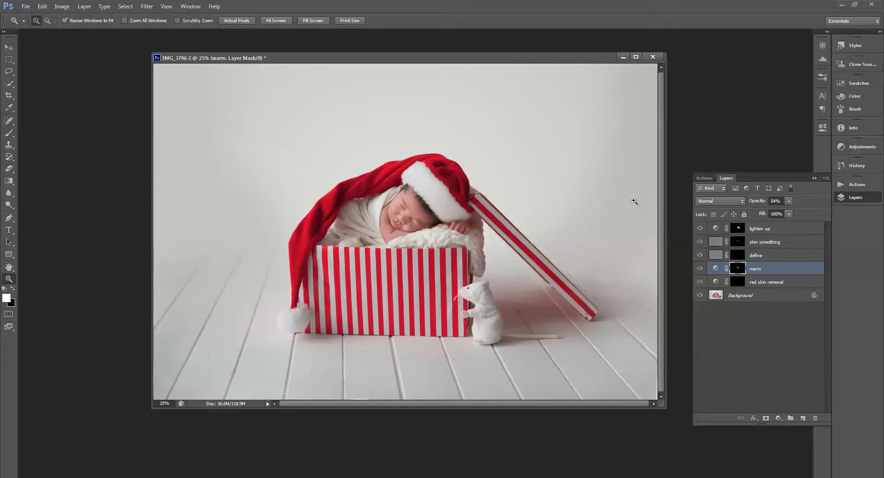
{"action": "mouse_move", "coordinate": [634, 227]}
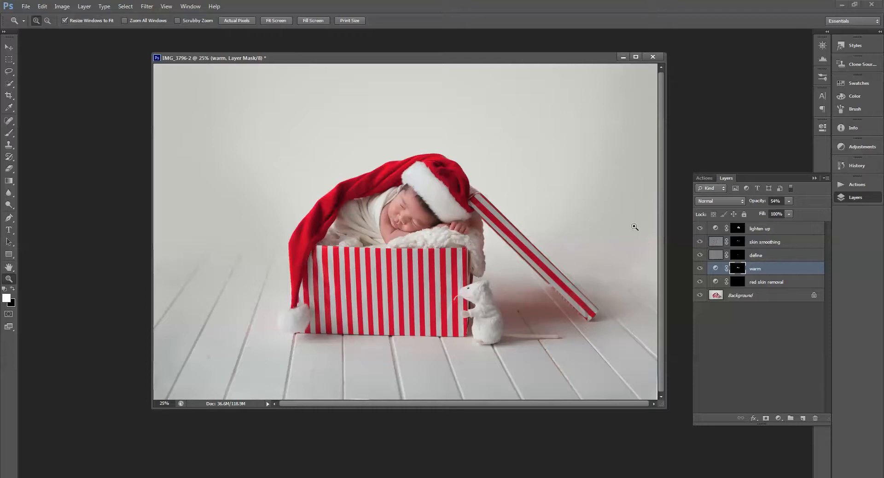
{"action": "mouse_move", "coordinate": [516, 290]}
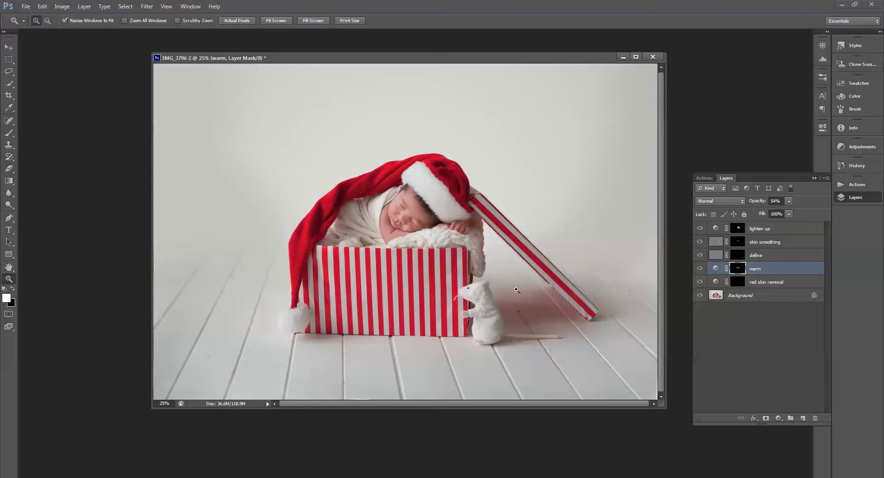
{"action": "mouse_move", "coordinate": [236, 266]}
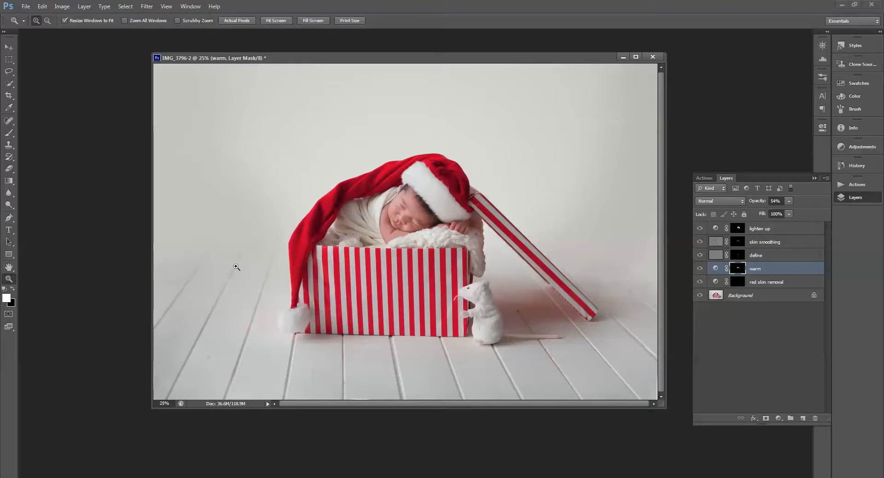
{"action": "mouse_move", "coordinate": [239, 234]}
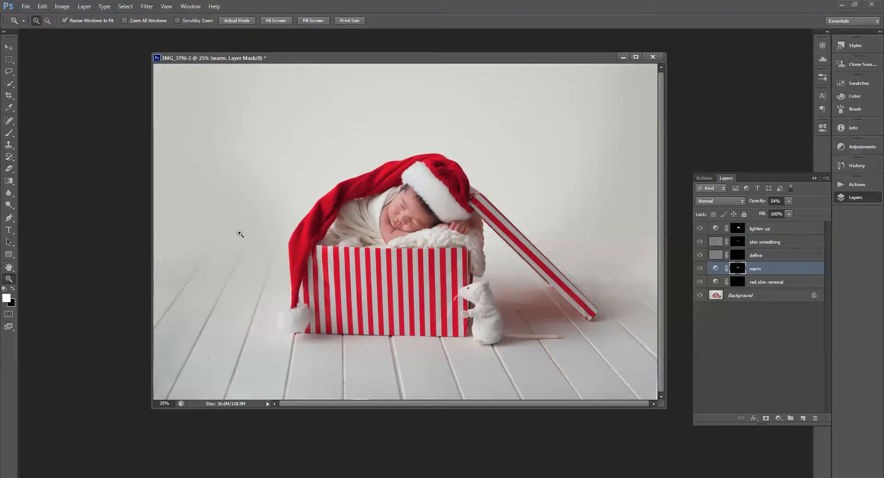
{"action": "mouse_move", "coordinate": [700, 331]}
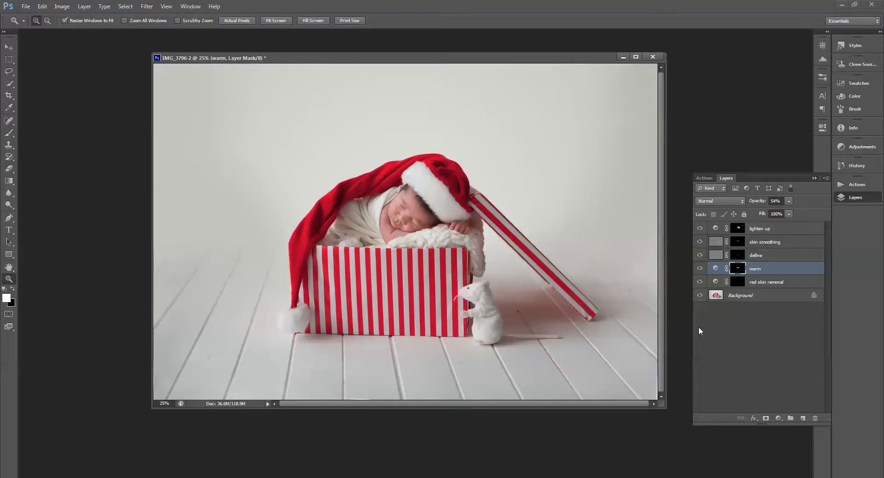
{"action": "mouse_move", "coordinate": [655, 300]}
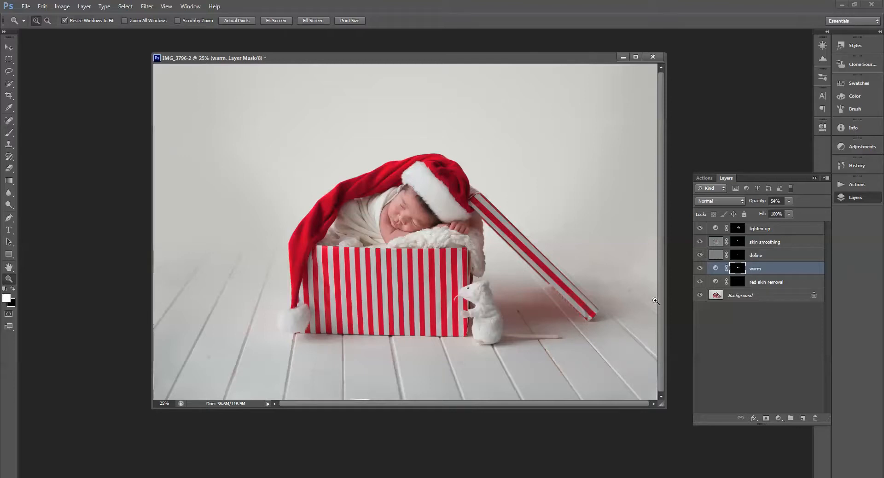
{"action": "mouse_move", "coordinate": [617, 177]}
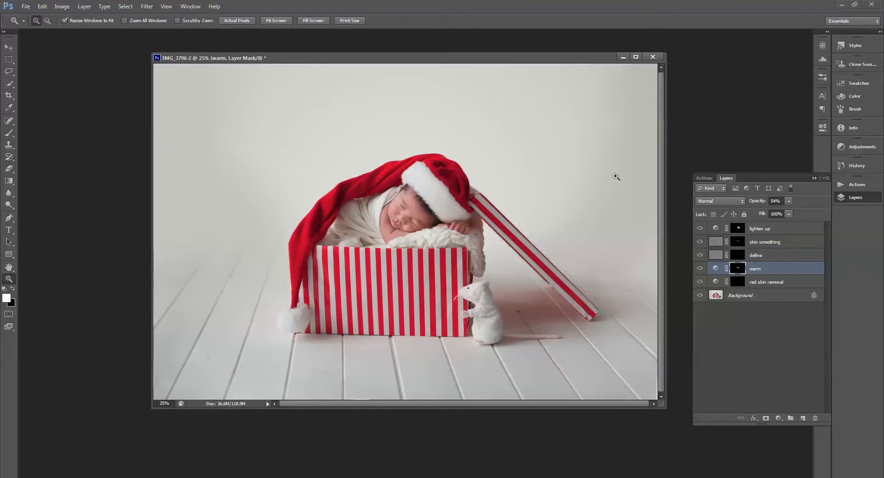